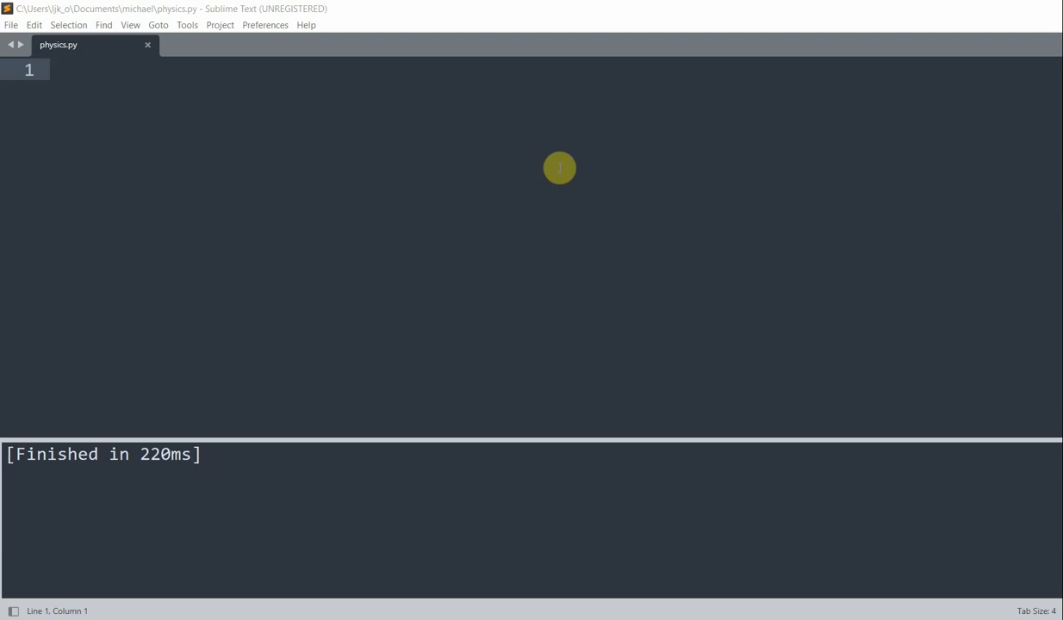
mouse_move(451, 404)
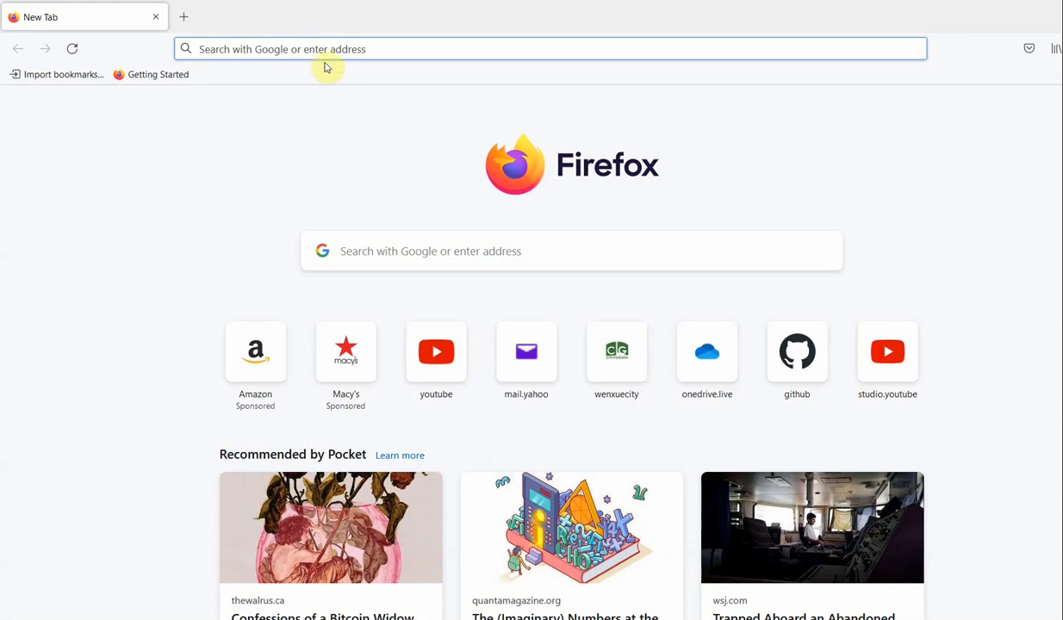
Load pymunk.org in Firefox and browse the Pymunk documentation page.
click(550, 48)
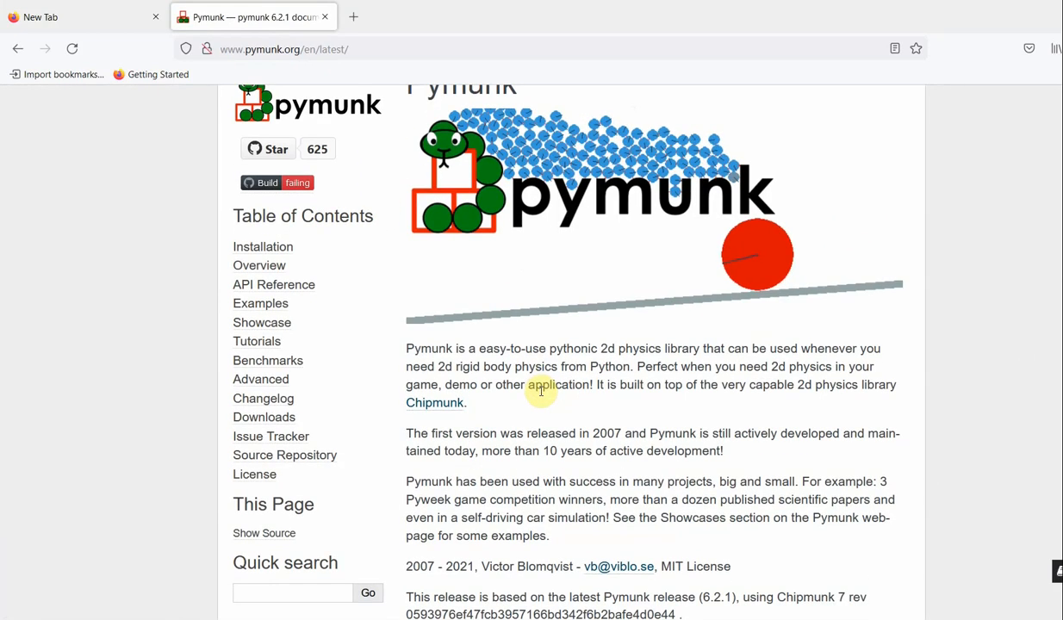
scroll(down, 3)
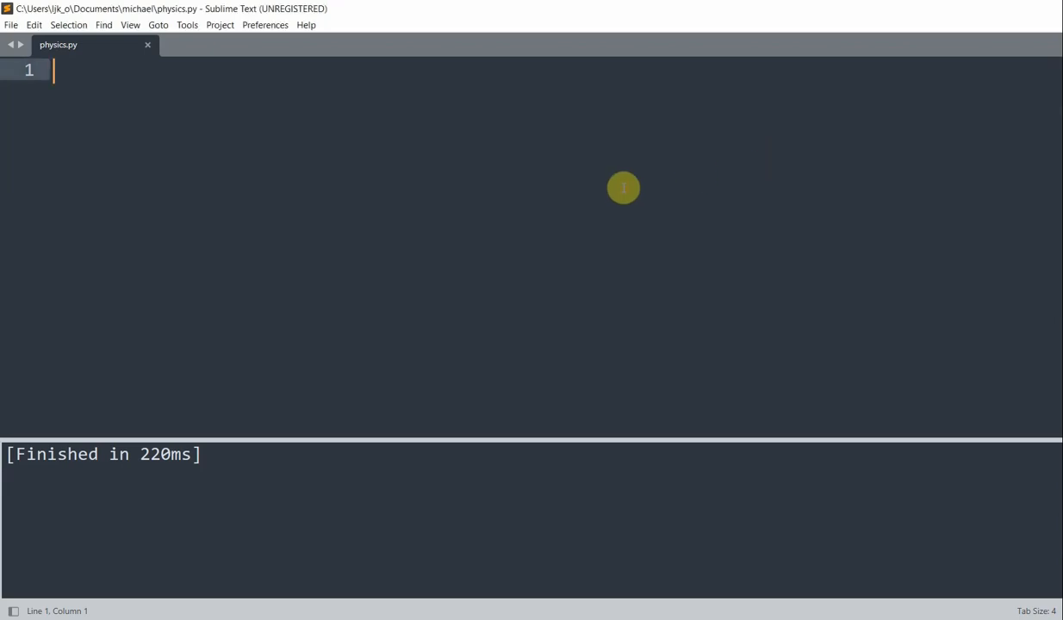
Import pygame and pymunk and define WIDTH=600, HEIGHT=500 and FPS=80.
text(import py)
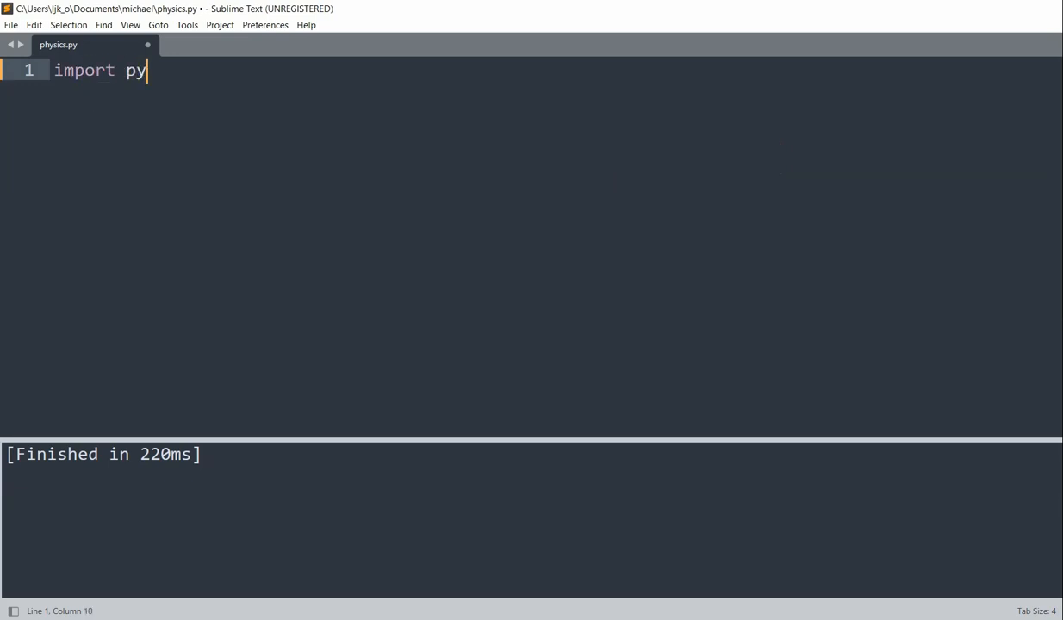
text(game, pymunk)
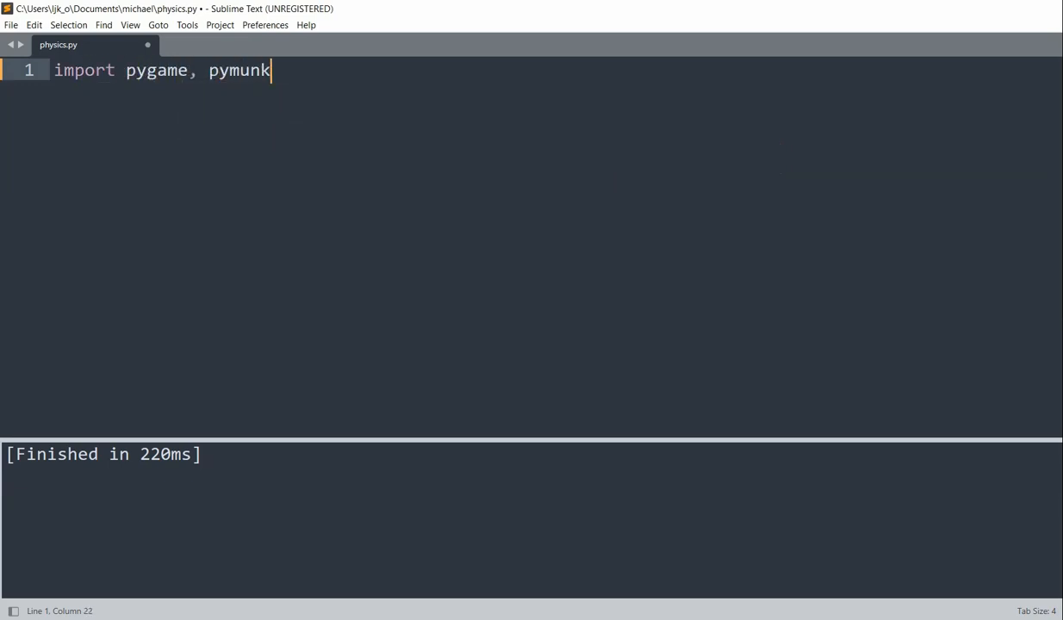
key(enter)
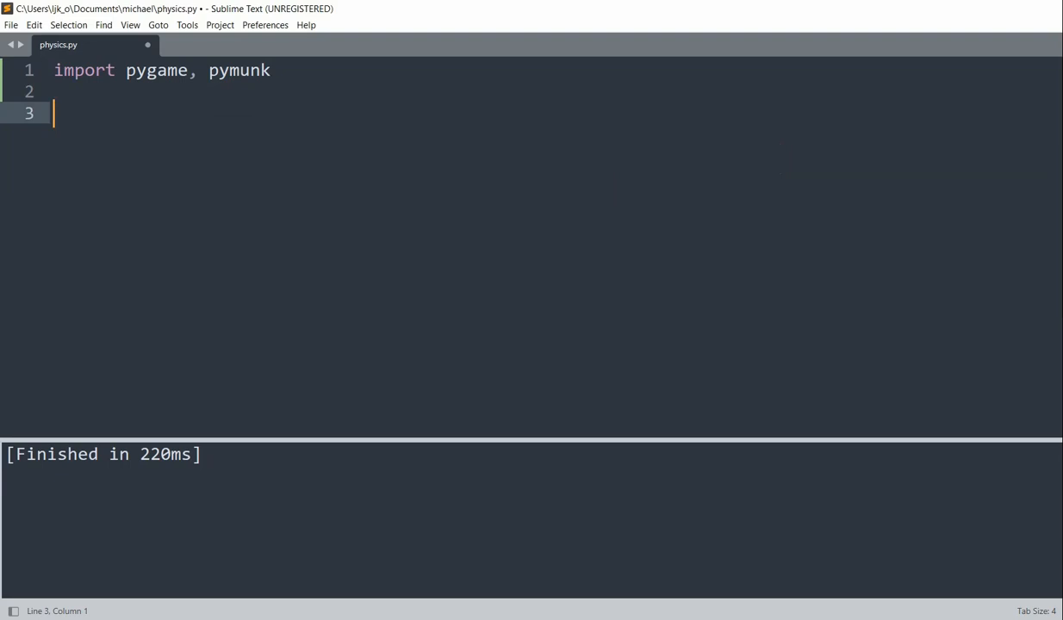
text(WIDTH+)
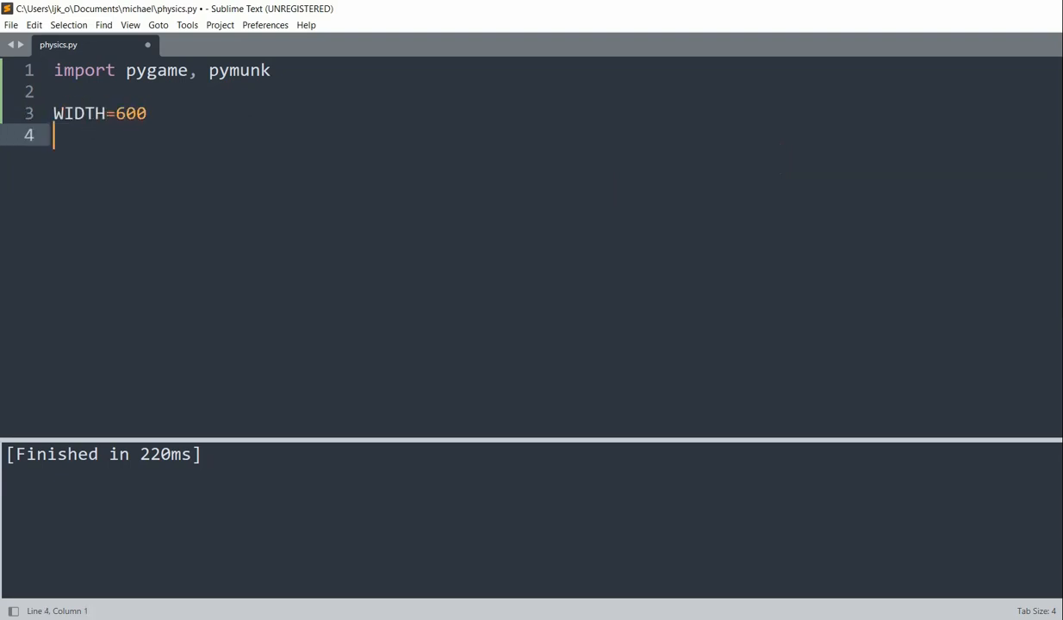
text(HEIGHT=500)
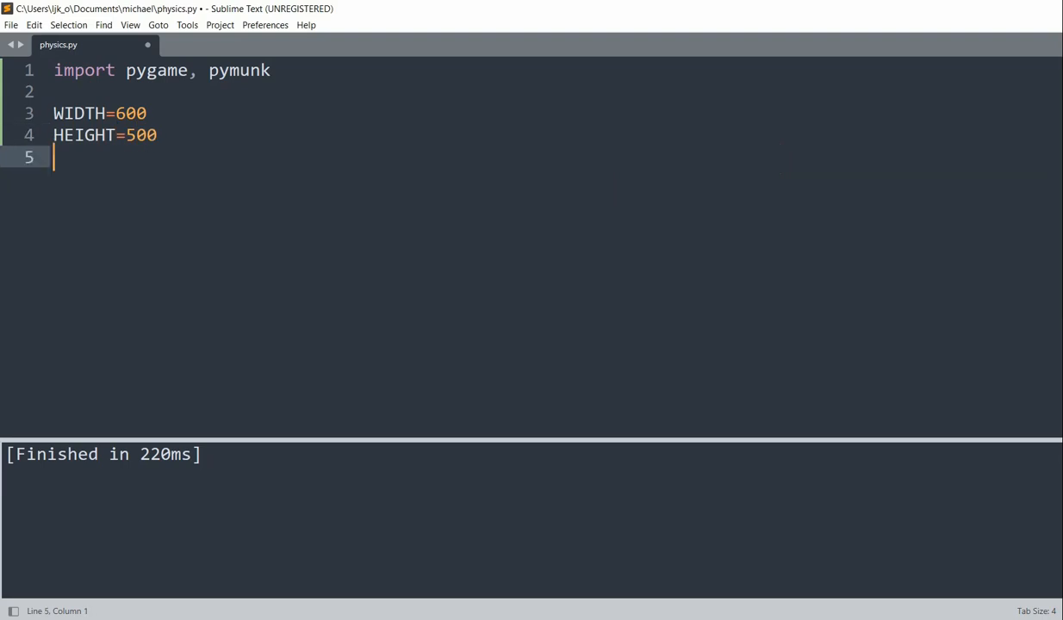
text(FPS)
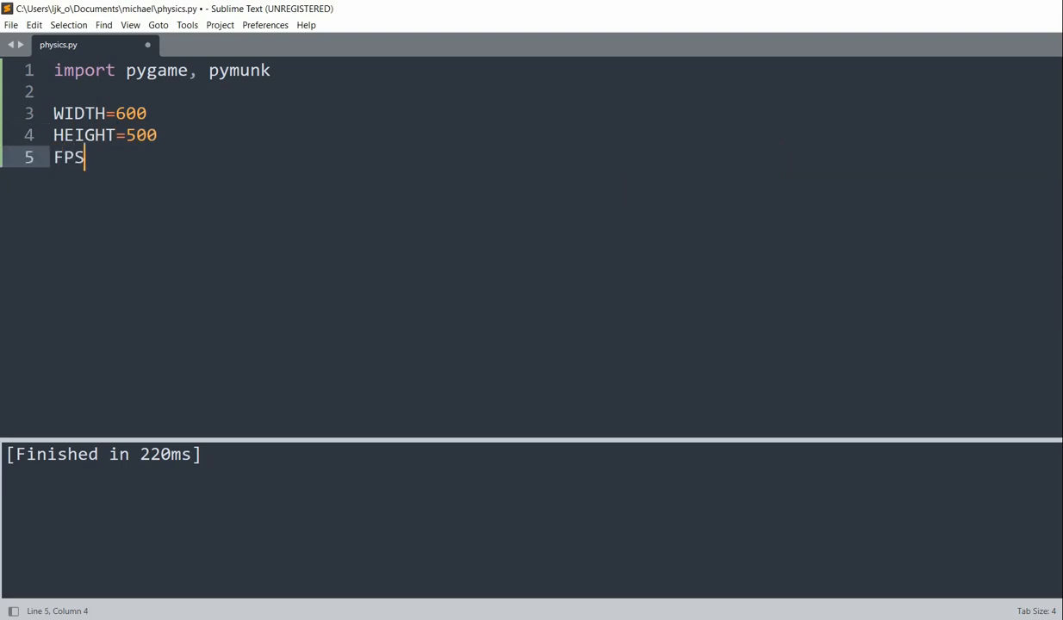
text(=80)
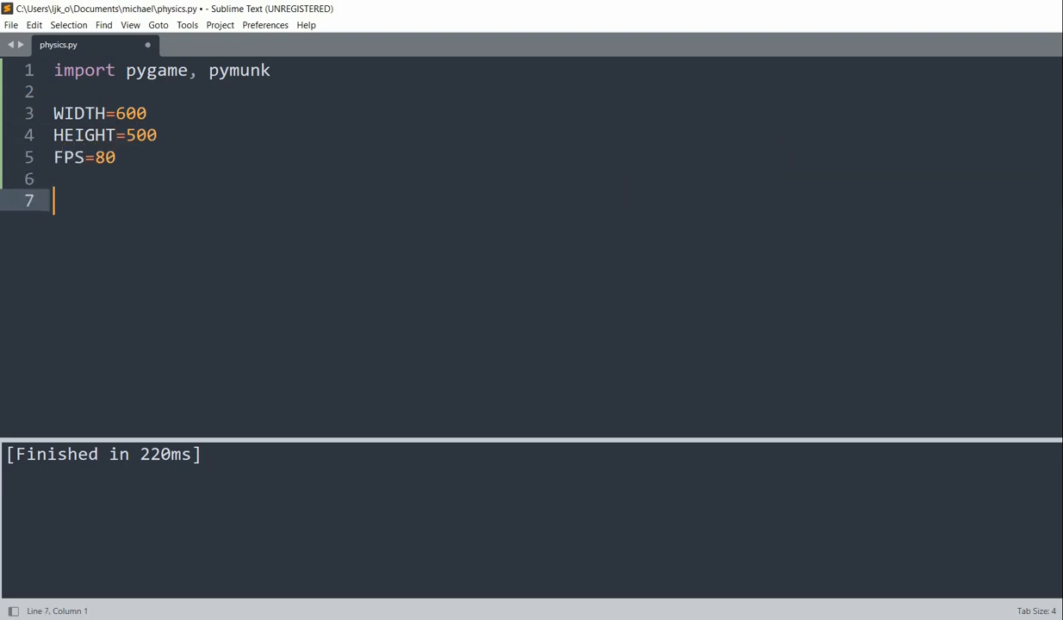
Define colour tuples BLACK, GREEN=(128, 255, 128) and RED.
text(B)
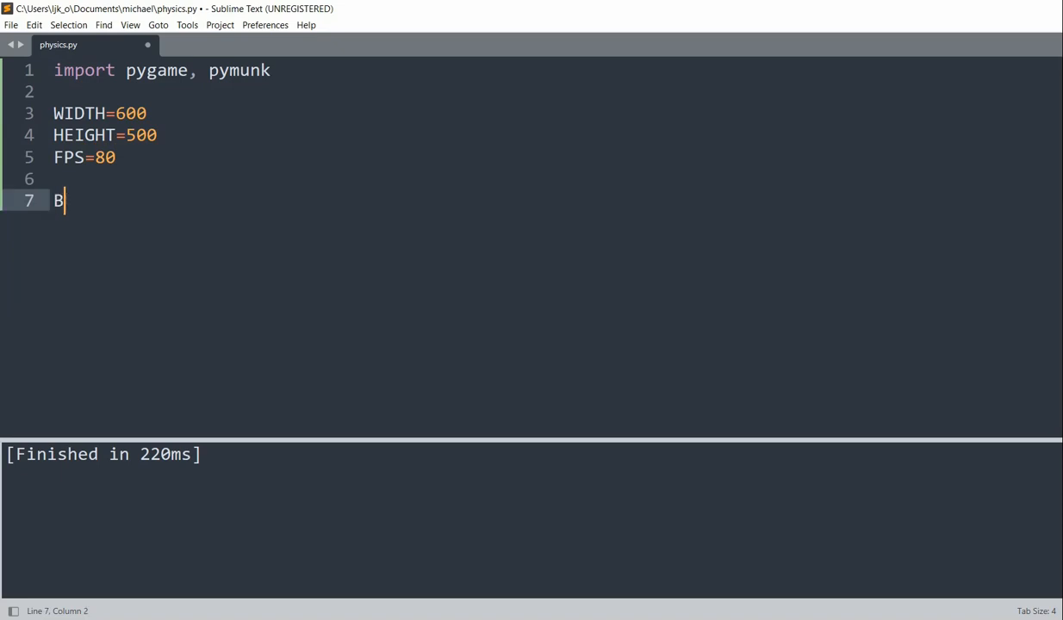
text(LAC)
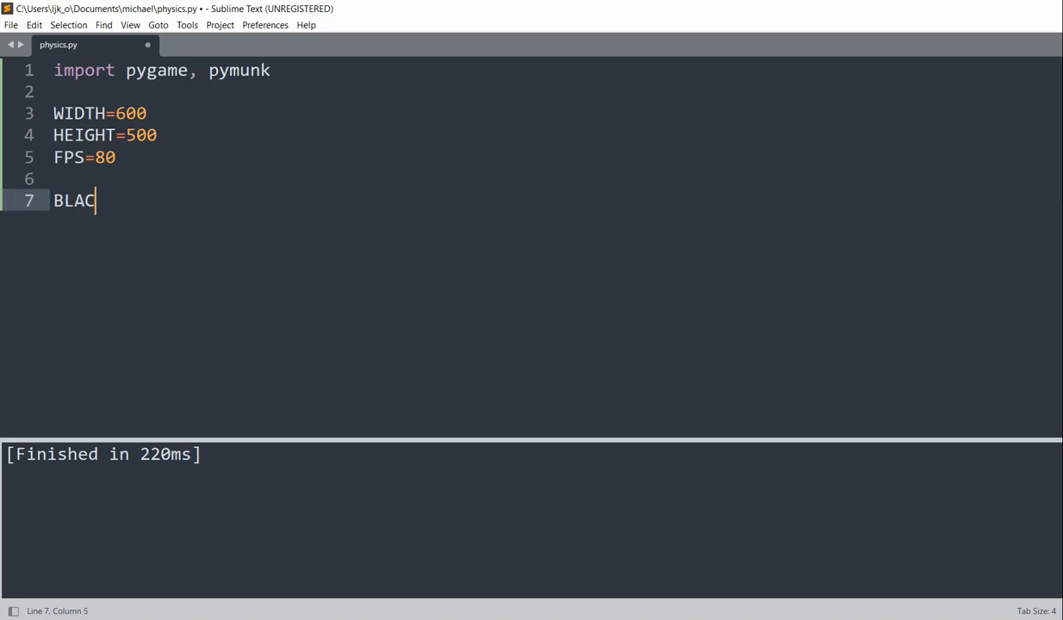
text(K=(0,0,0)
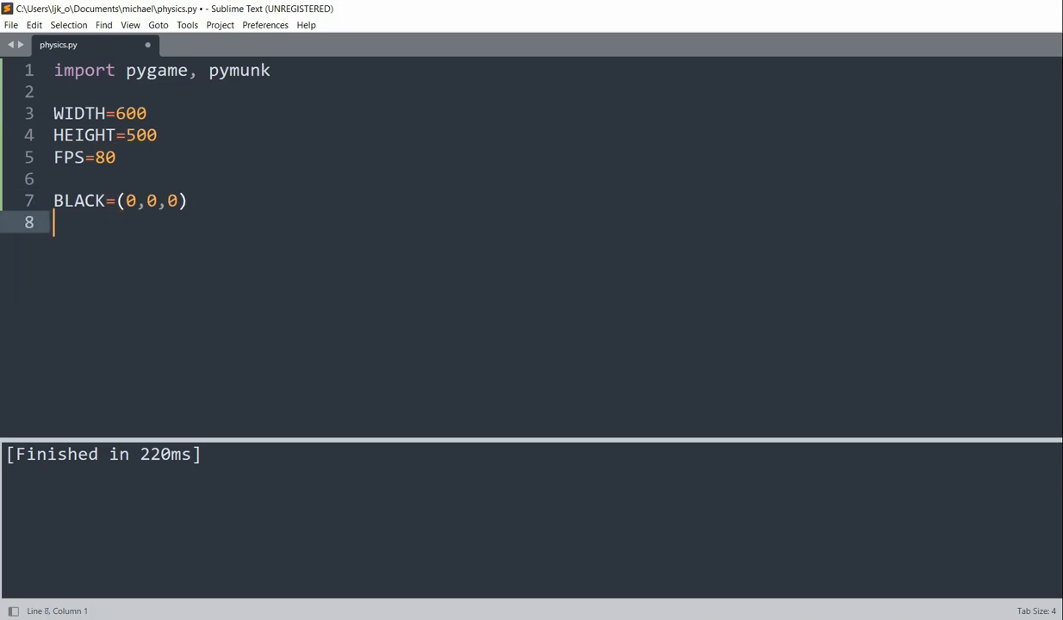
text(GREEN+)
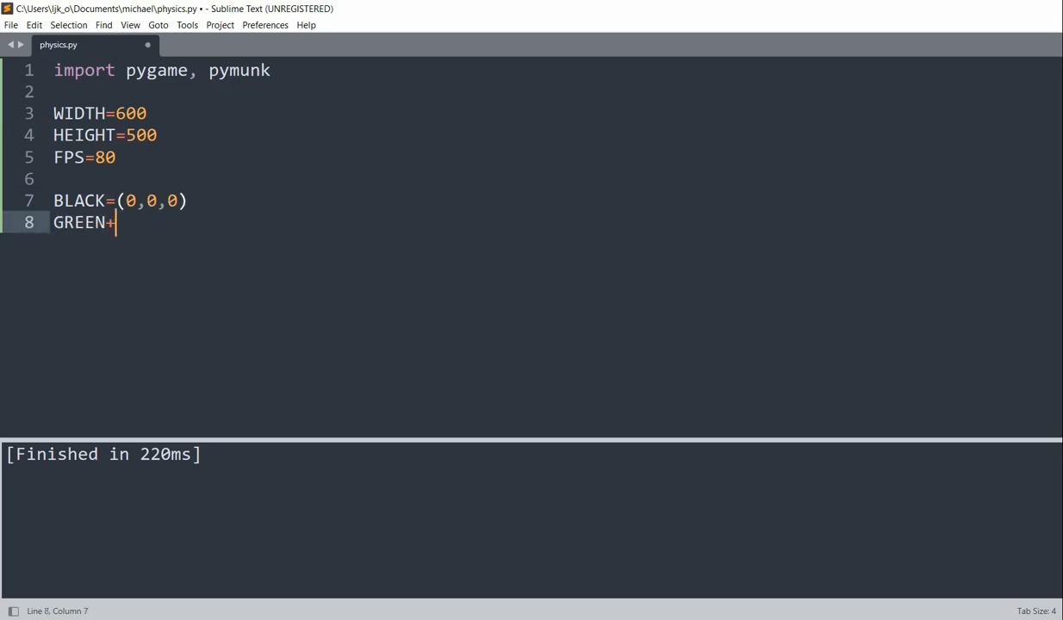
text(=(128,)
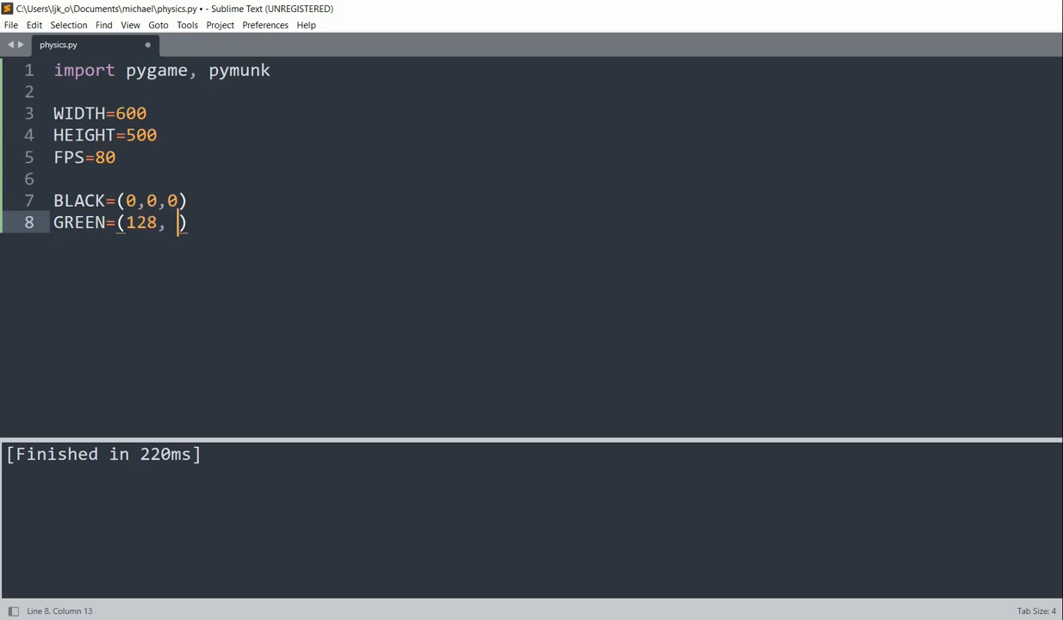
text(255,)
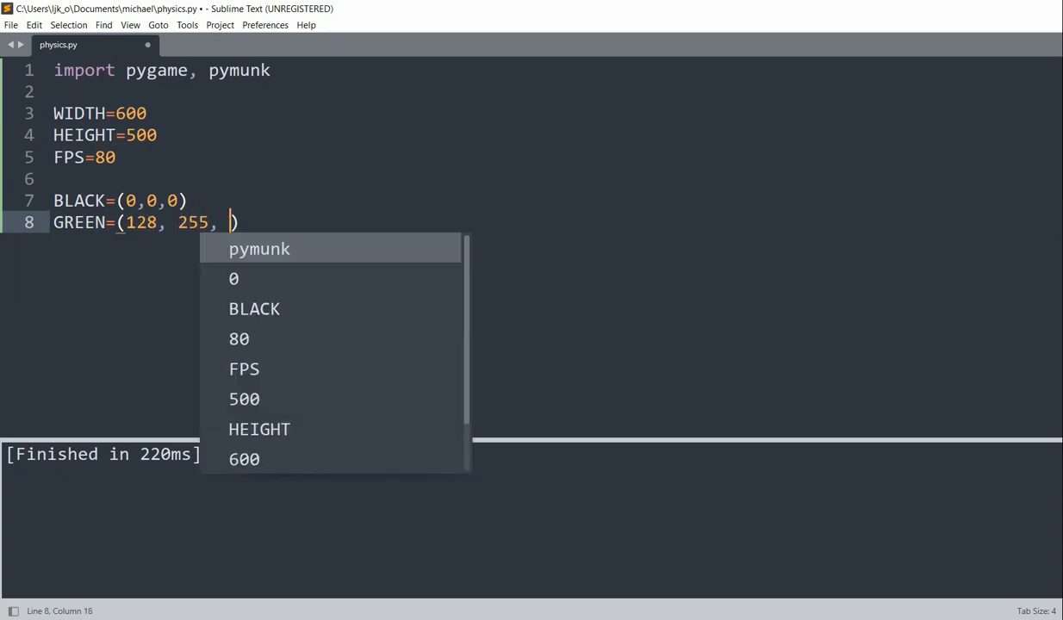
text(128))
text(RED=(255, )
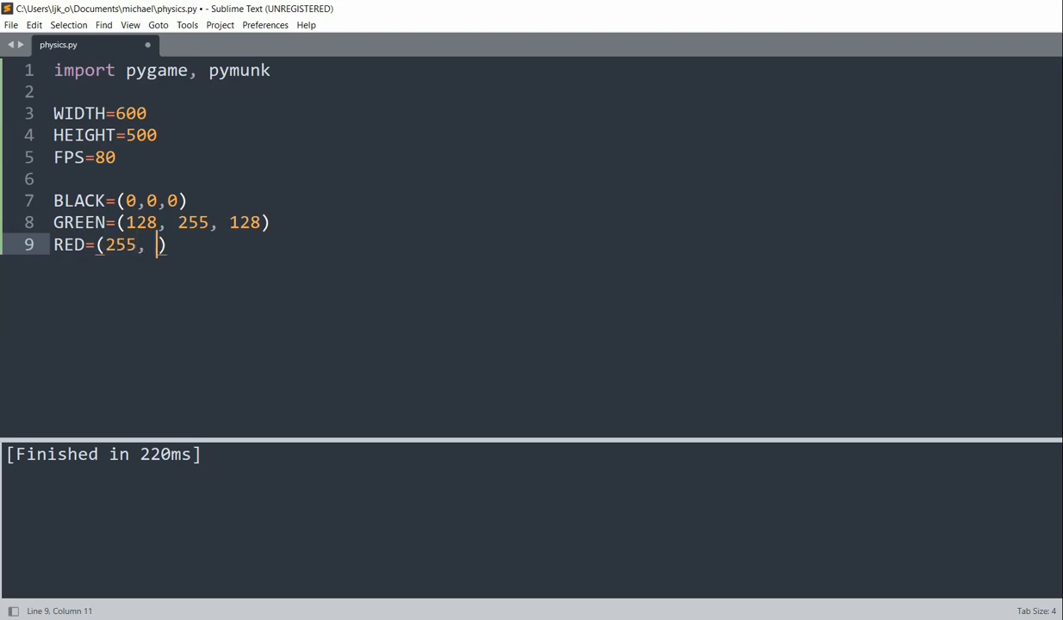
text(0, 0)
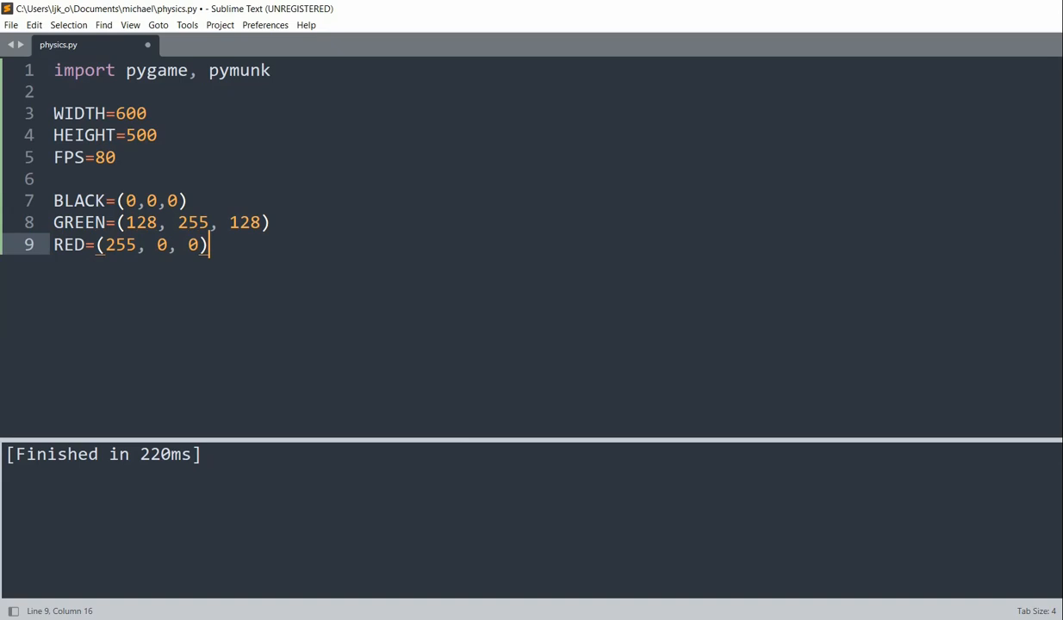
key(enter)
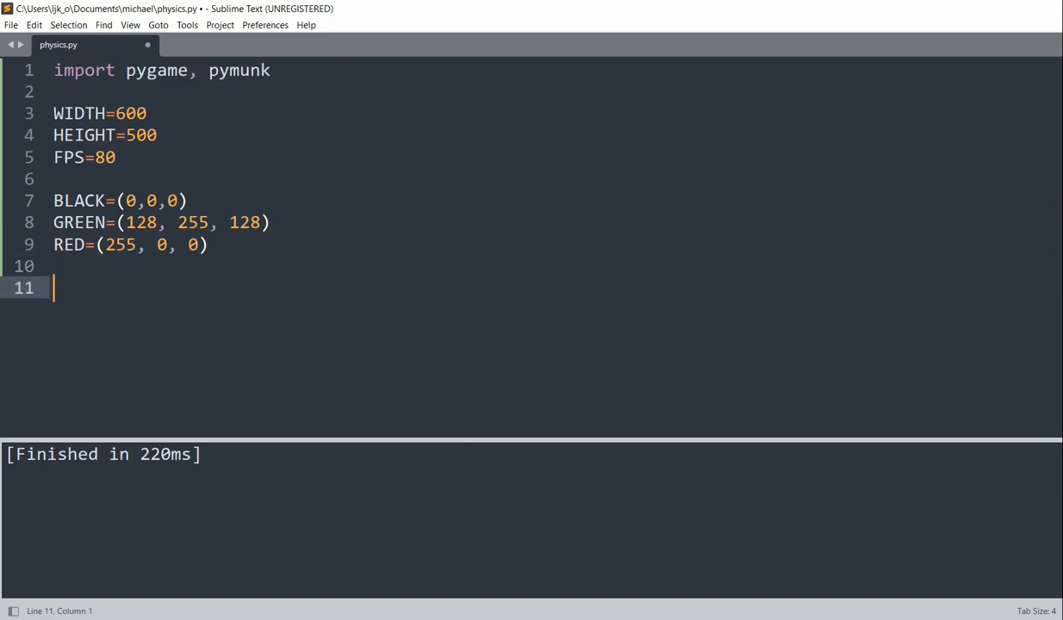
Write pygame.init(), wn=pygame.display.set_mode((WIDTH, HEIGHT)) and clock=pygame.time.Clock().
text(pygame.init()
text(w)
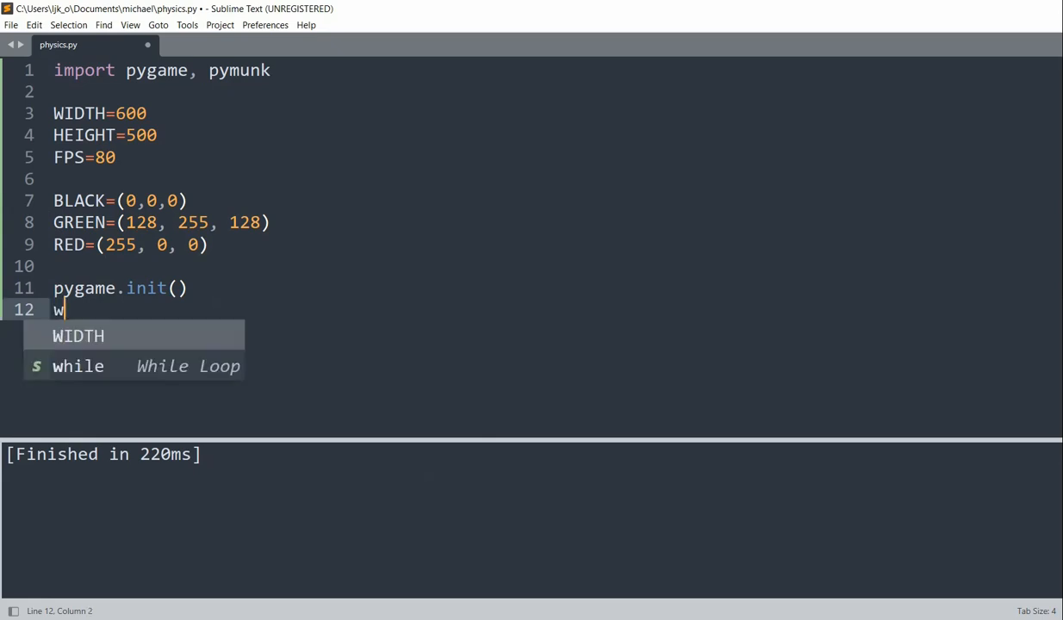
text(n=pygame.)
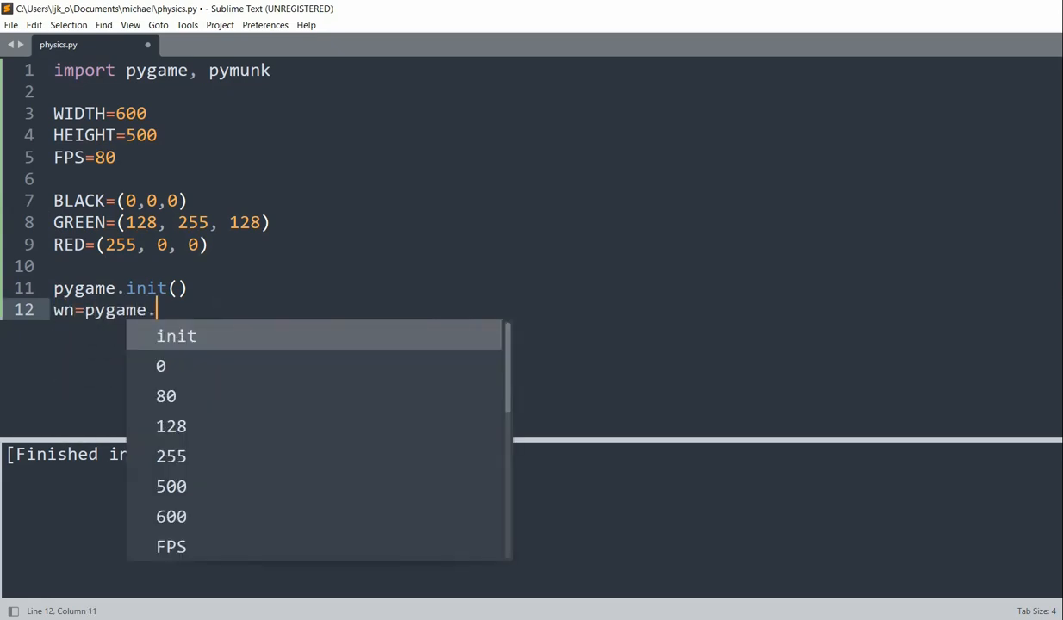
text(display.set_)
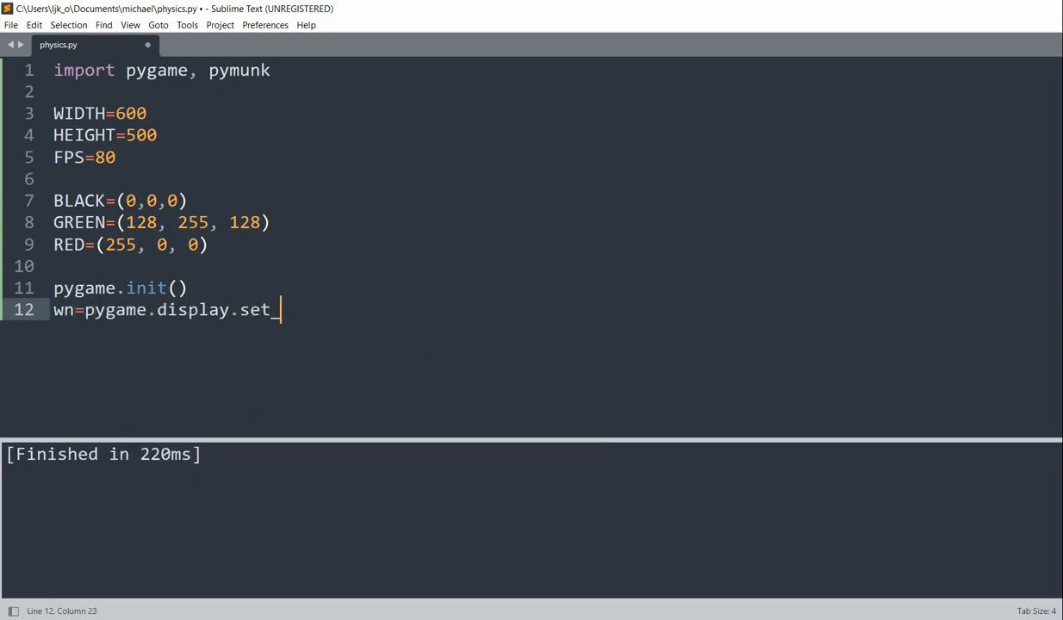
text(mode((WIDTH, HEIGHT)
text(clock)
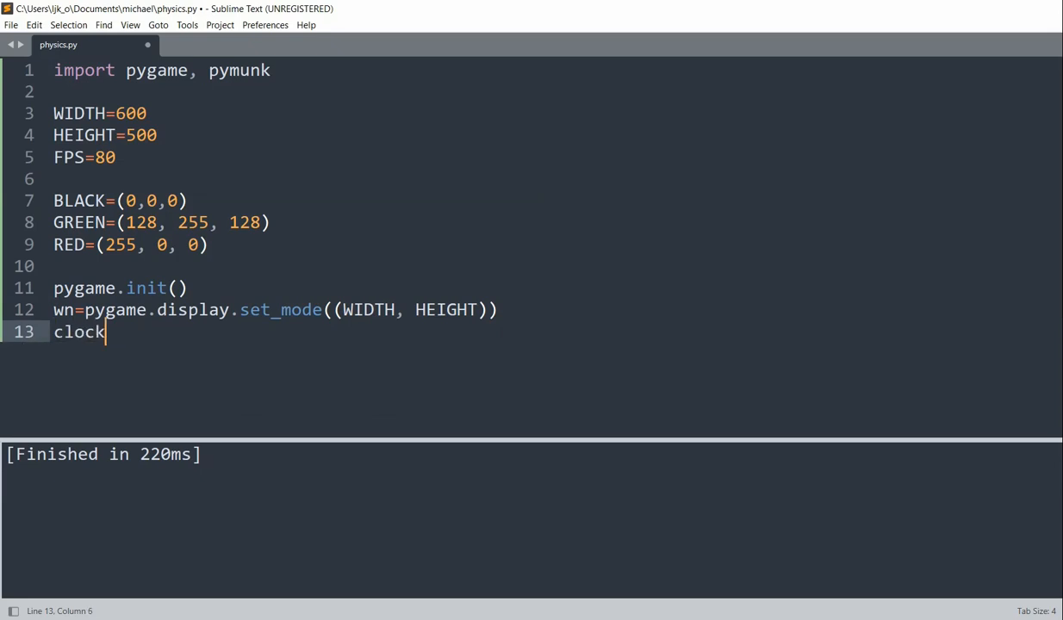
text(=pygame)
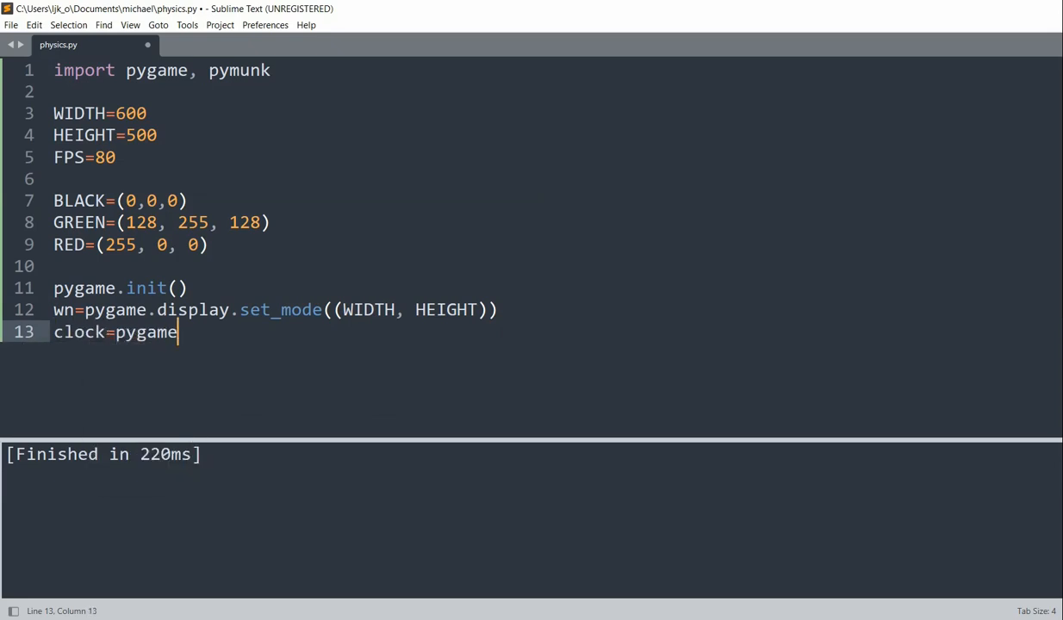
text(.time.C)
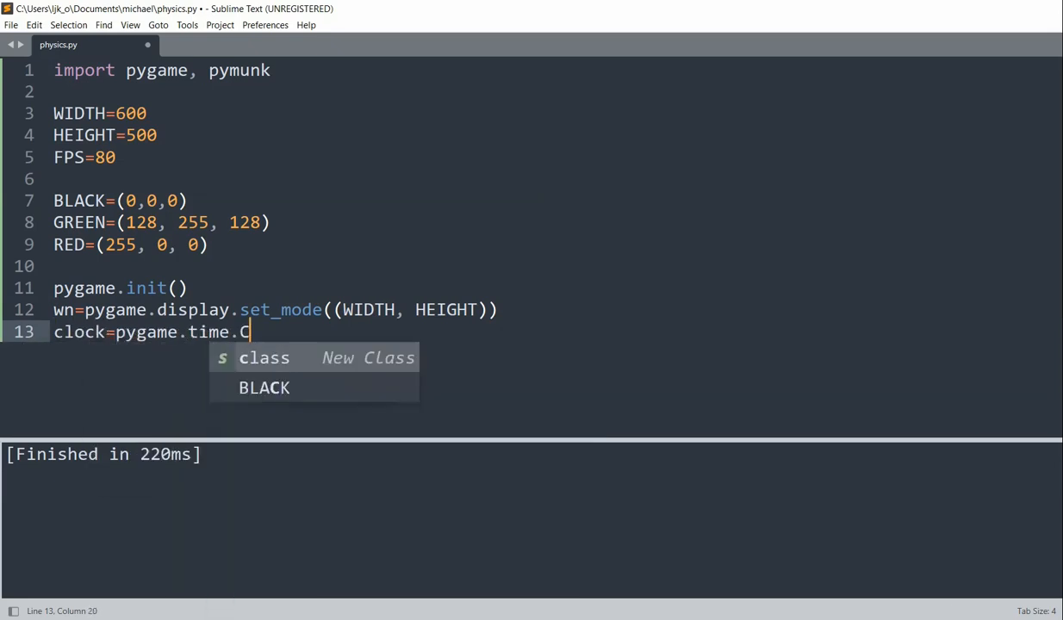
text(lock)=)
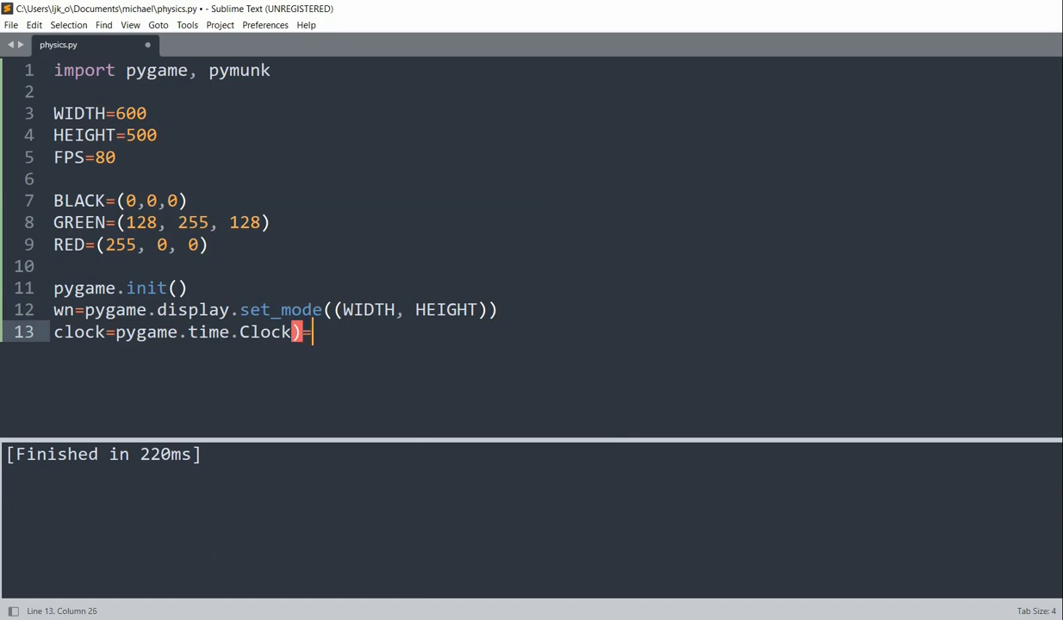
key(enter)
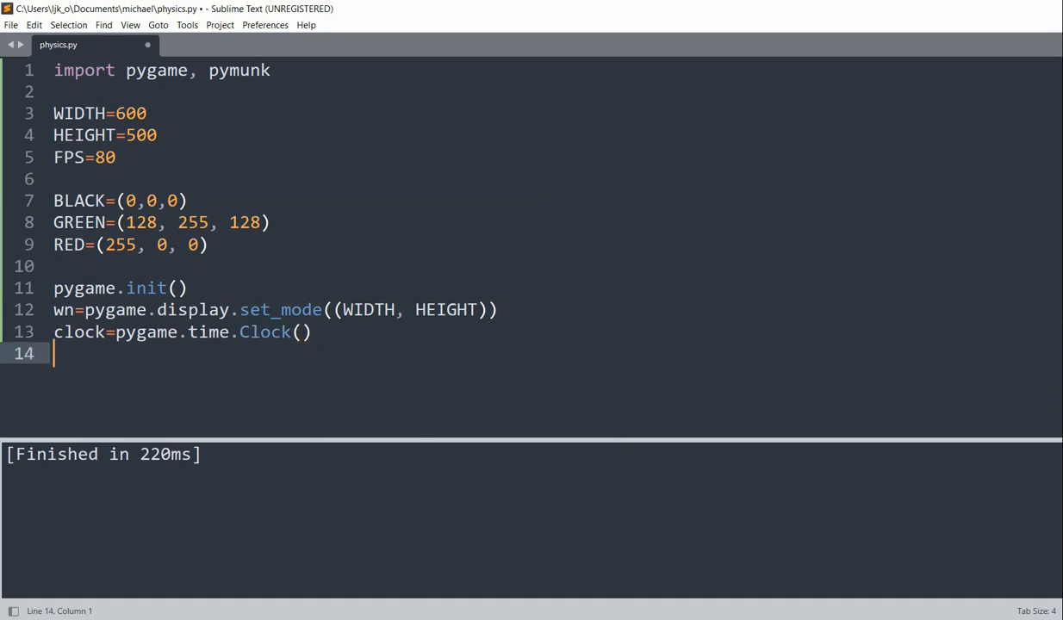
key(enter)
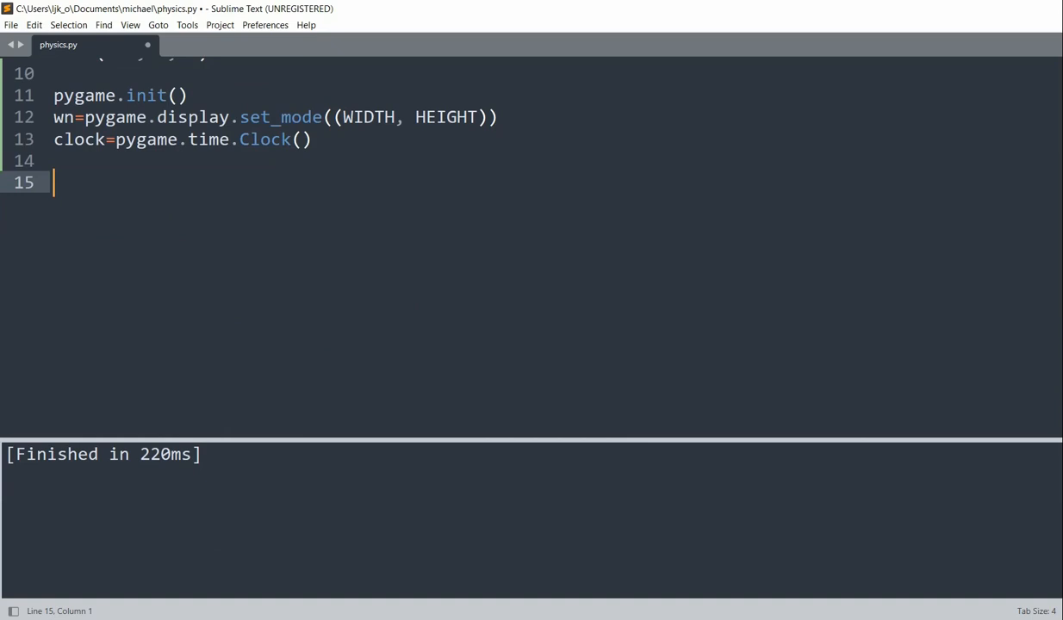
Add running=True and a while loop that sets running False on a pygame.QUIT event.
text(running=T)
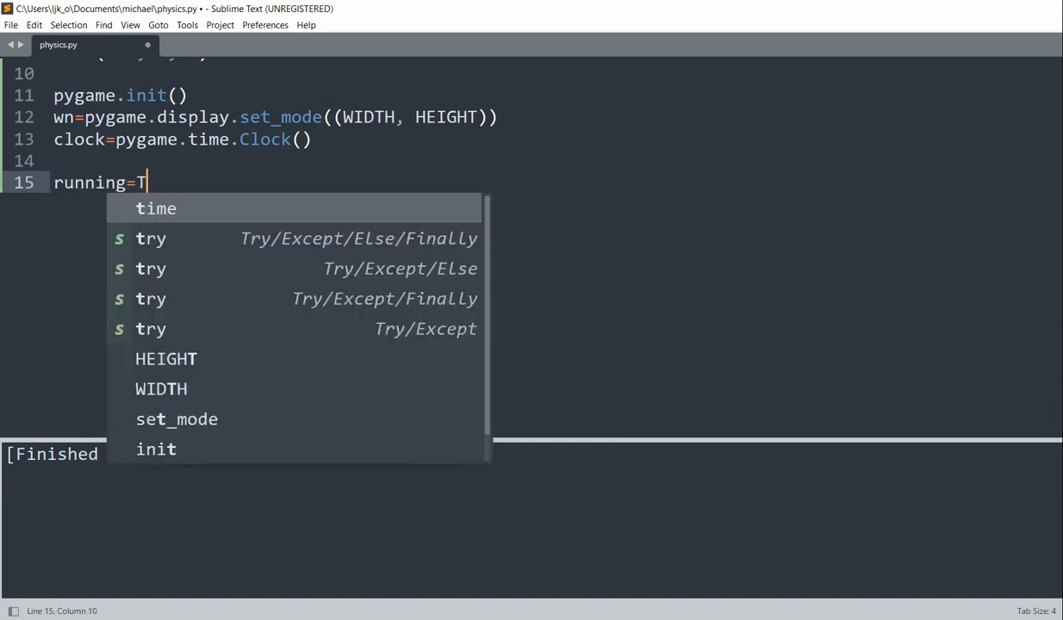
text(rue)
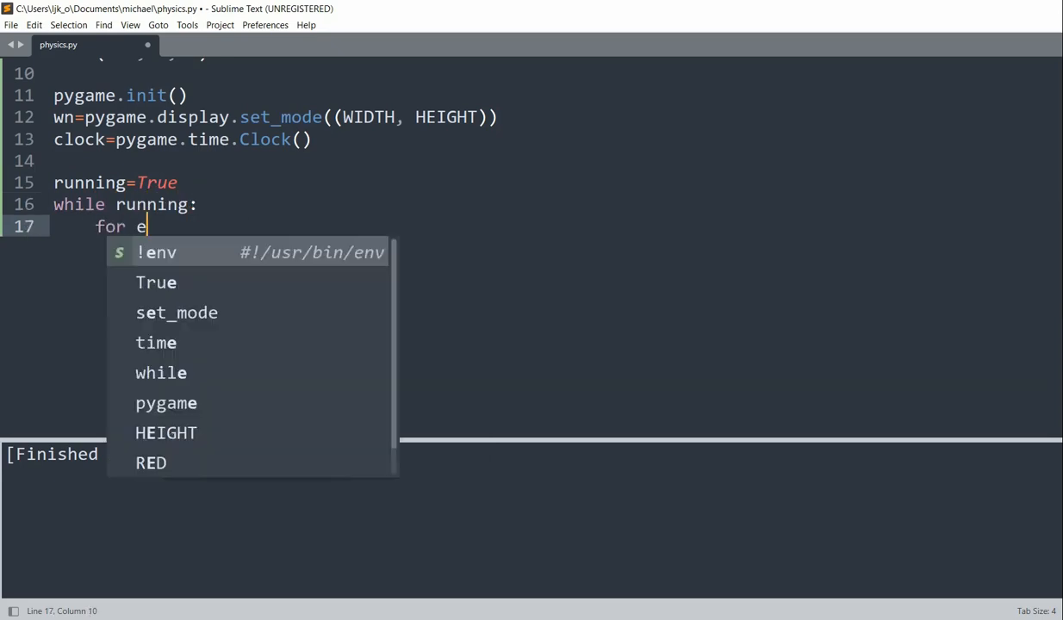
text(vent in pygam)
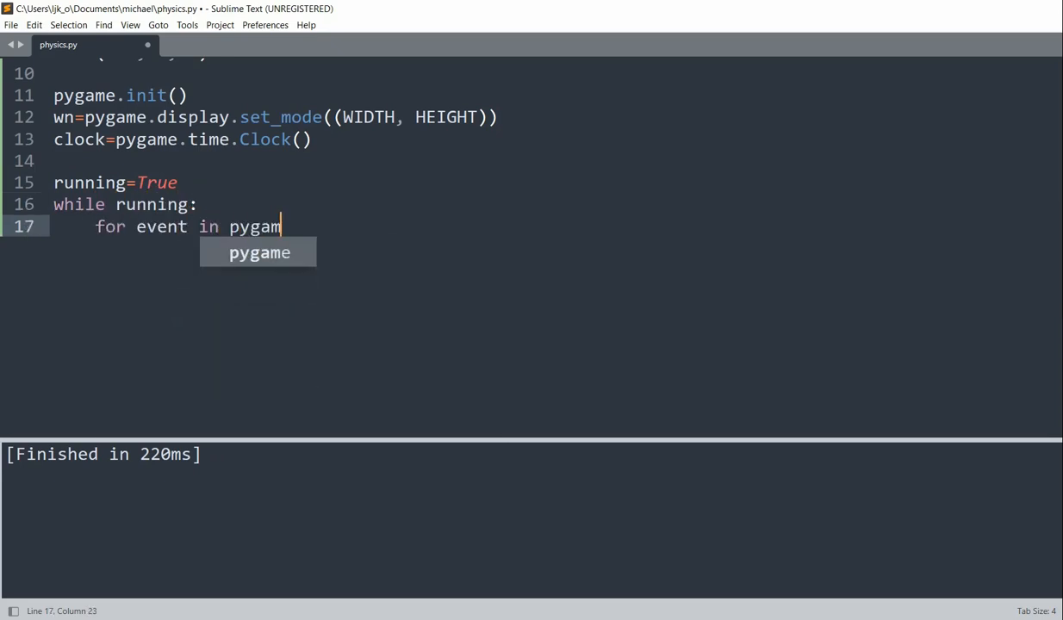
text(e.event.get())
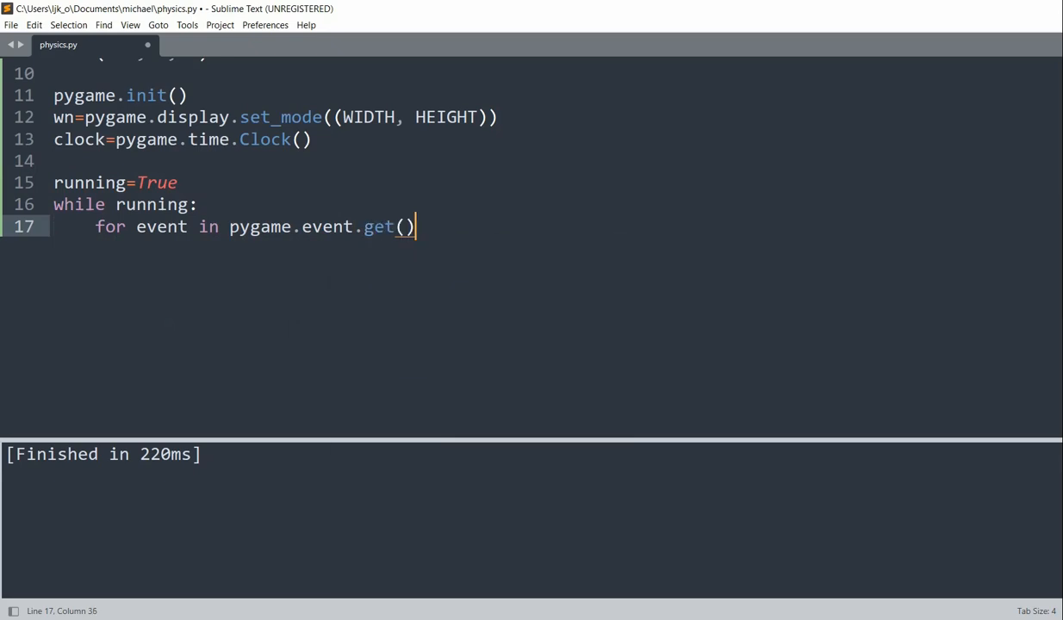
key(enter)
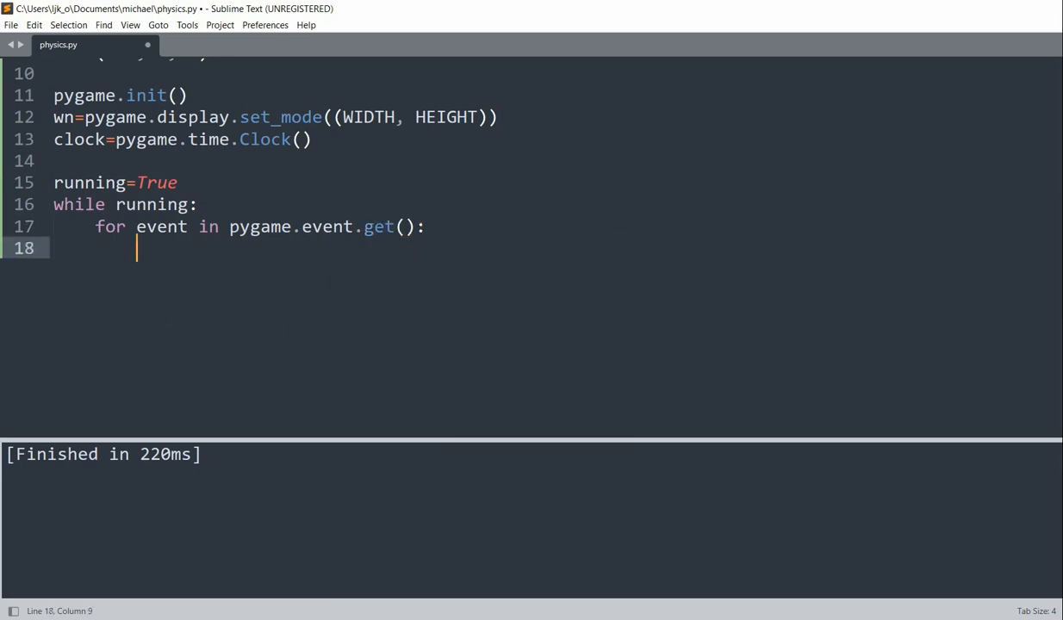
text(if event.ty)
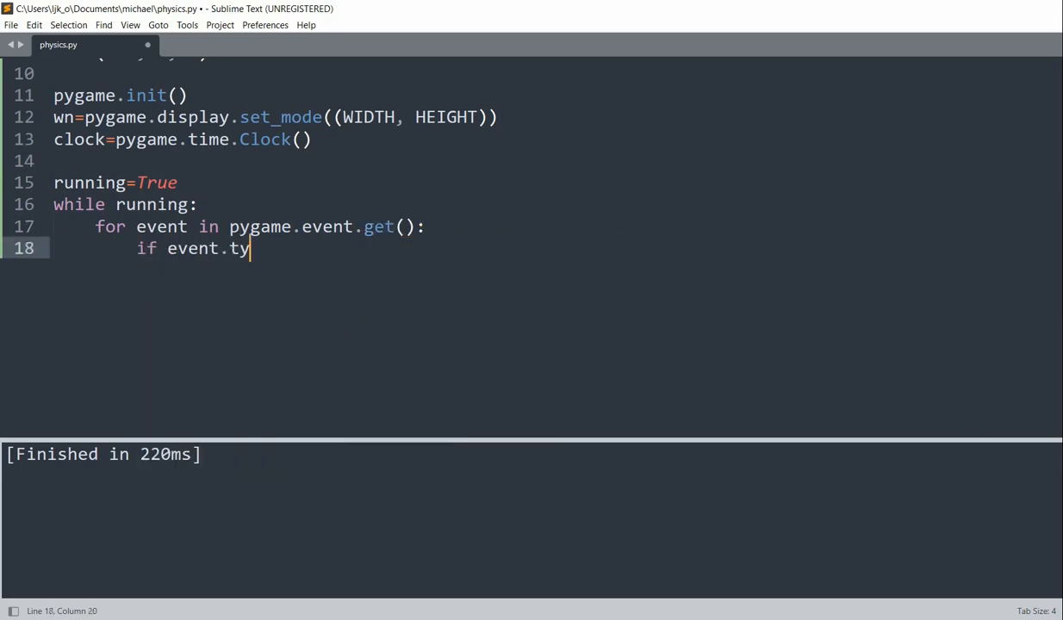
text(pe==pygame.QUIT:)
text(running=F)
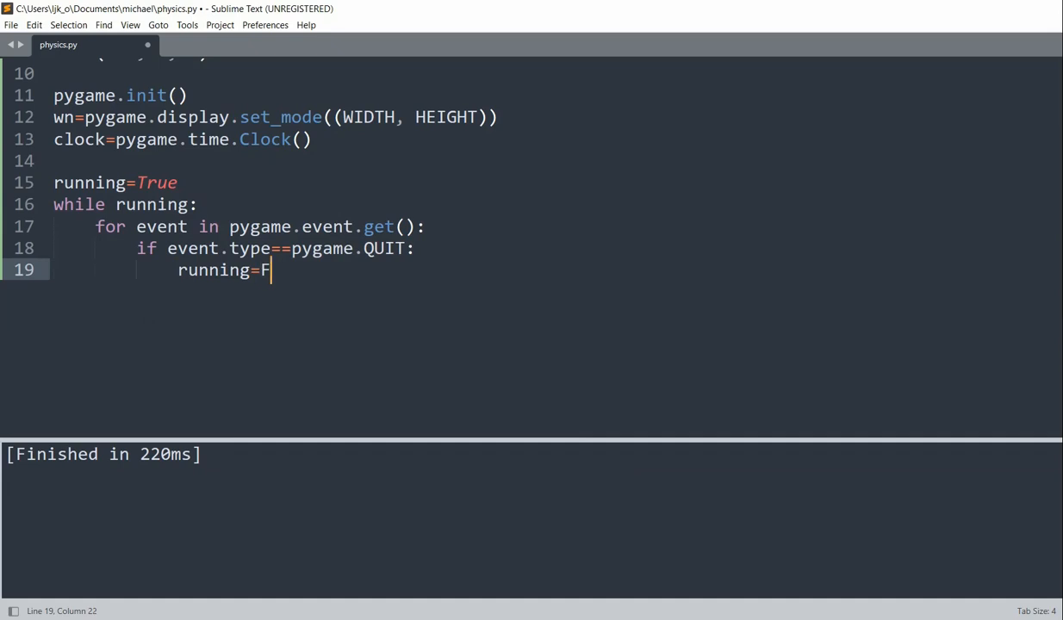
text(a)
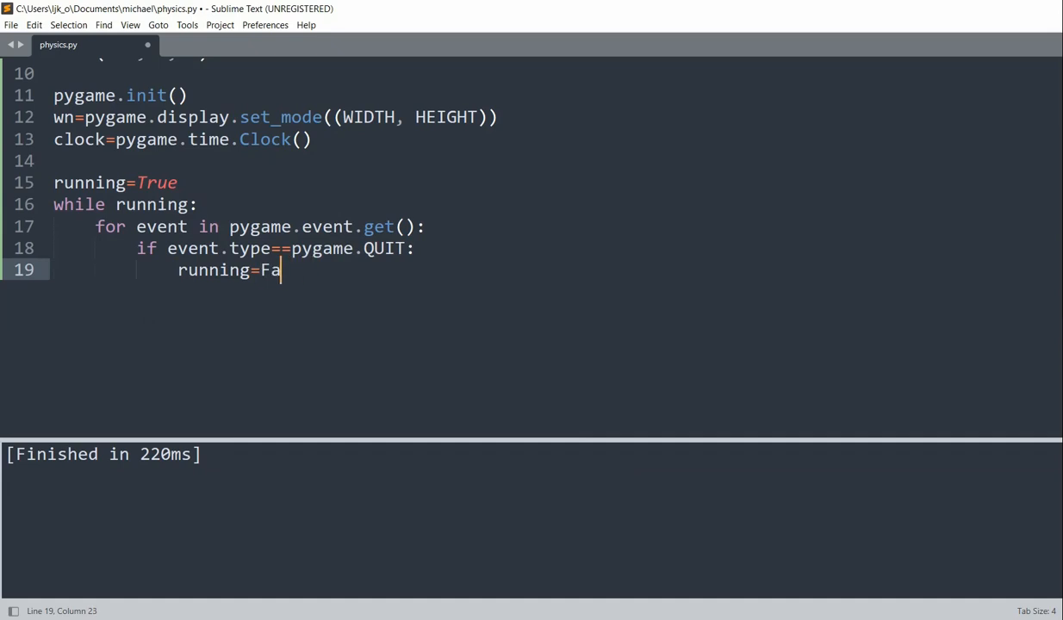
text(lse)
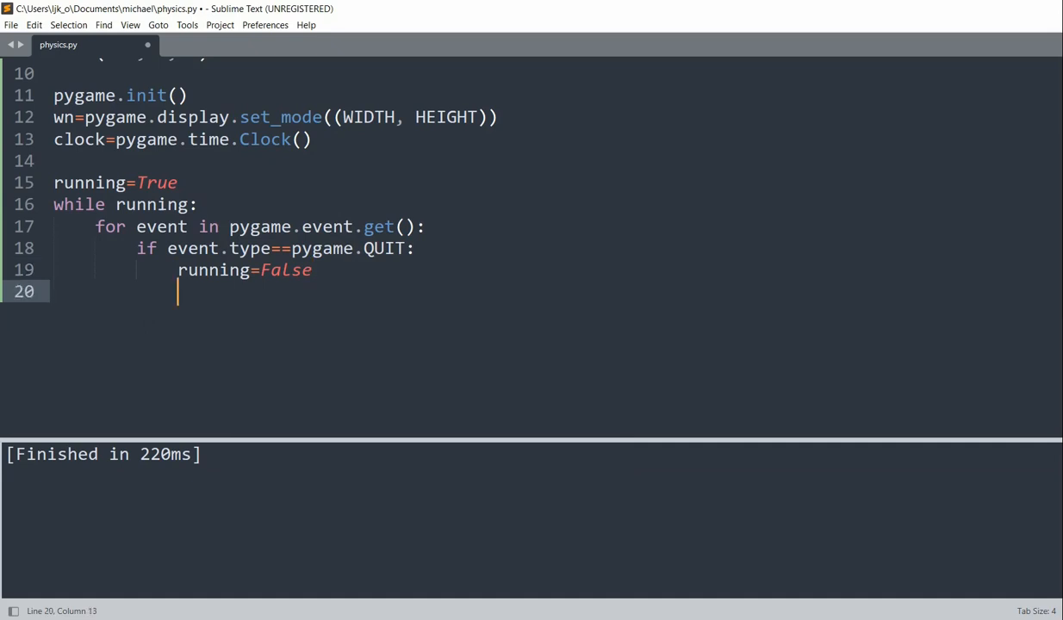
Fill the window GREEN, flip the display, tick the clock at FPS, then pygame.quit().
text(wn.fil)
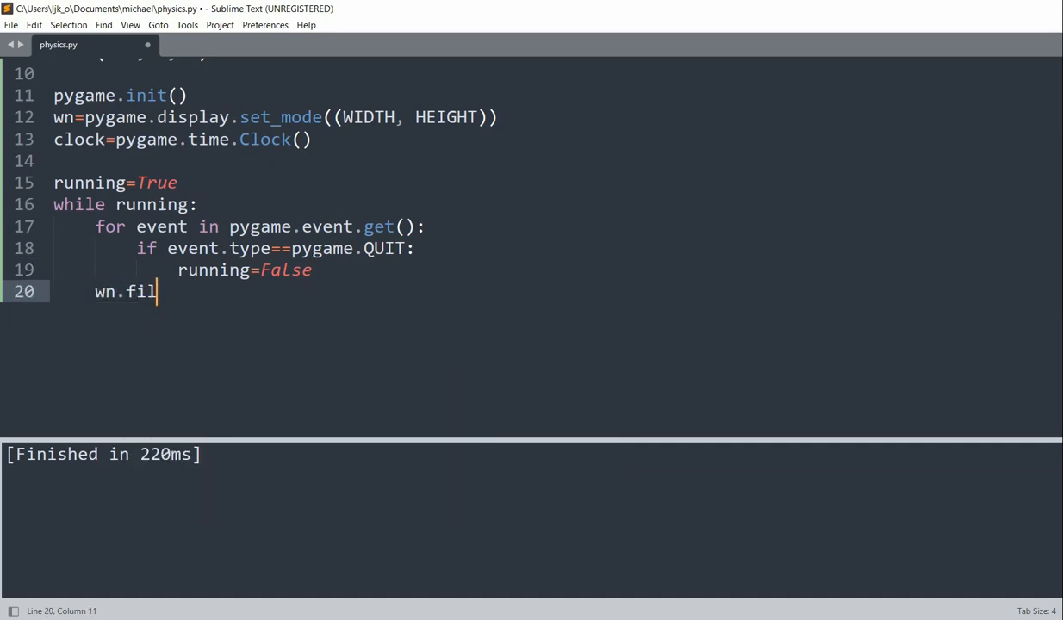
text(l(GREEN))
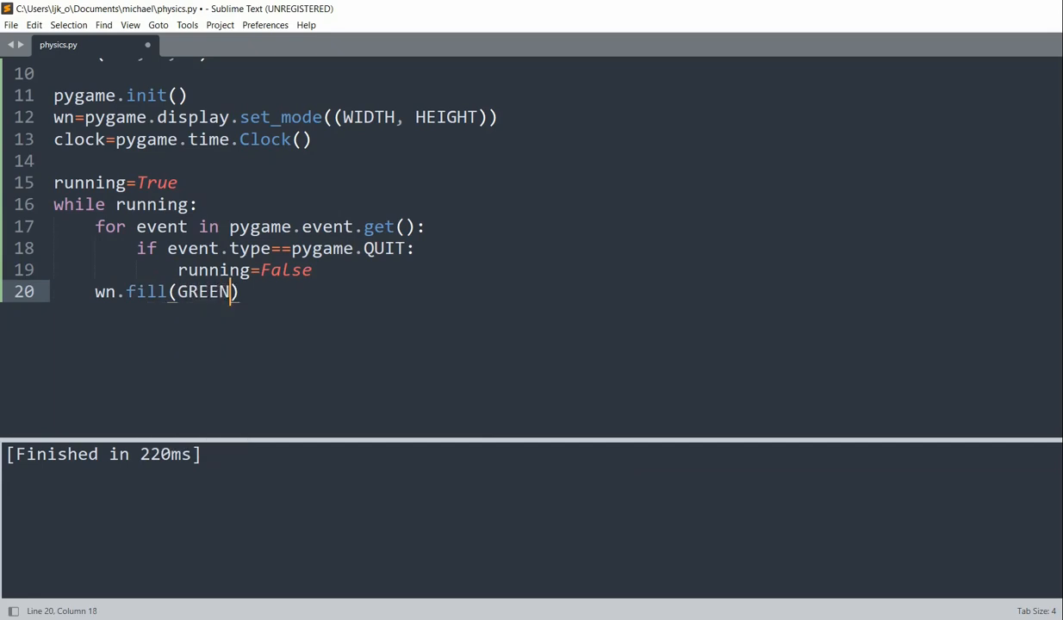
key(enter)
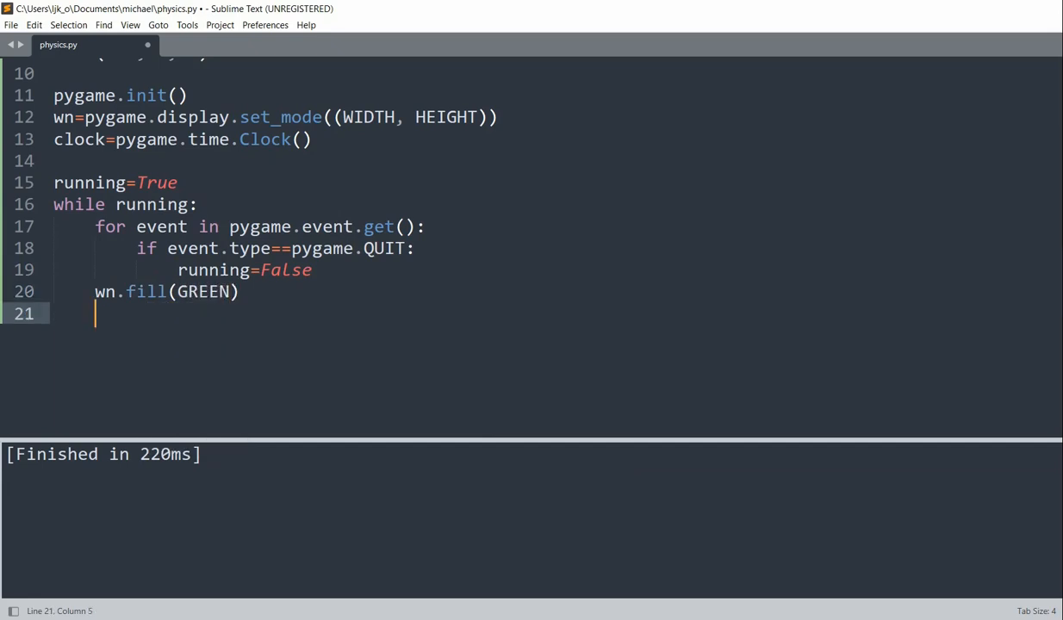
text(pygame.)
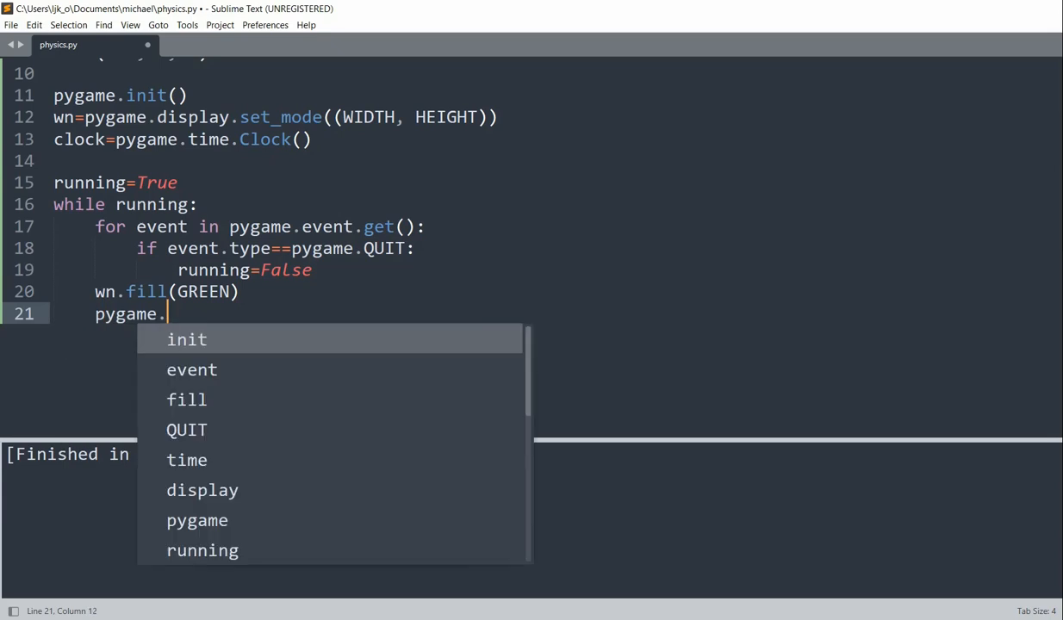
text(display.flip()
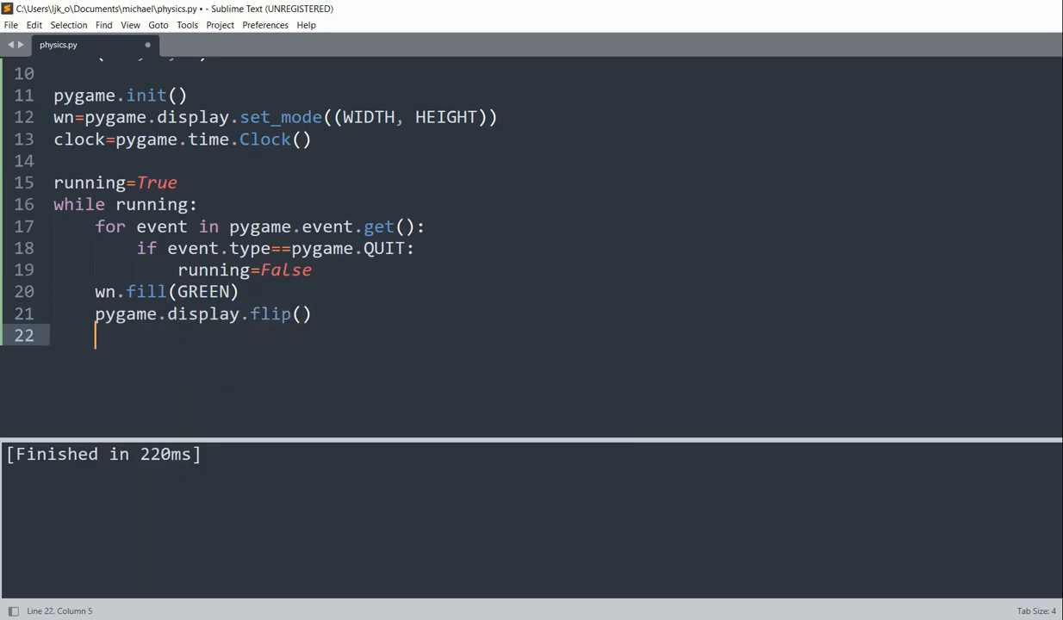
text(clock)
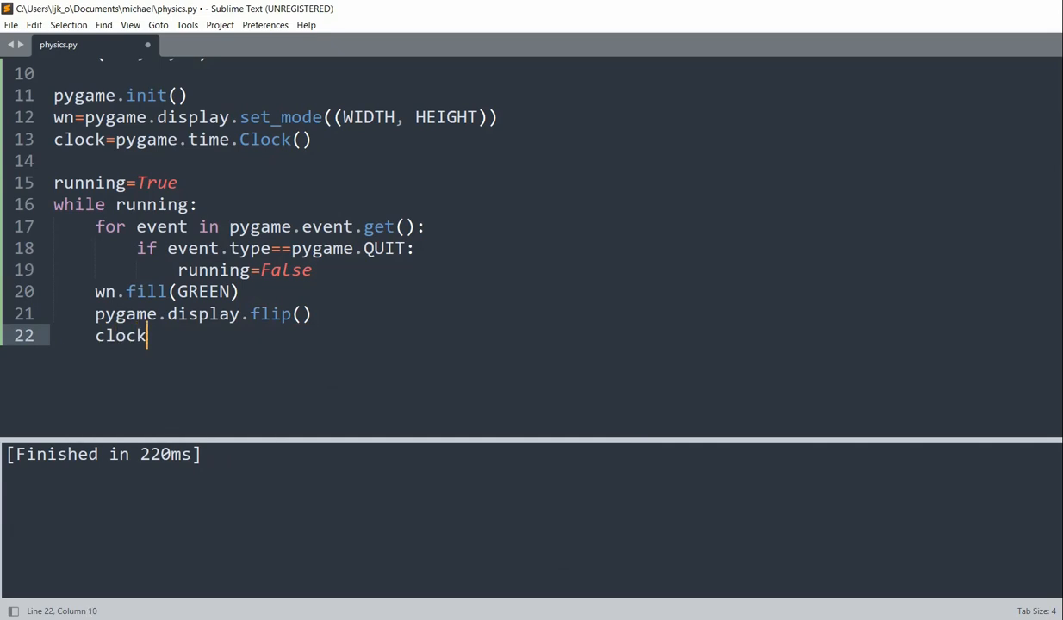
text(.tick(FPS)
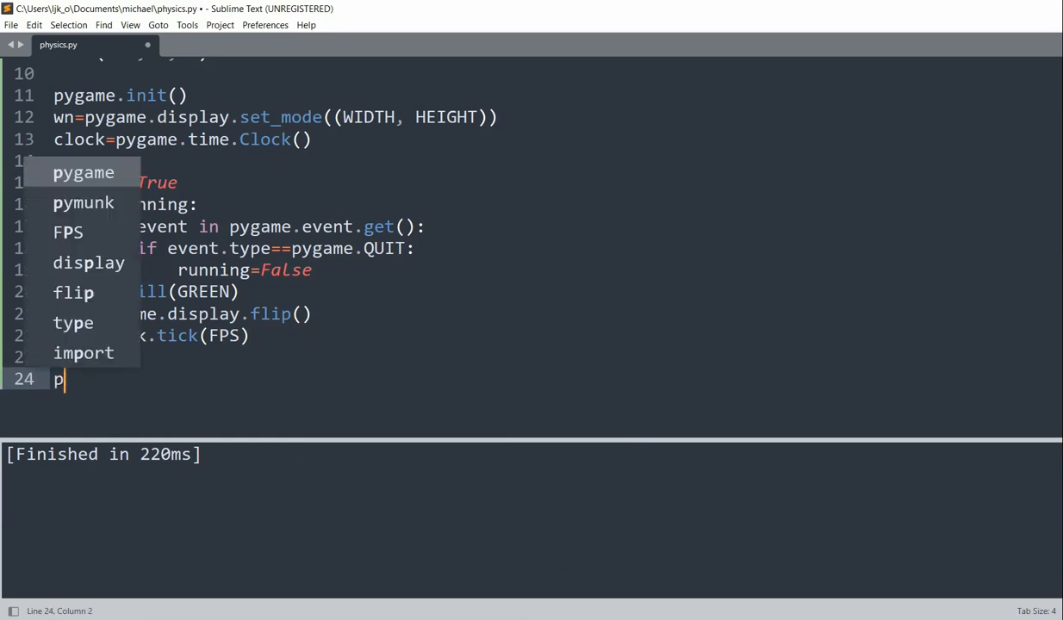
text(ygame.quit())
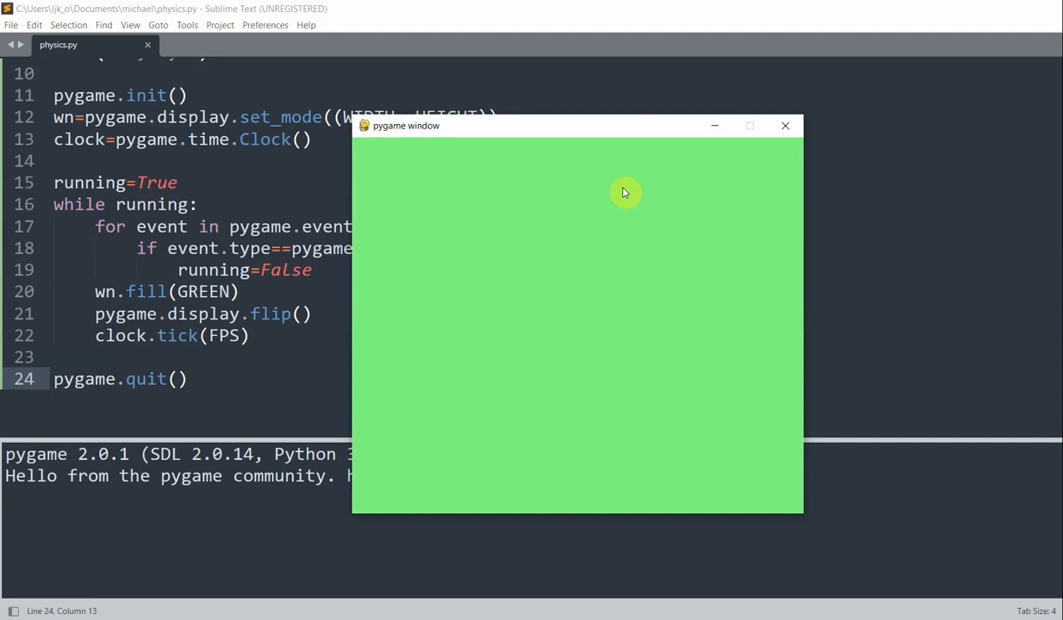
mouse_move(786, 126)
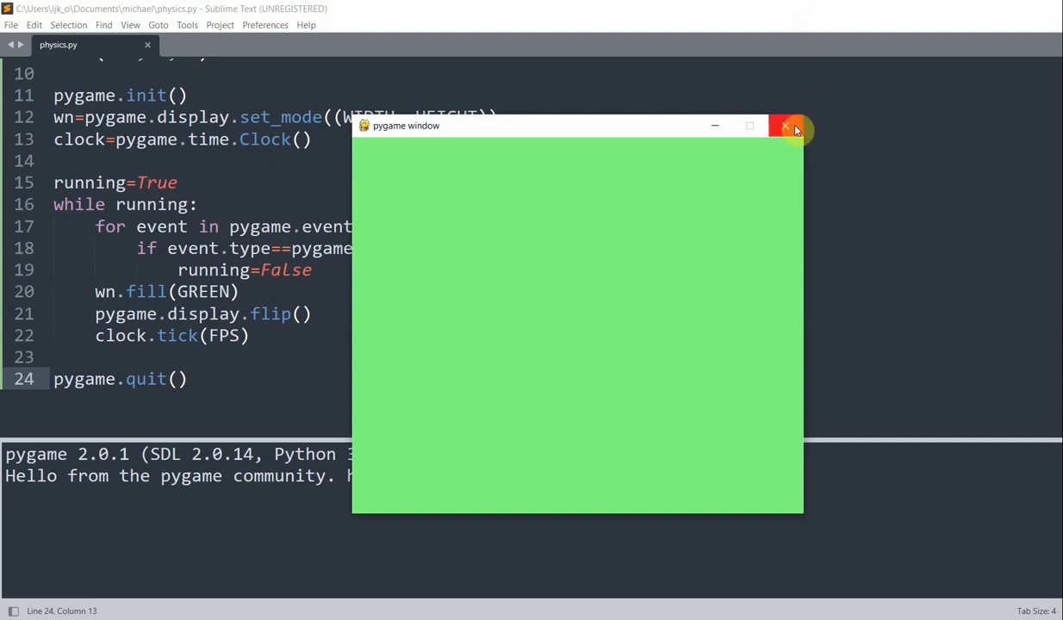
Close the green pygame test window.
click(785, 126)
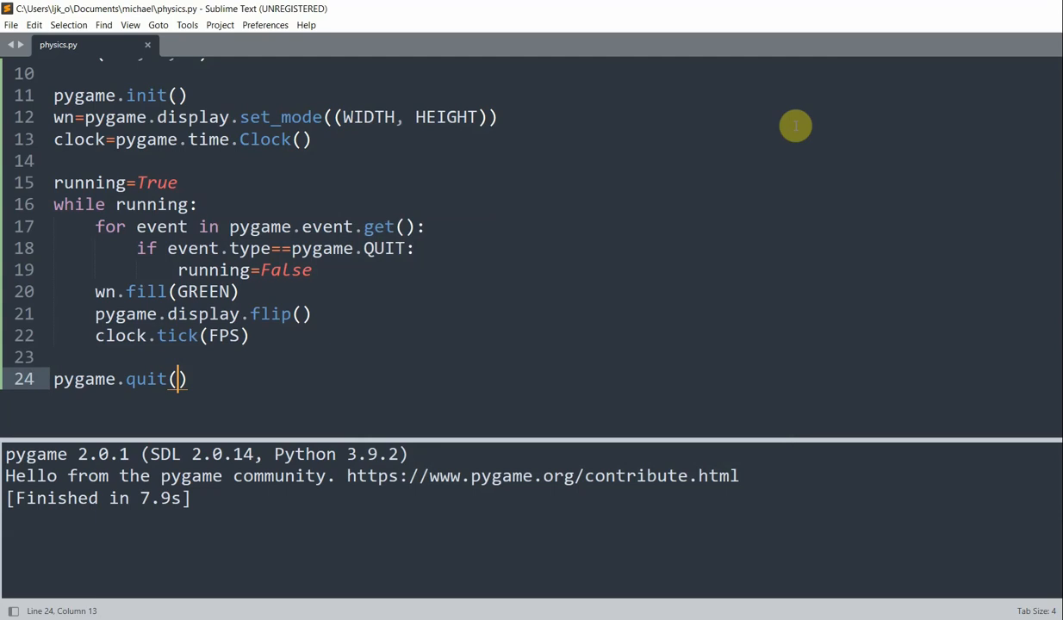
mouse_move(782, 121)
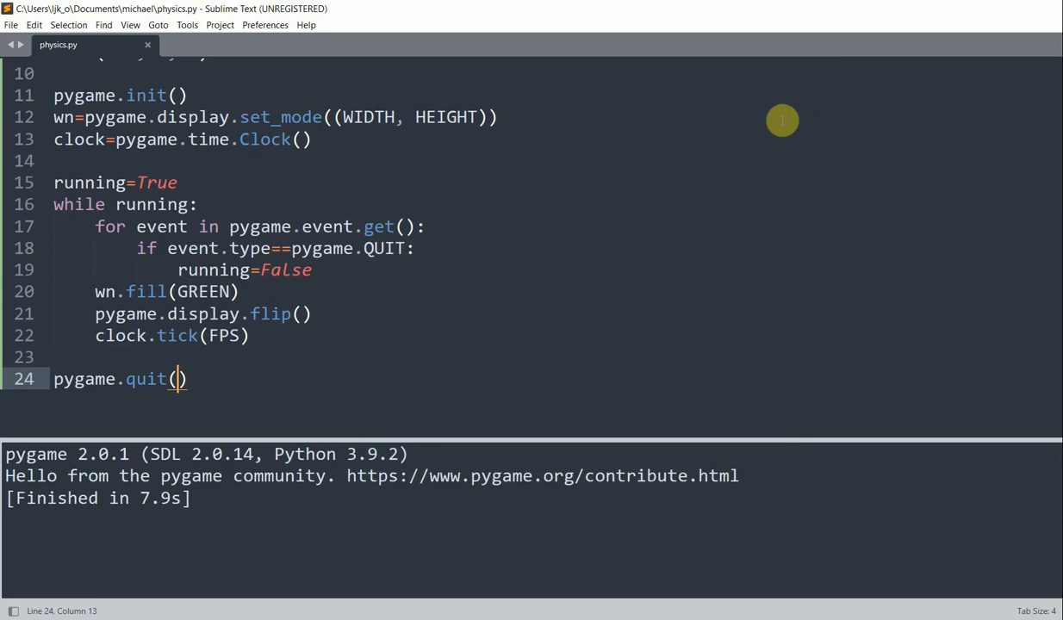
After the clock line, create space=pymunk.Space() with space.gravity=(0, 200).
click(314, 137)
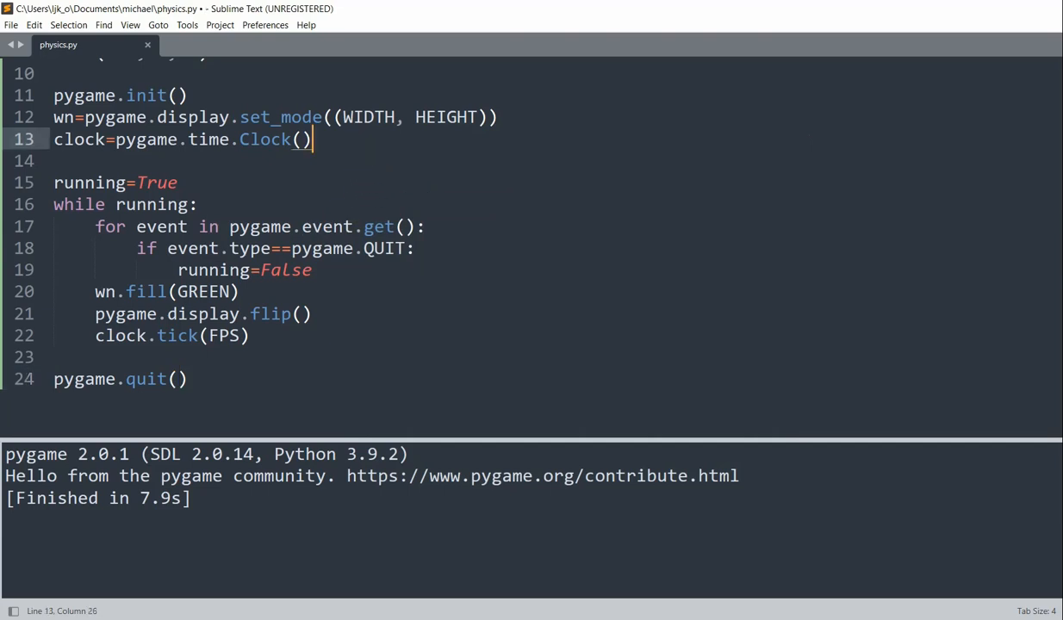
text(space=)
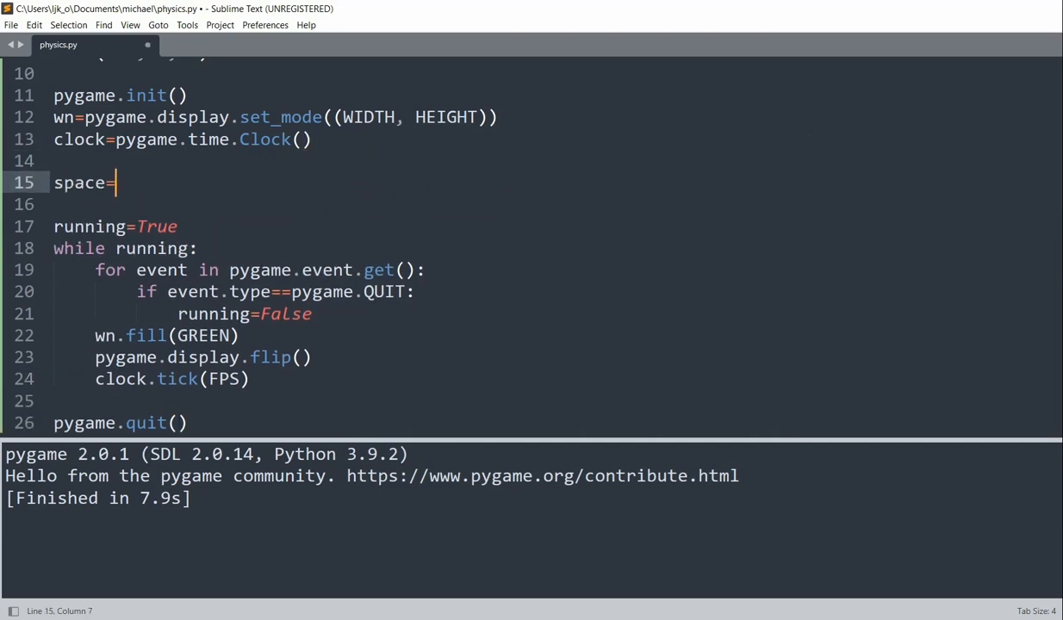
text(mypunk)
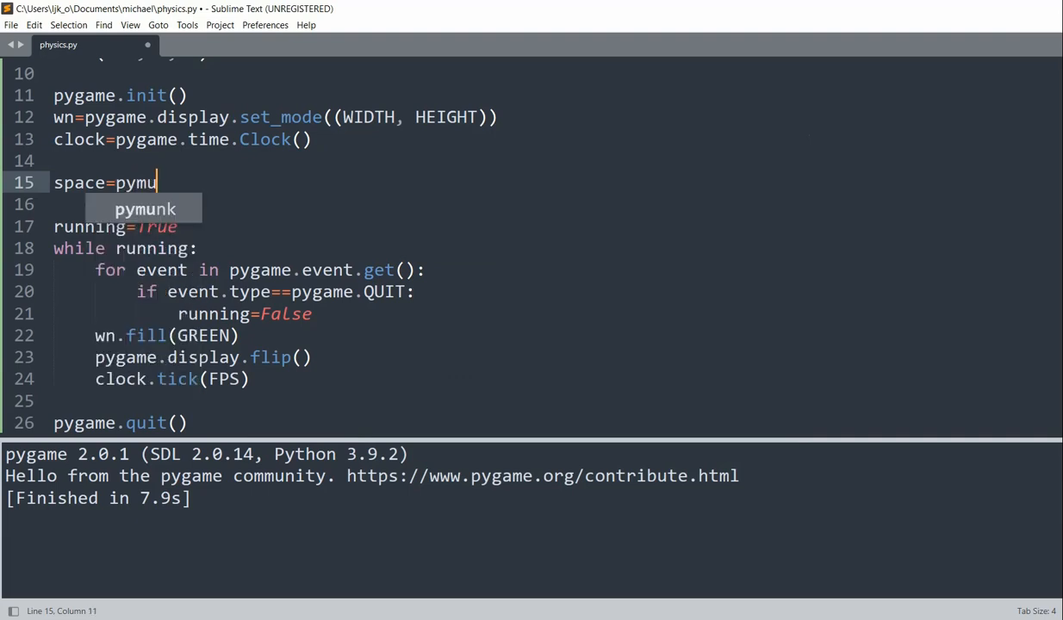
text(nk.sp)
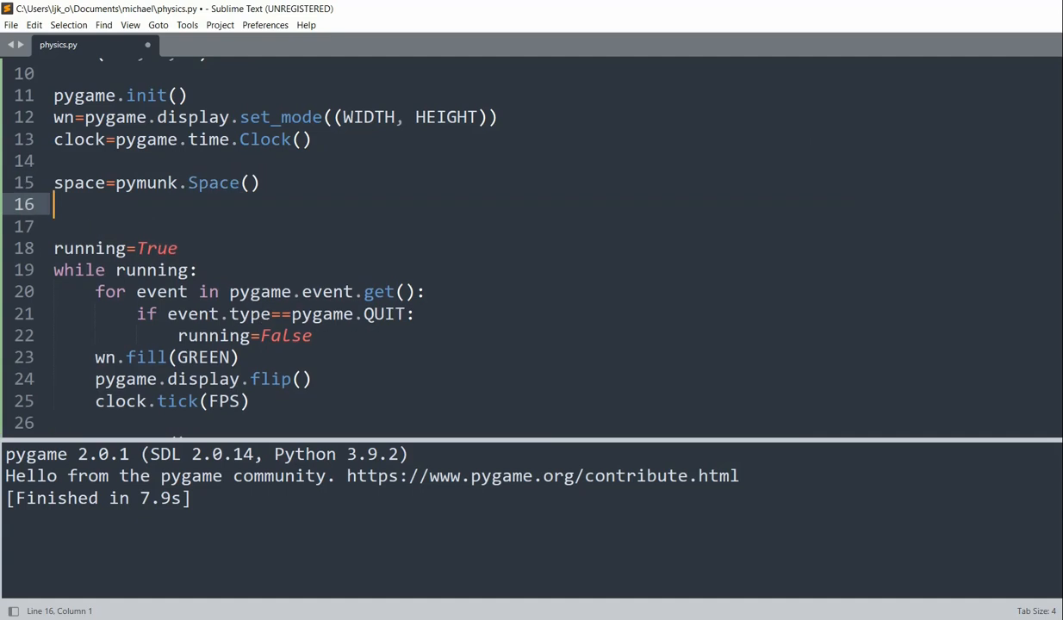
text(space.gravi)
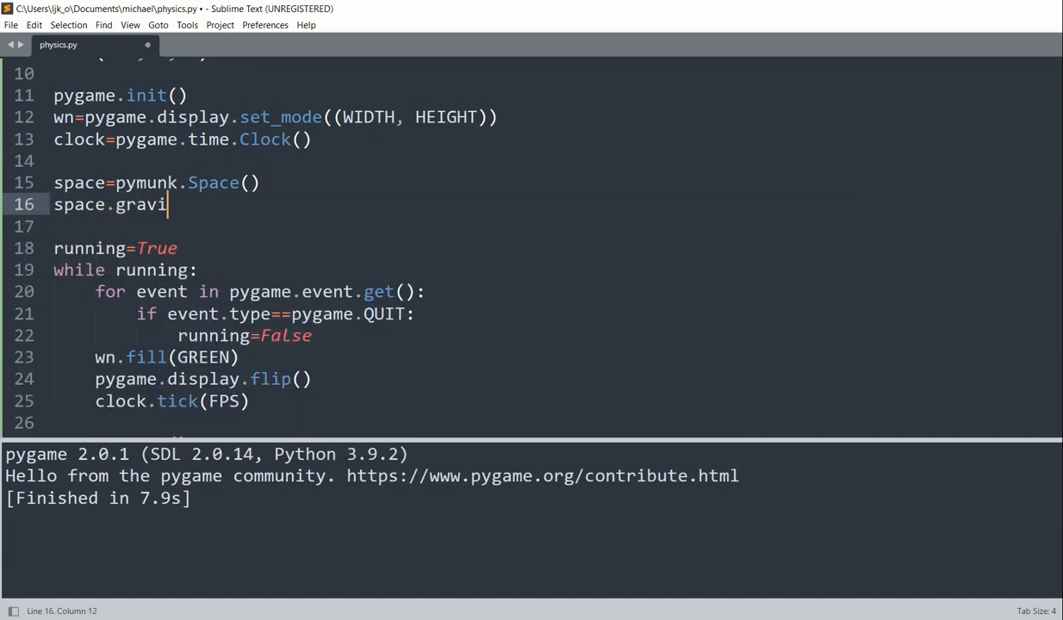
text(ty())
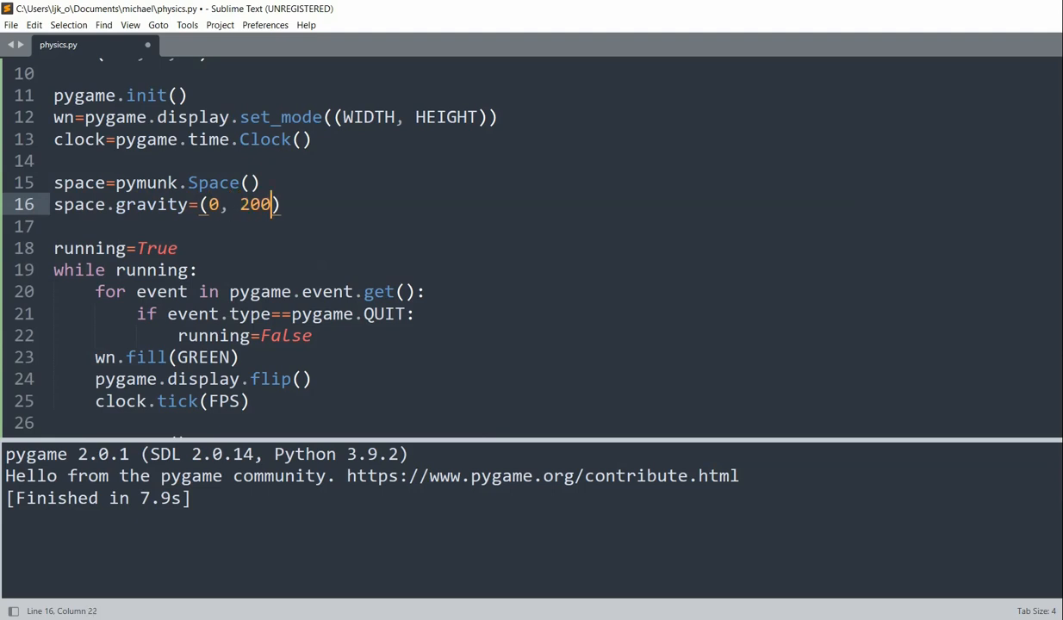
key(Right)
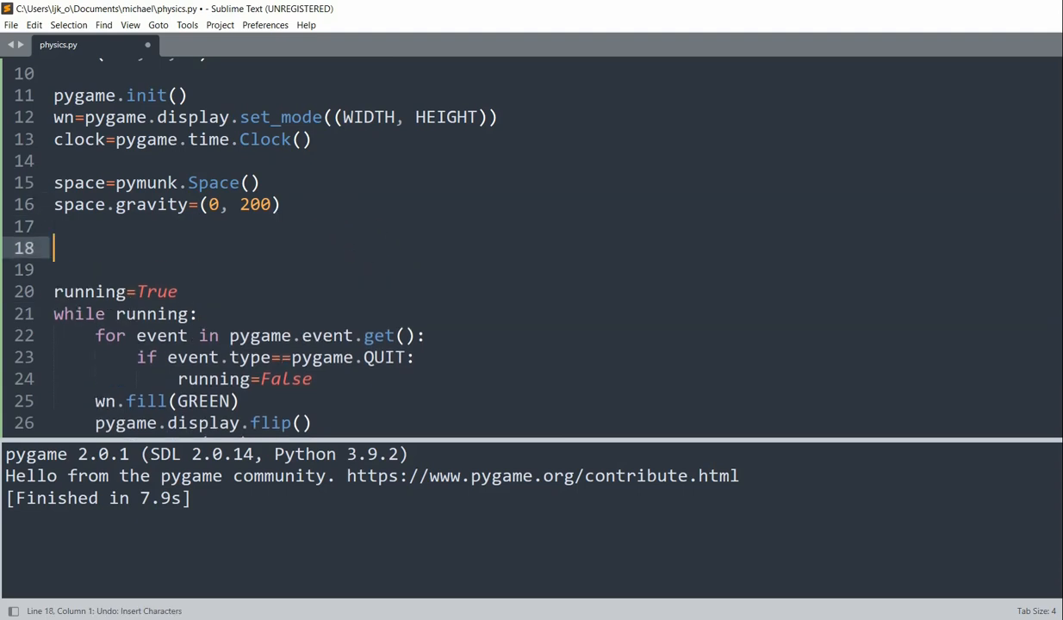
Create static_ball_body as a pymunk STATIC body and start its position assignment.
text(static)
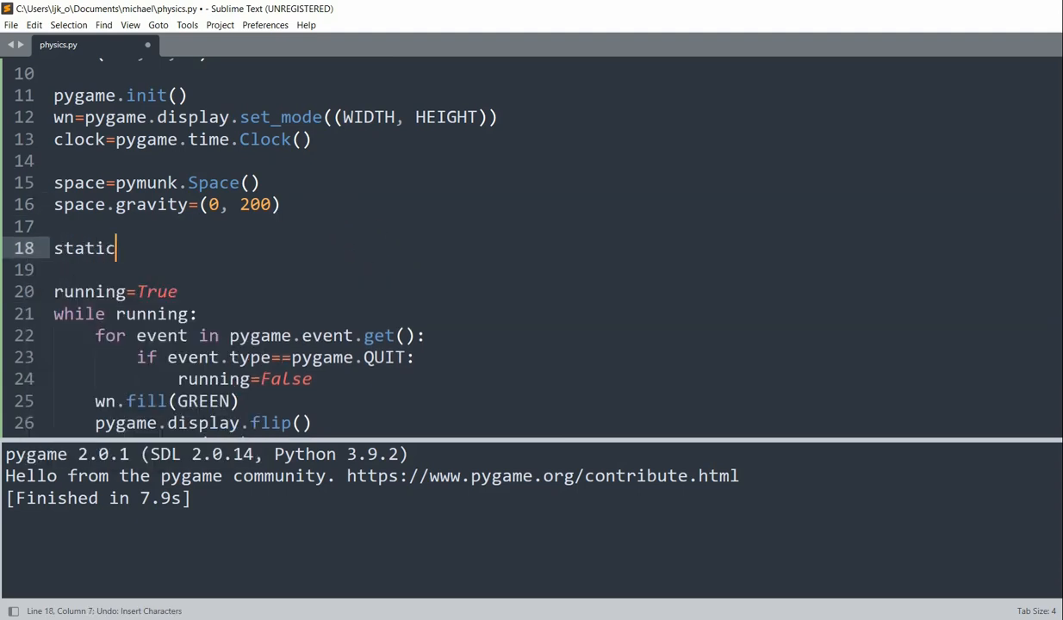
text(_ball_b)
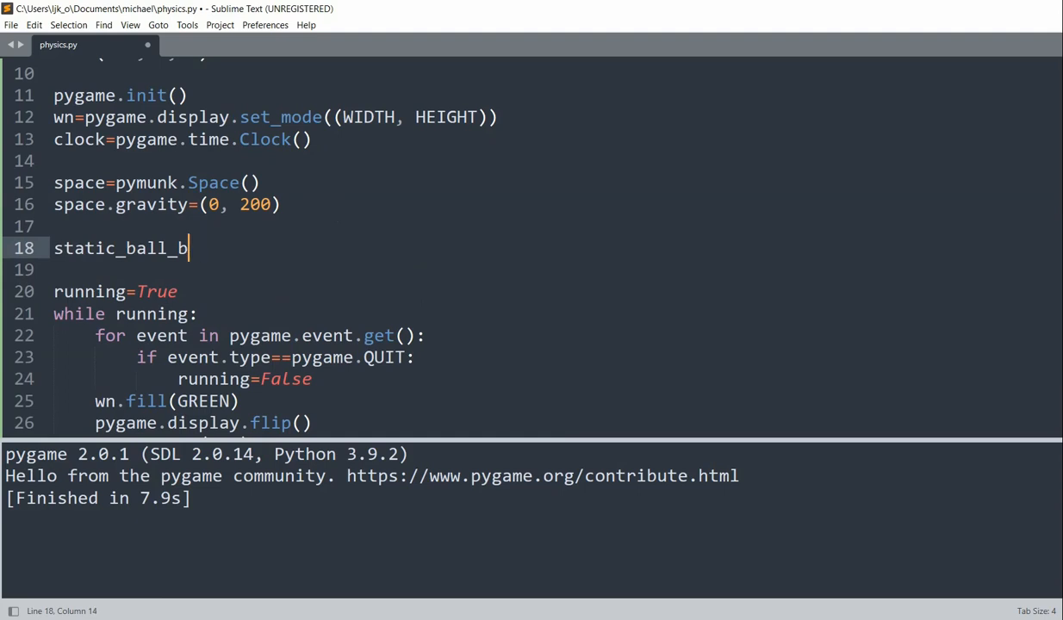
text(ody=p)
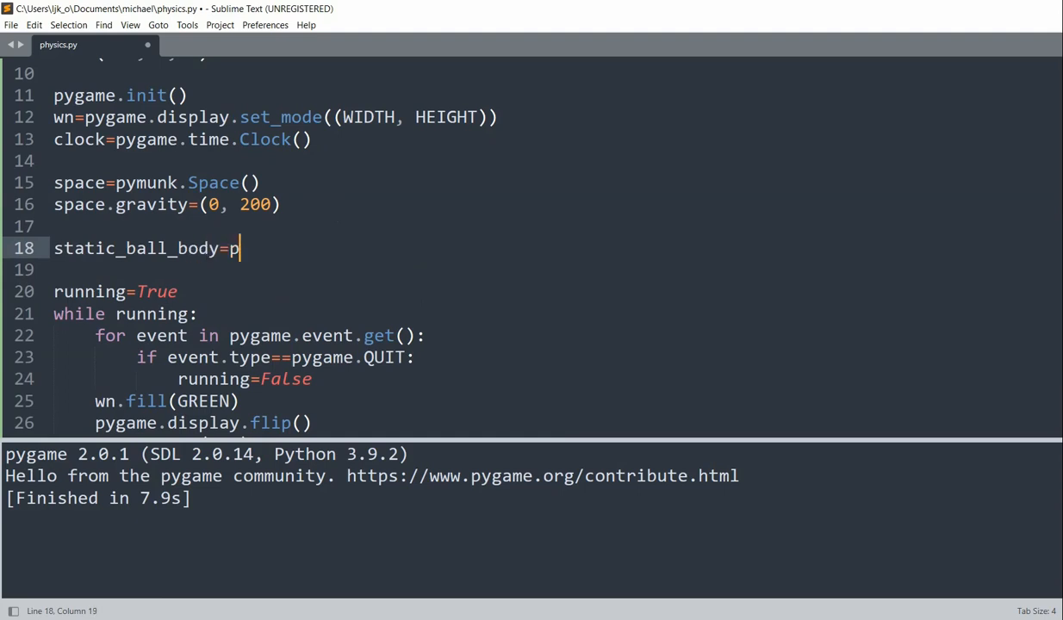
text(ymun)
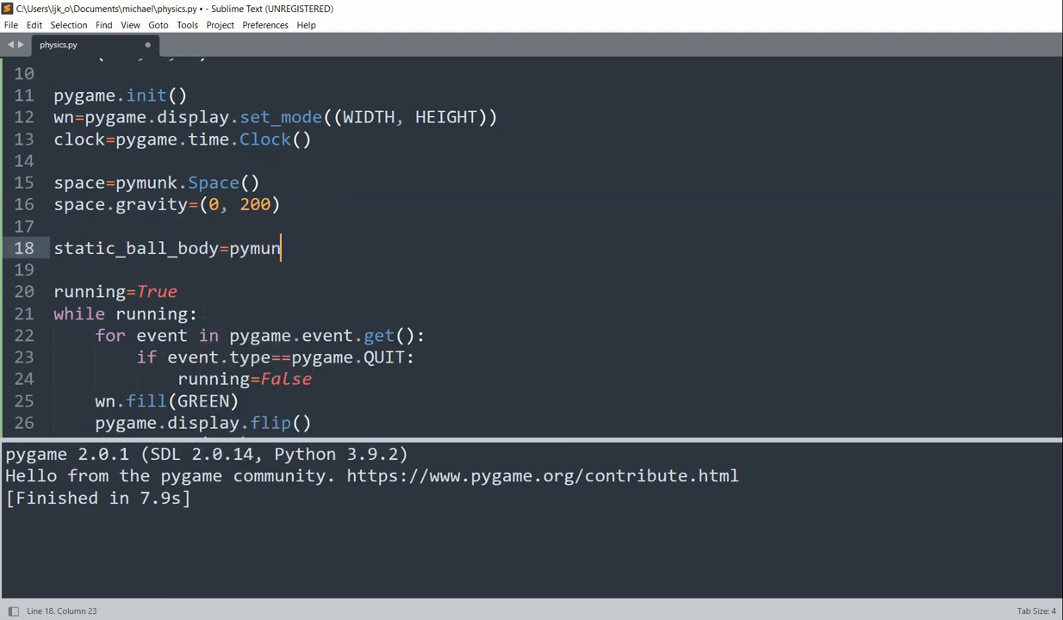
text(k.Bod)
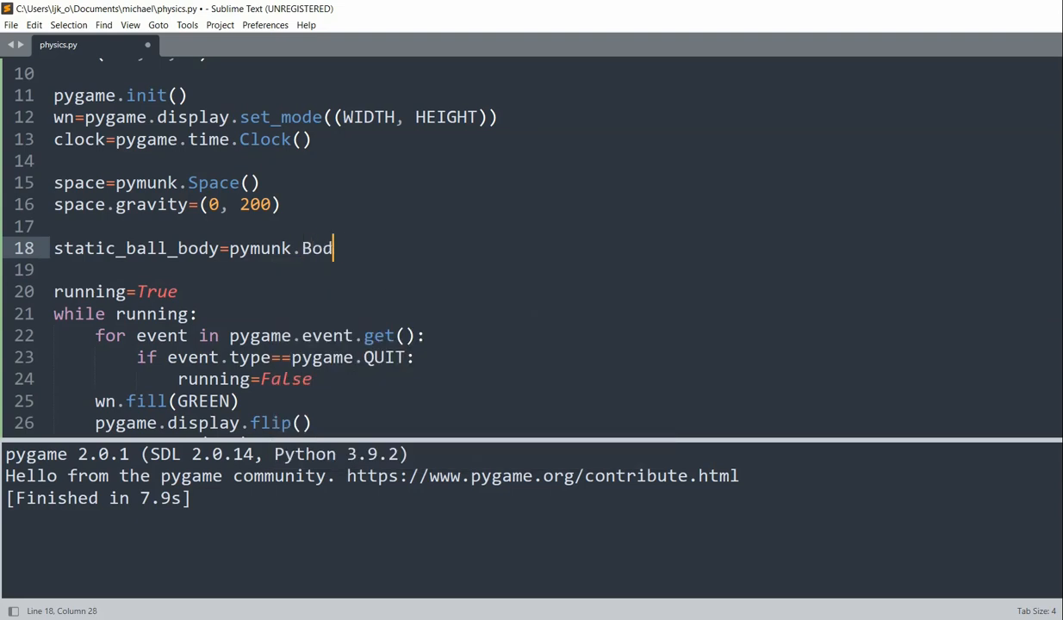
text(y(body))
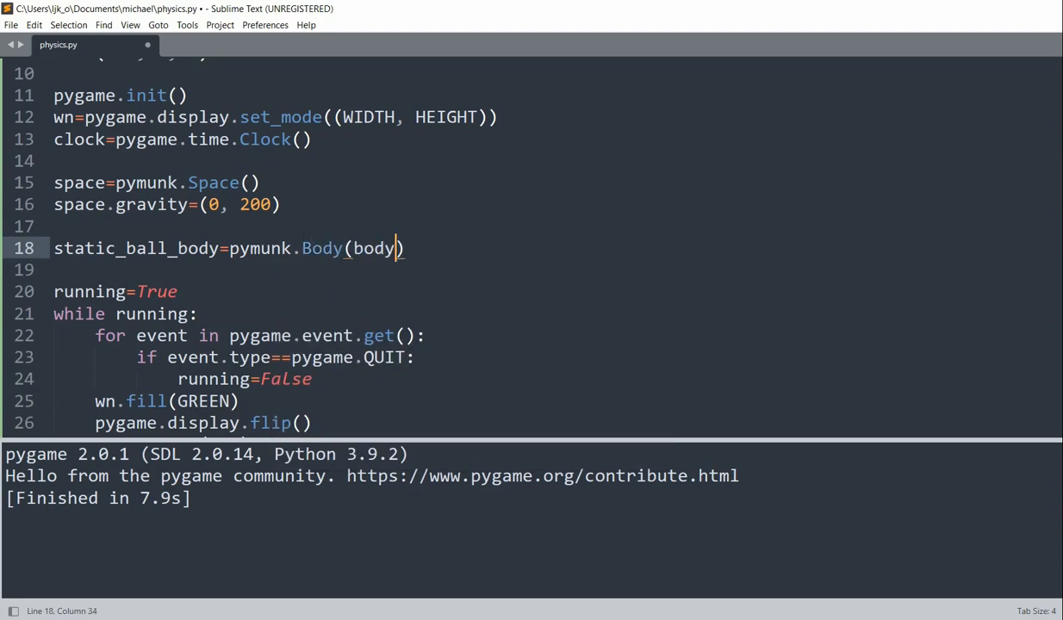
text(_type=)
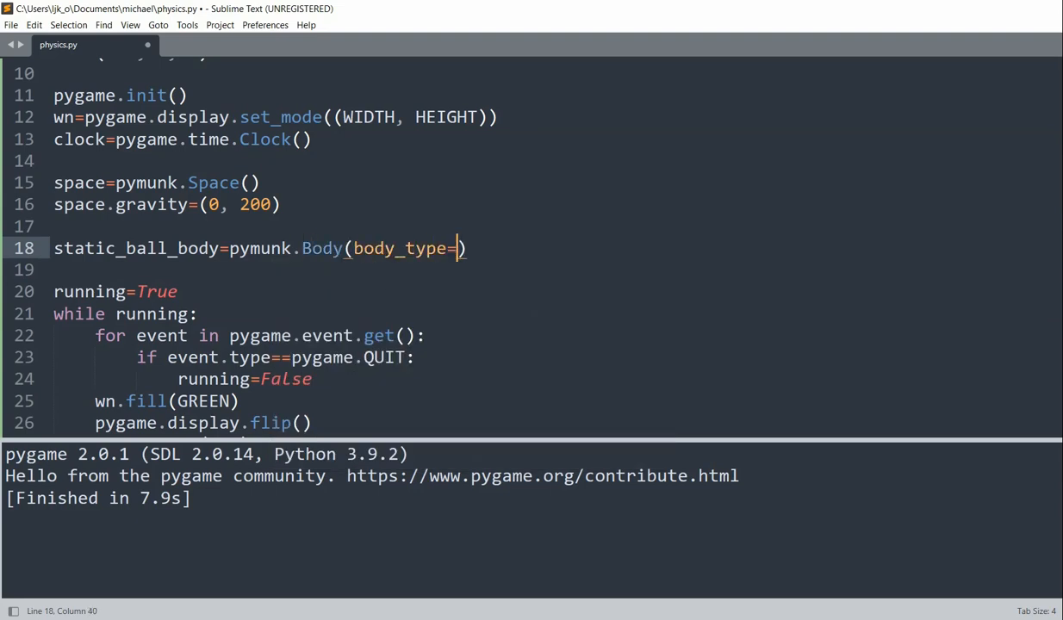
text(pymunk)
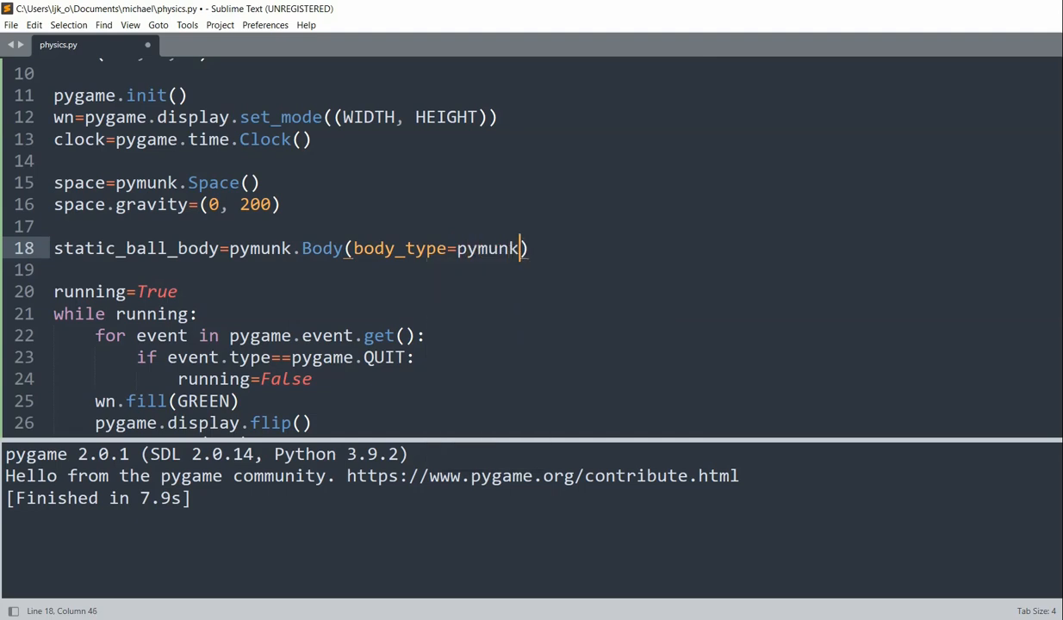
text(.Body.STATIC)
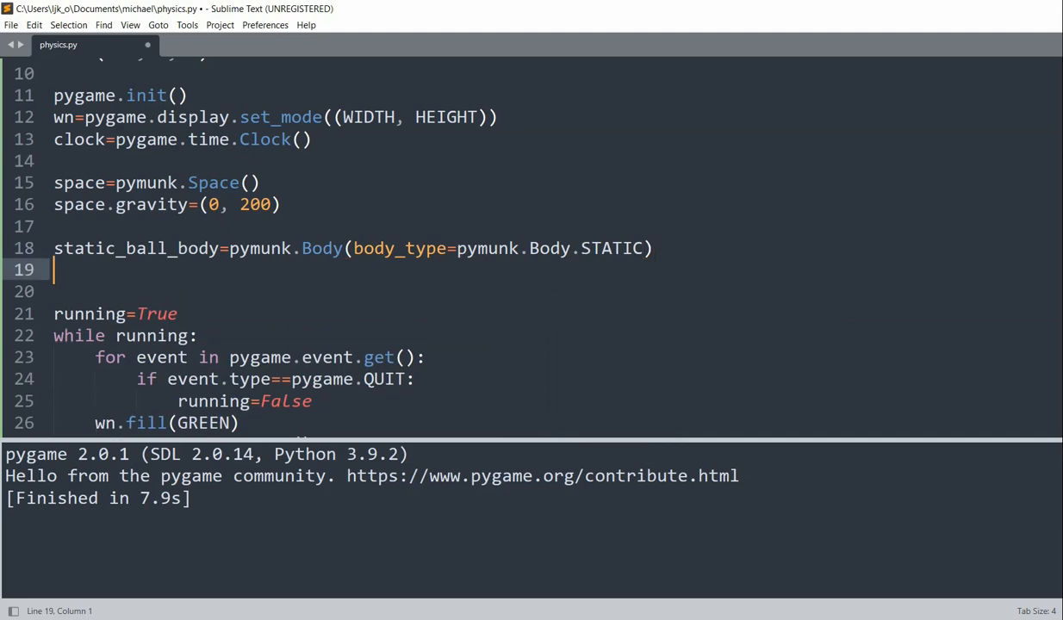
text(static_ball)
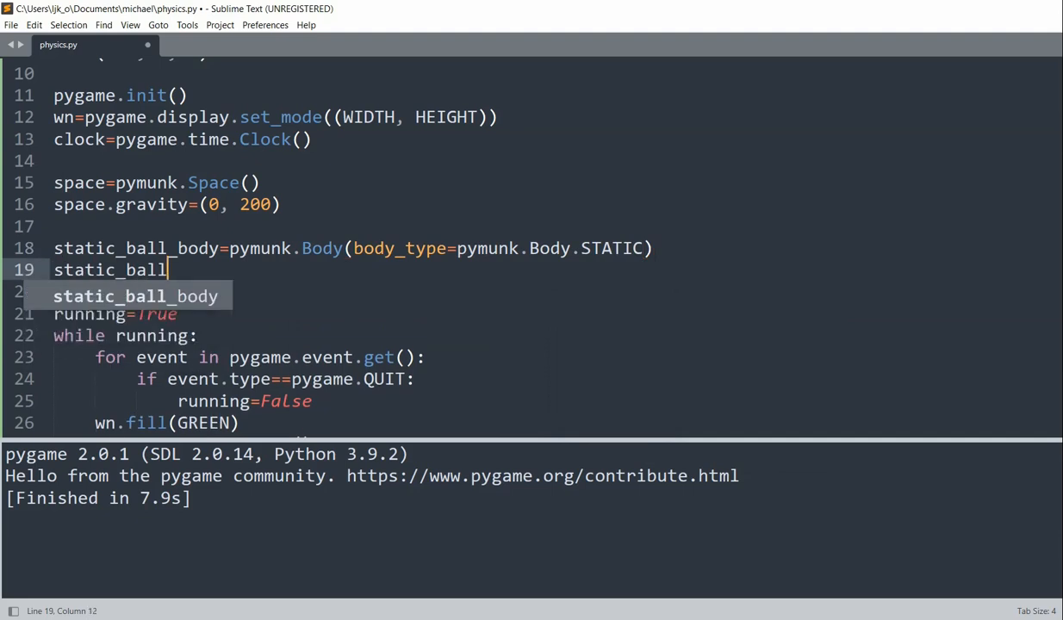
text(_body.)
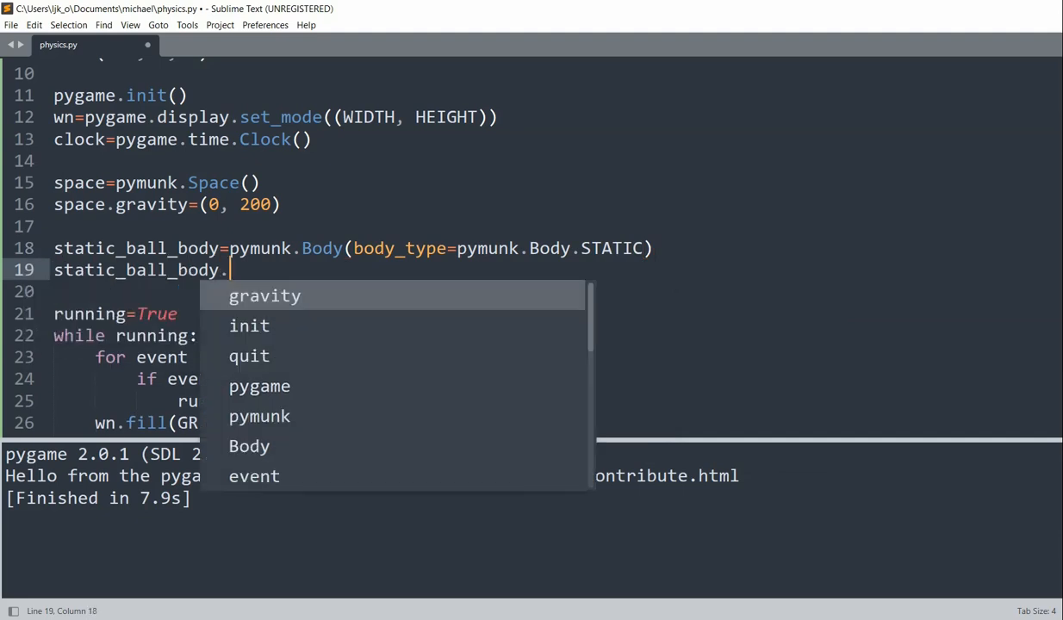
text(position=)
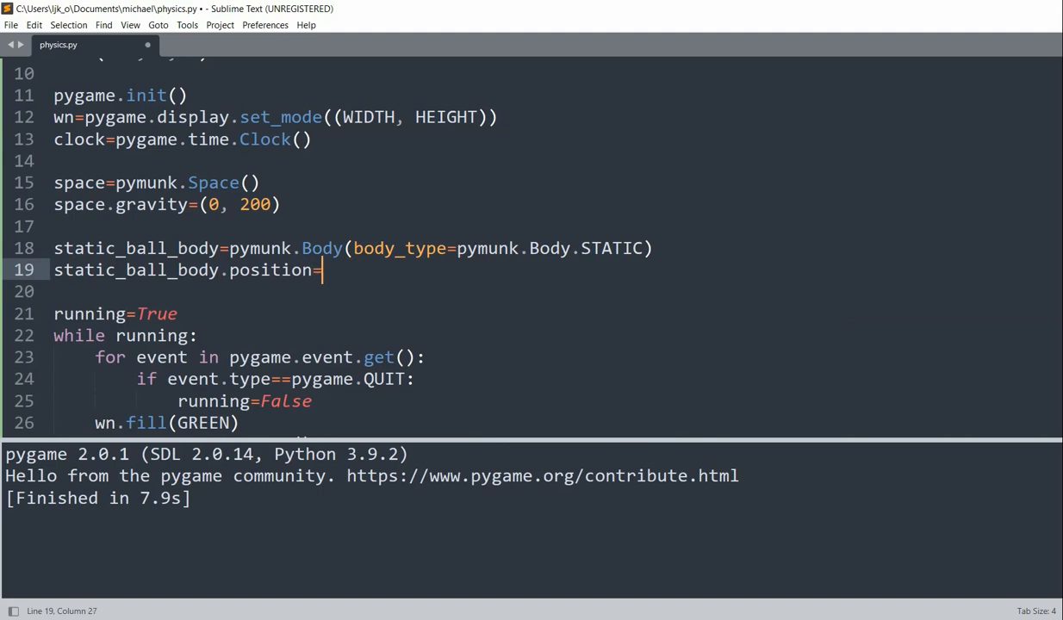
Set the position to (300, 300) and create static_ball_shape as a radius-30 pymunk.Circle.
text((300, 300))
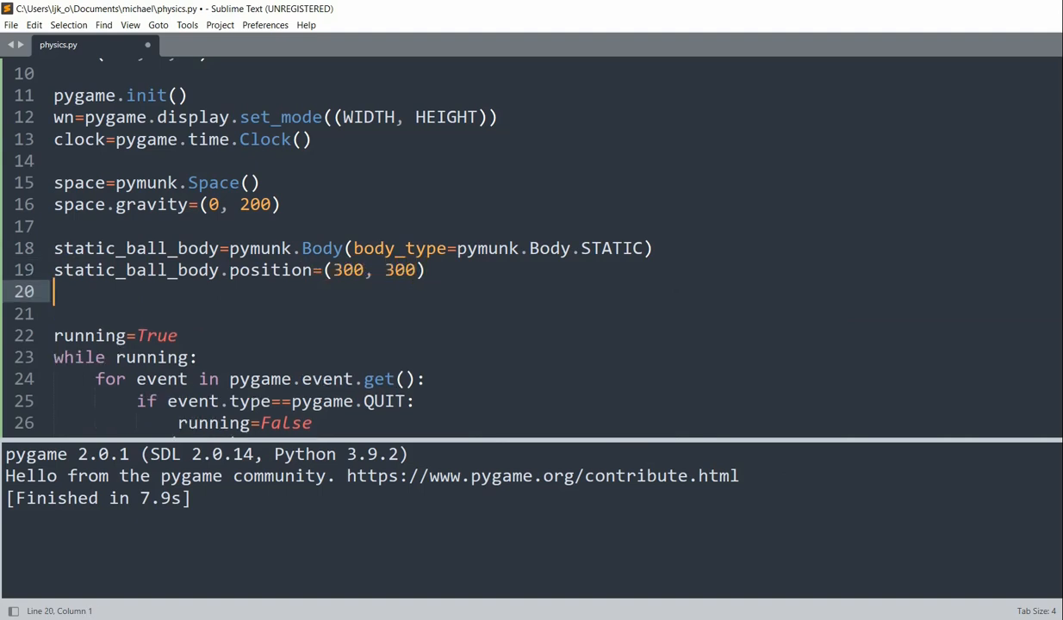
text(static)
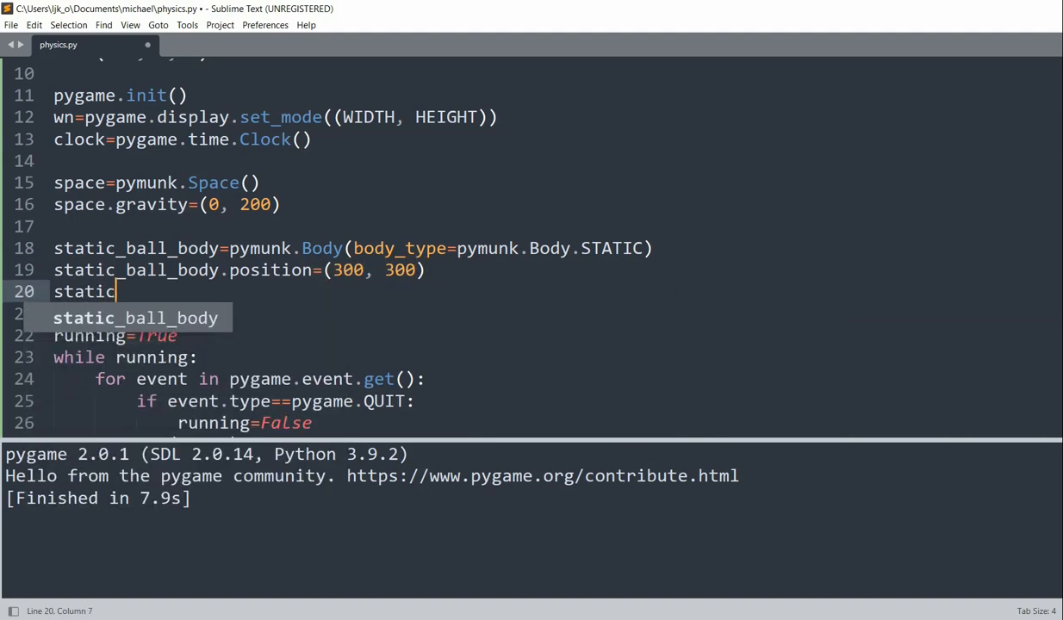
text(_ball_s)
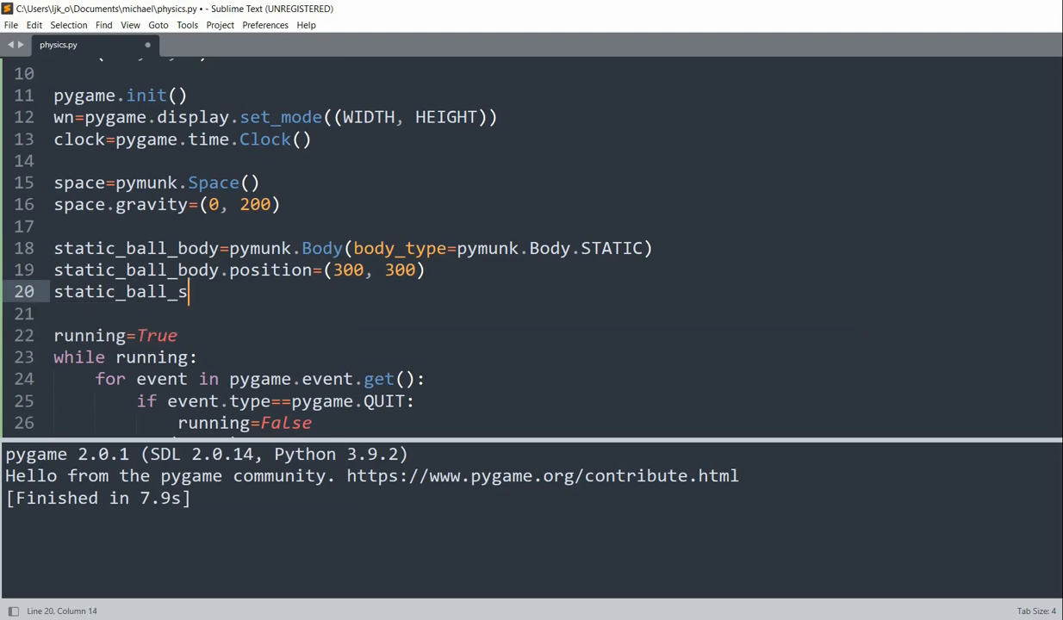
text(hape)
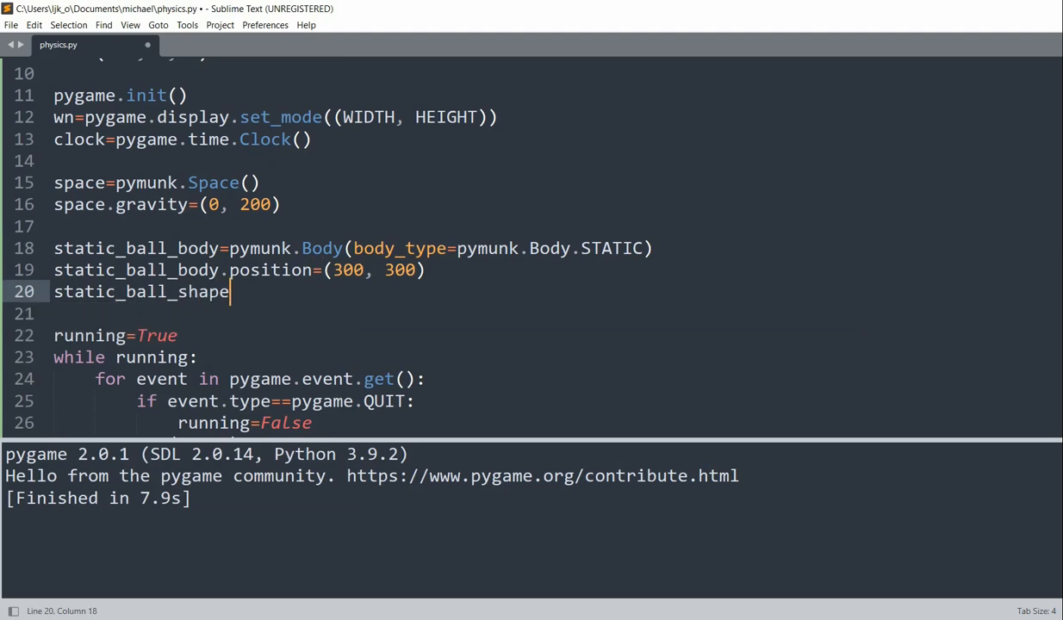
text(=pymunj)
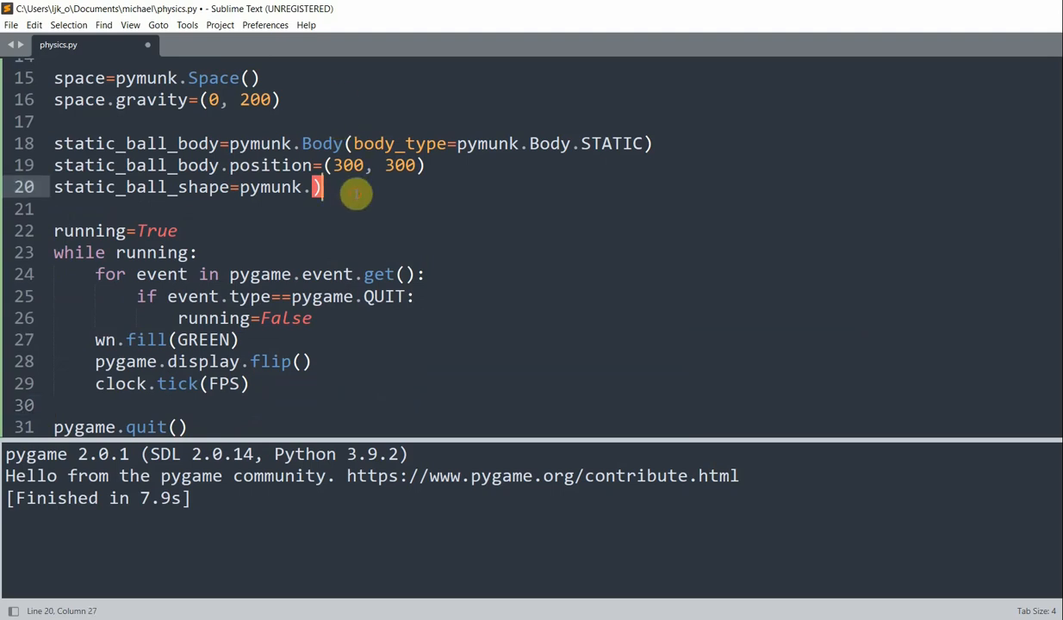
text(Cir)
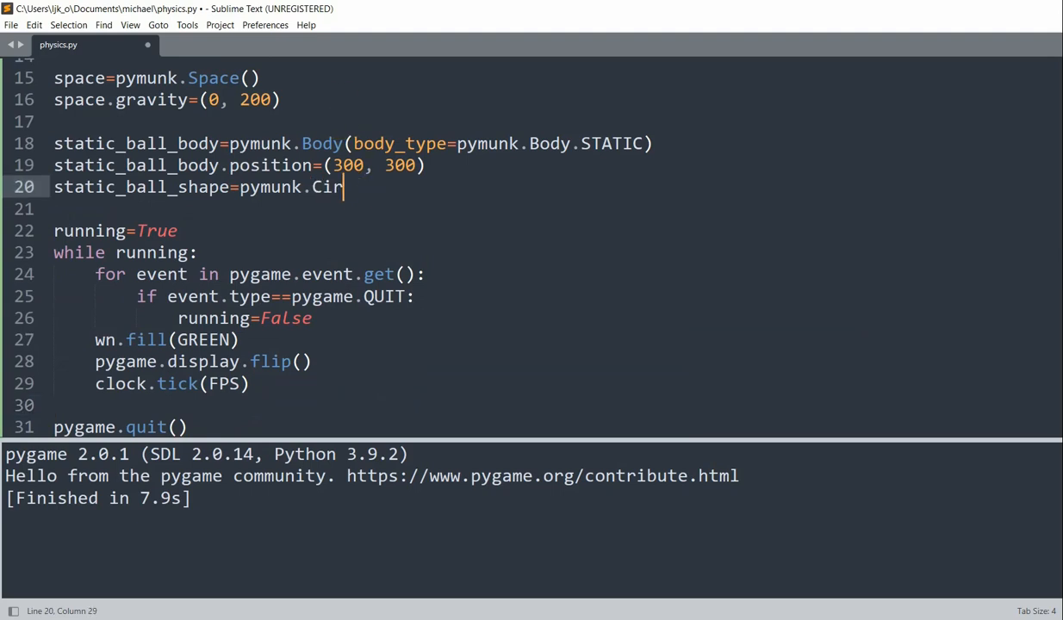
text(cle()
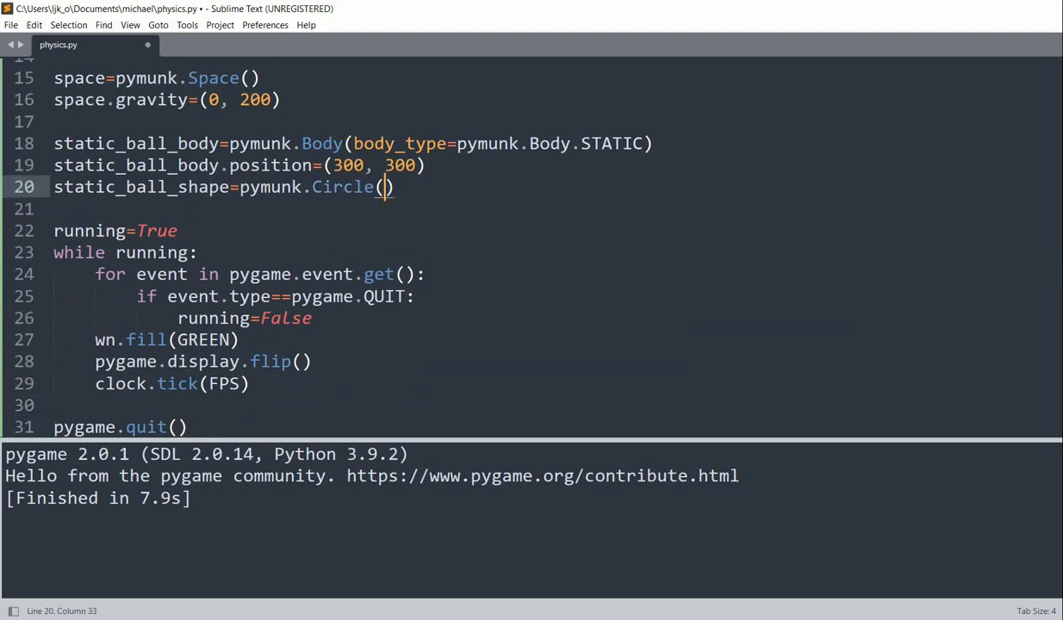
text(static_ball_body)
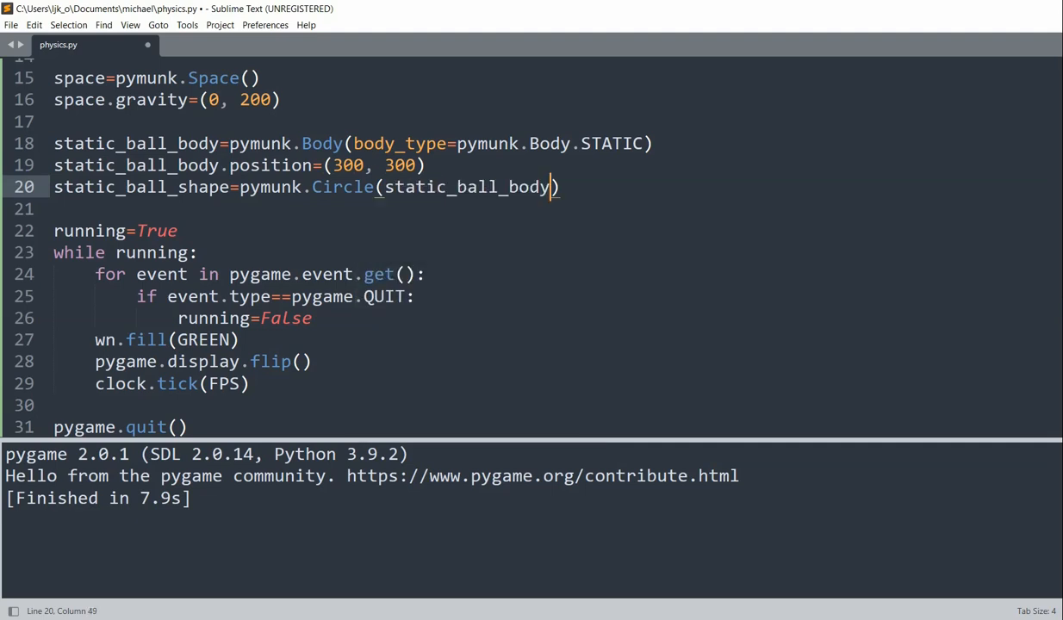
text(, 23)
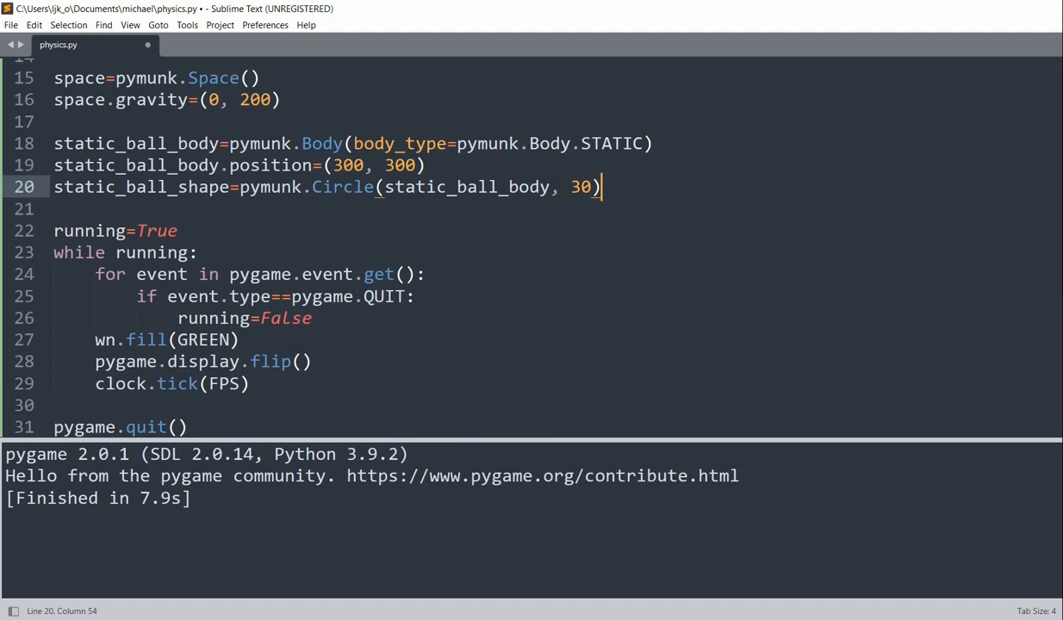
key(enter)
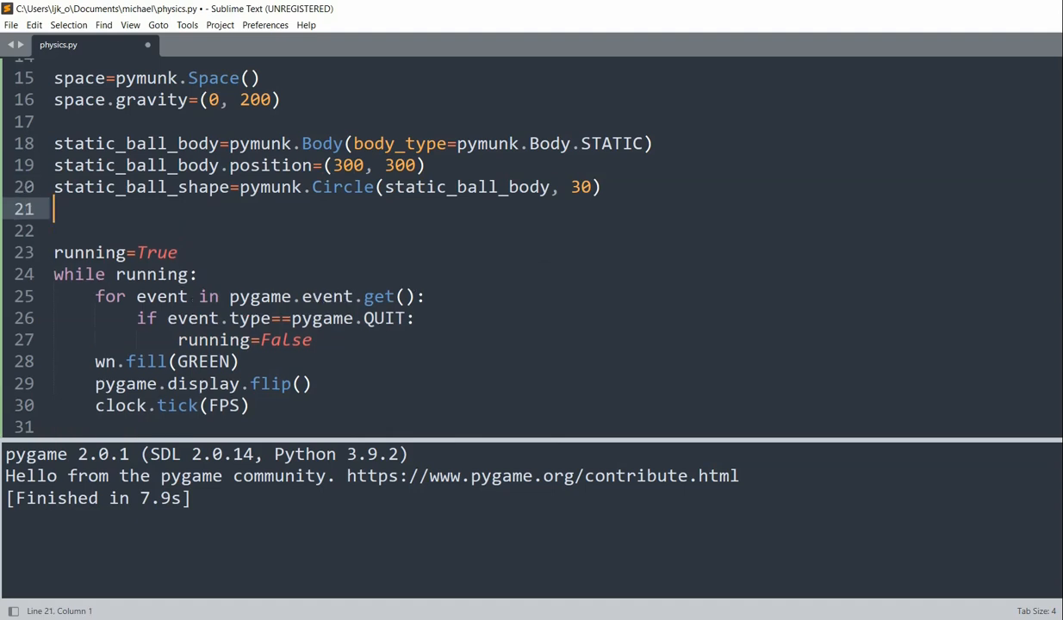
Set static_ball_shape.elasticity=.9 and add the static body and shape to the space.
text(static_)
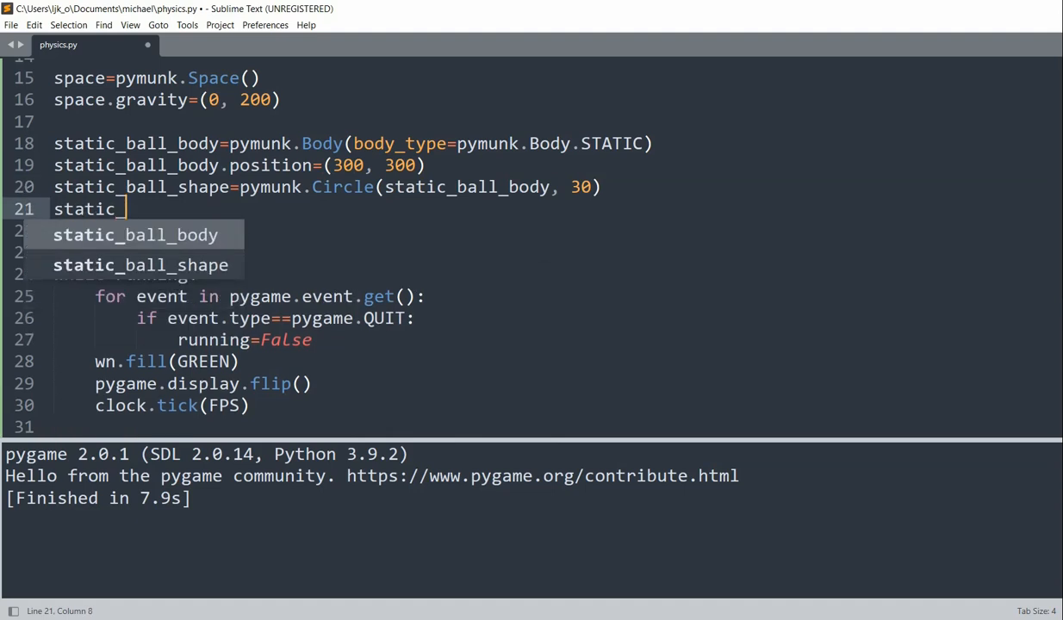
key(Tab)
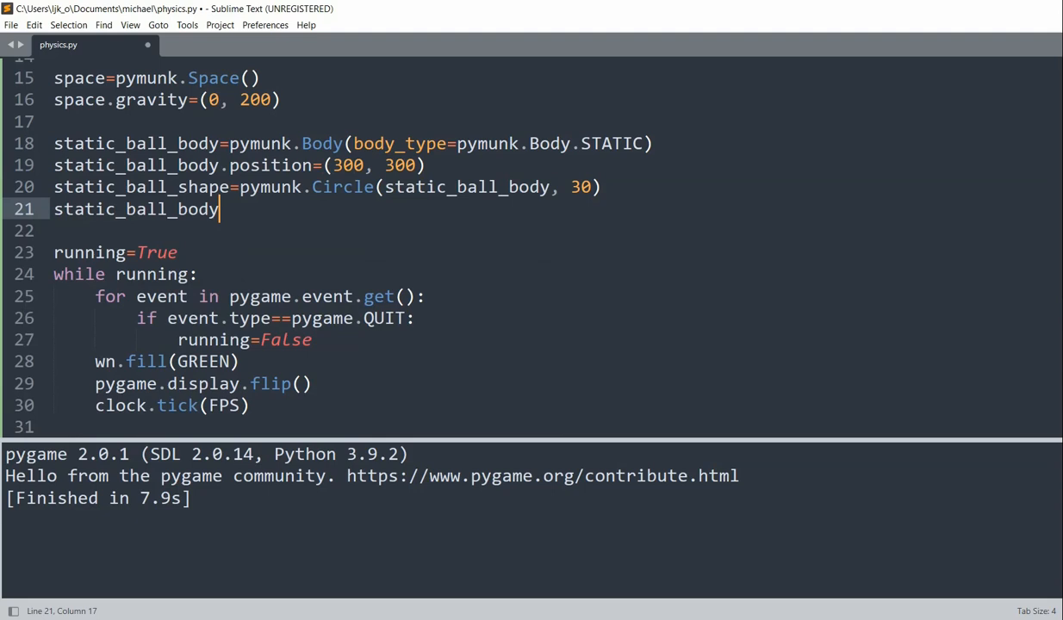
text(shape)
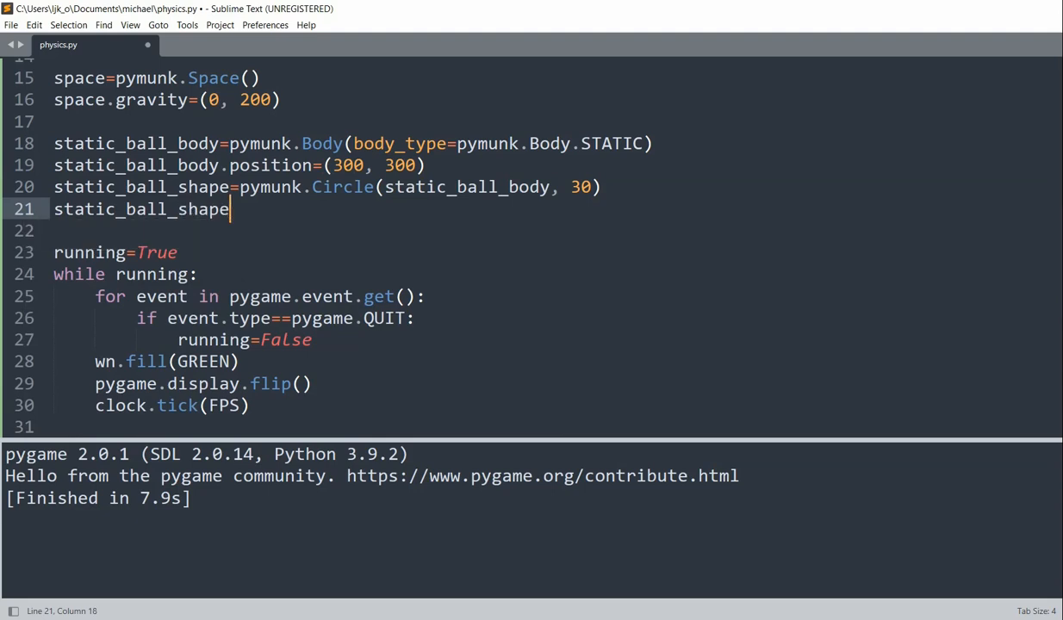
text(.elasti)
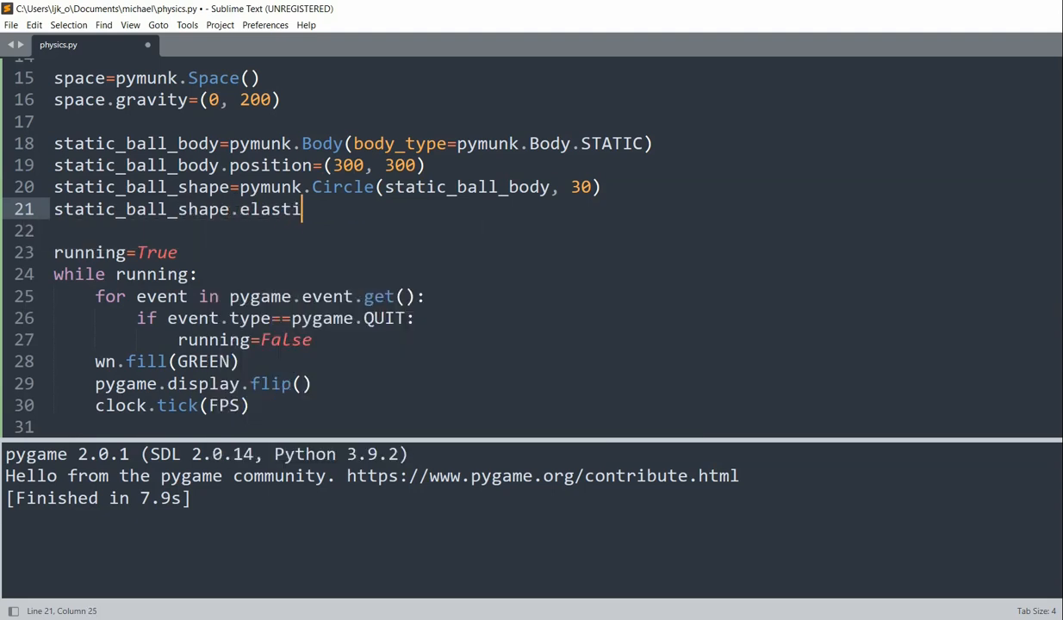
text(city=.9)
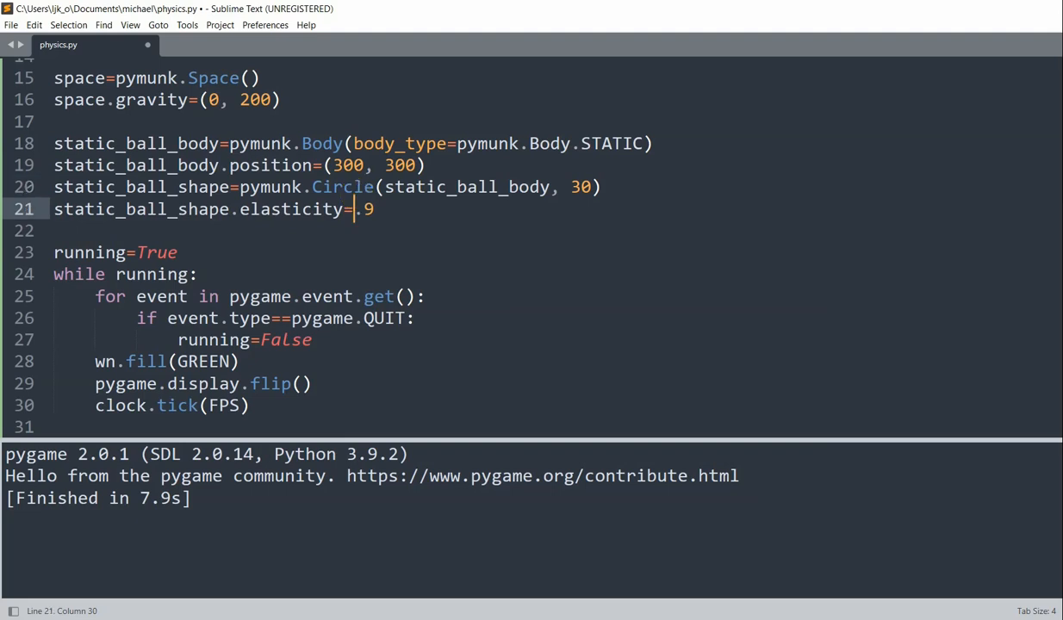
text(space.add()
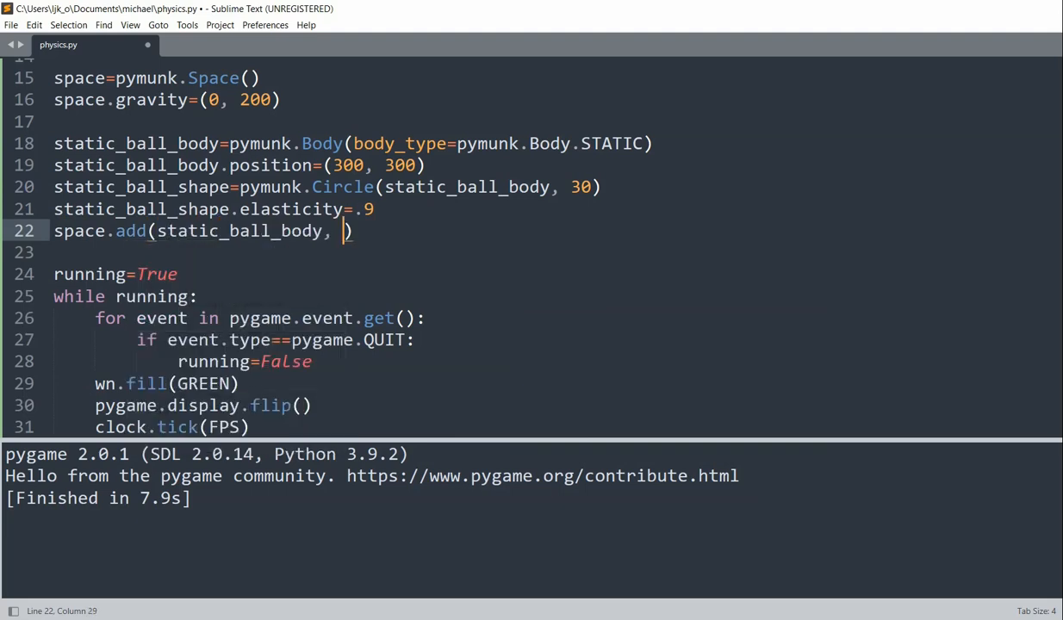
text(static_ball_shape)
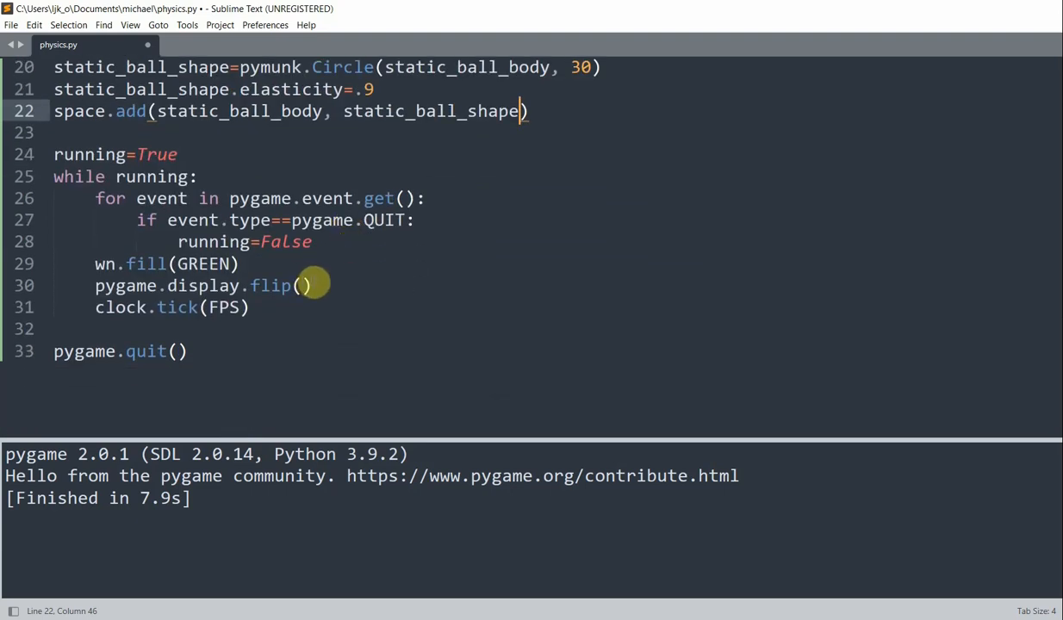
Draw a BLACK radius-30 circle at static_ball_body.position each frame and run the script.
key(enter)
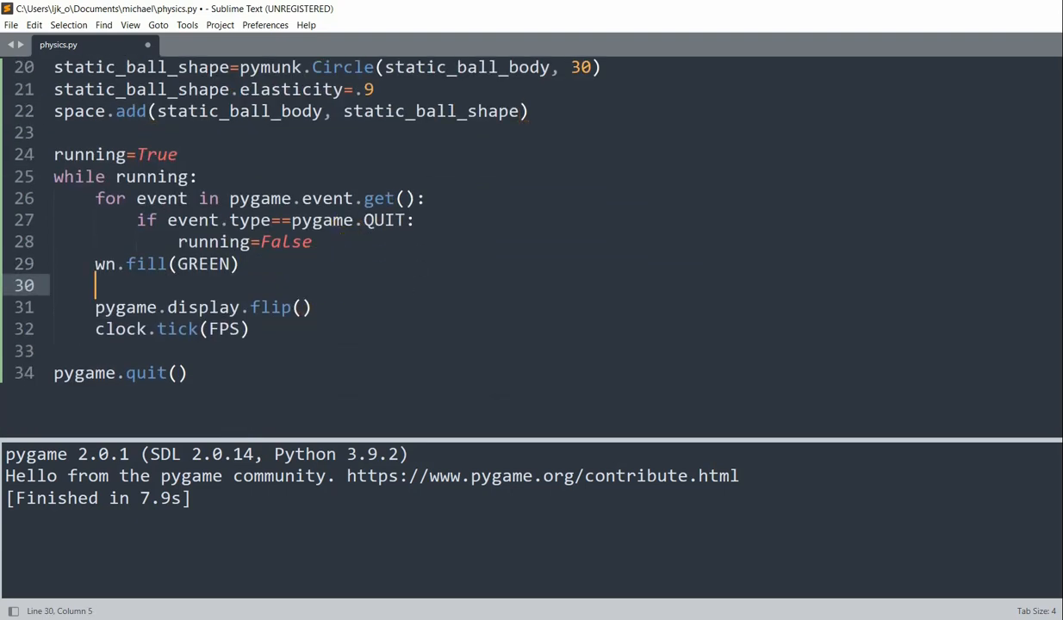
text(pygame.dra)
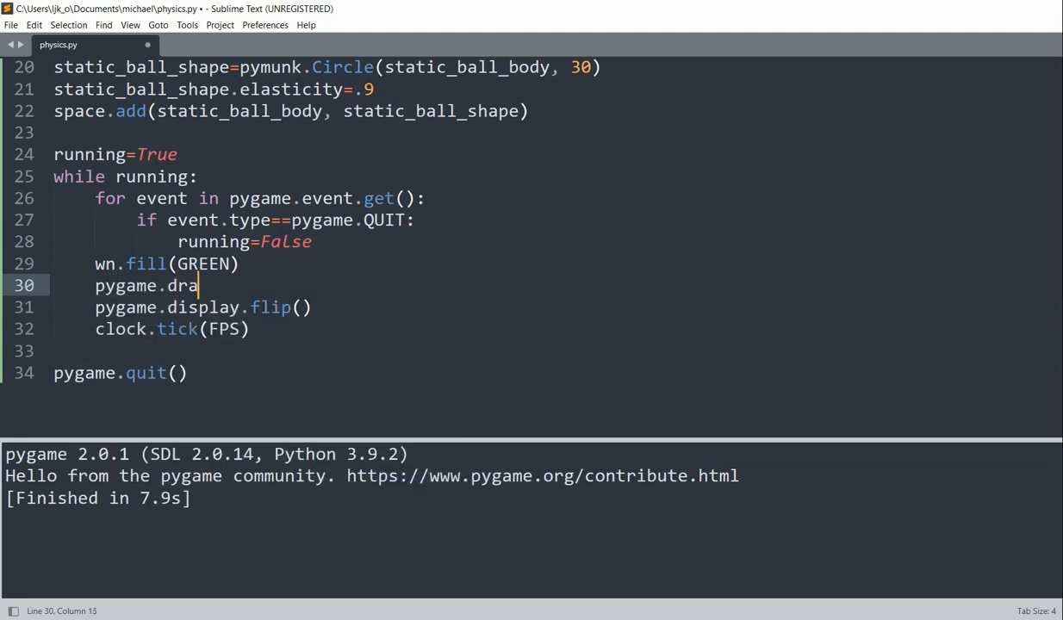
text(w.circle(wn, BLACK, s)
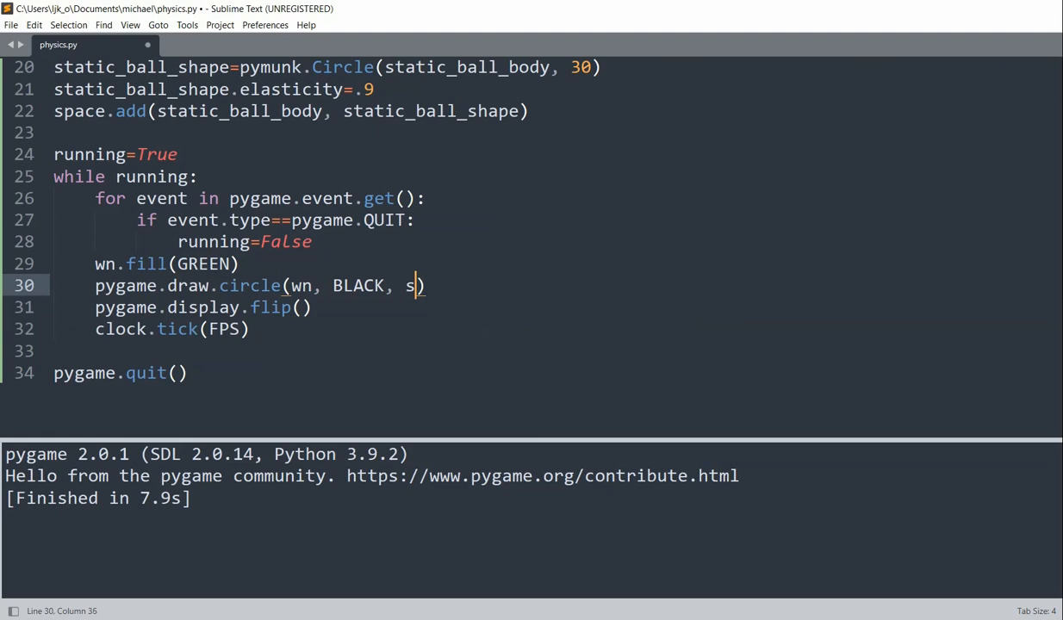
text(tatic_ball)
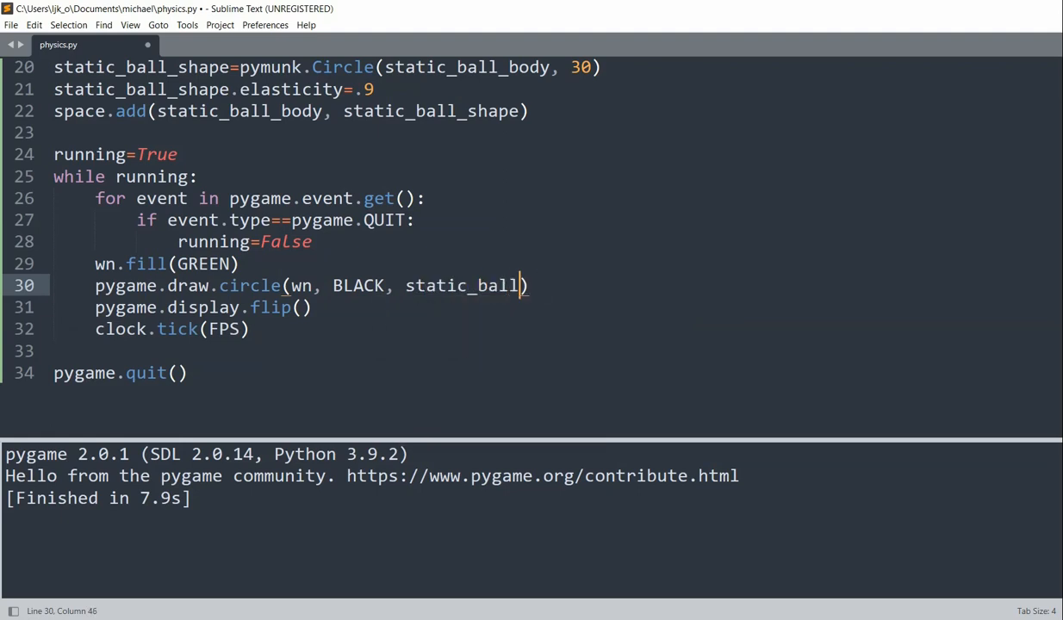
text(_body,)
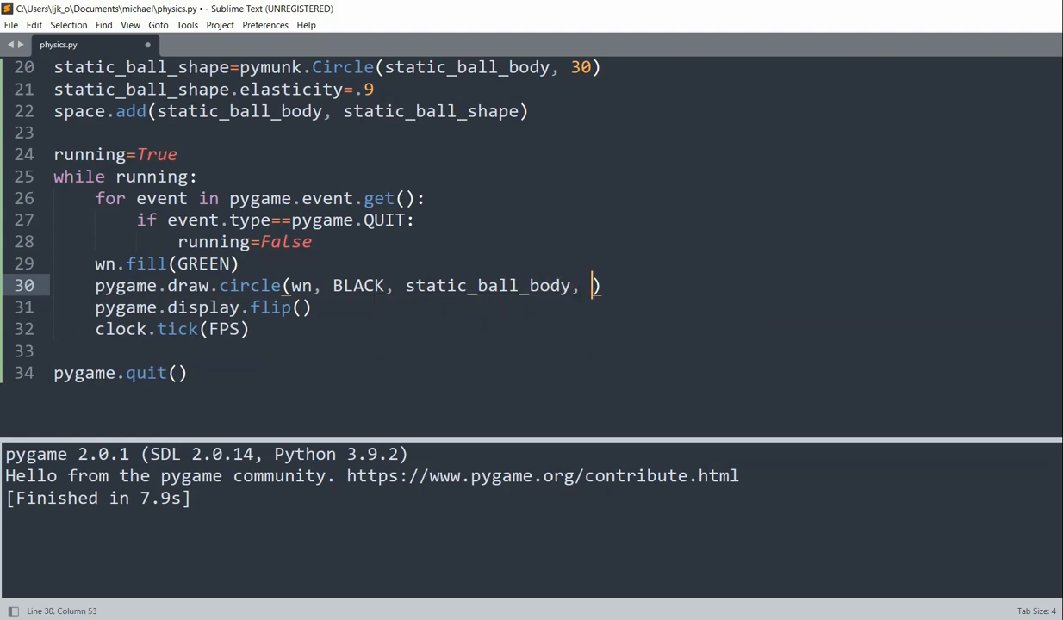
text(position)
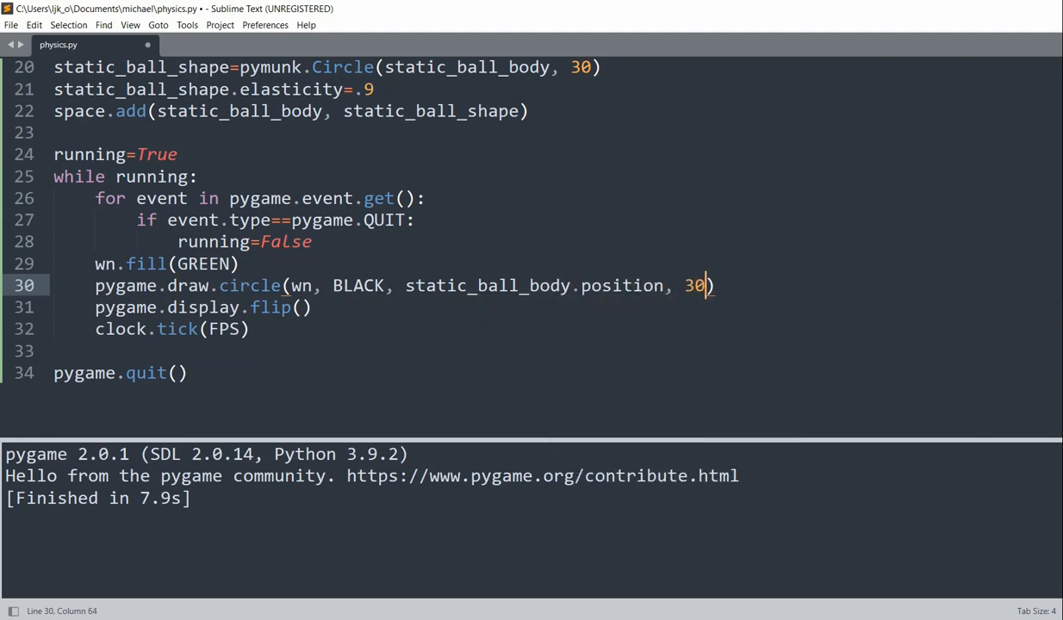
key(ctrl+b)
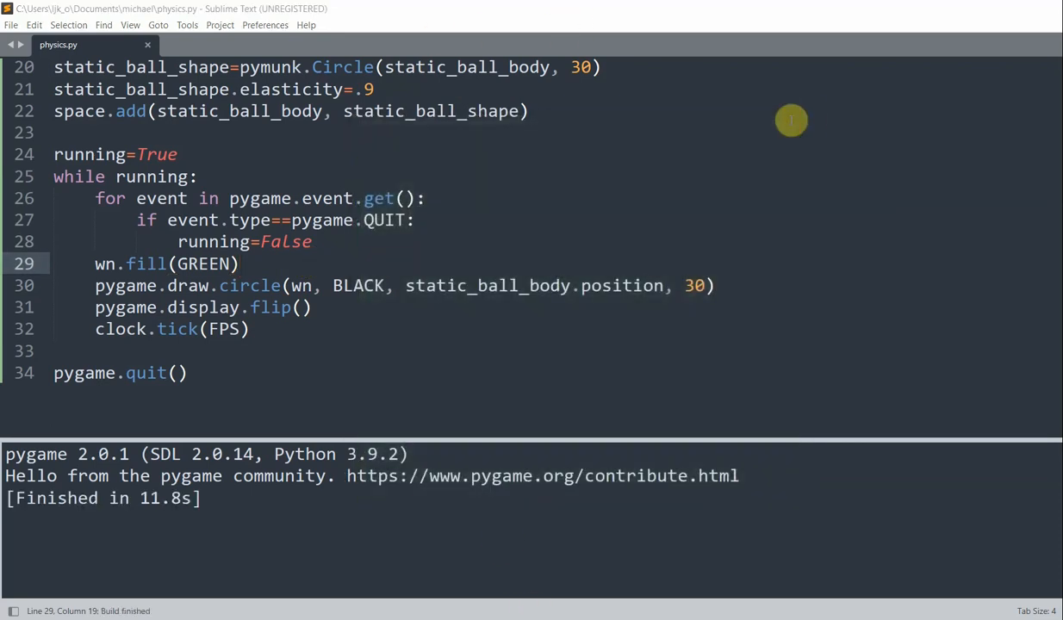
Create segment_body as a pymunk STATIC body below the static ball setup.
click(531, 110)
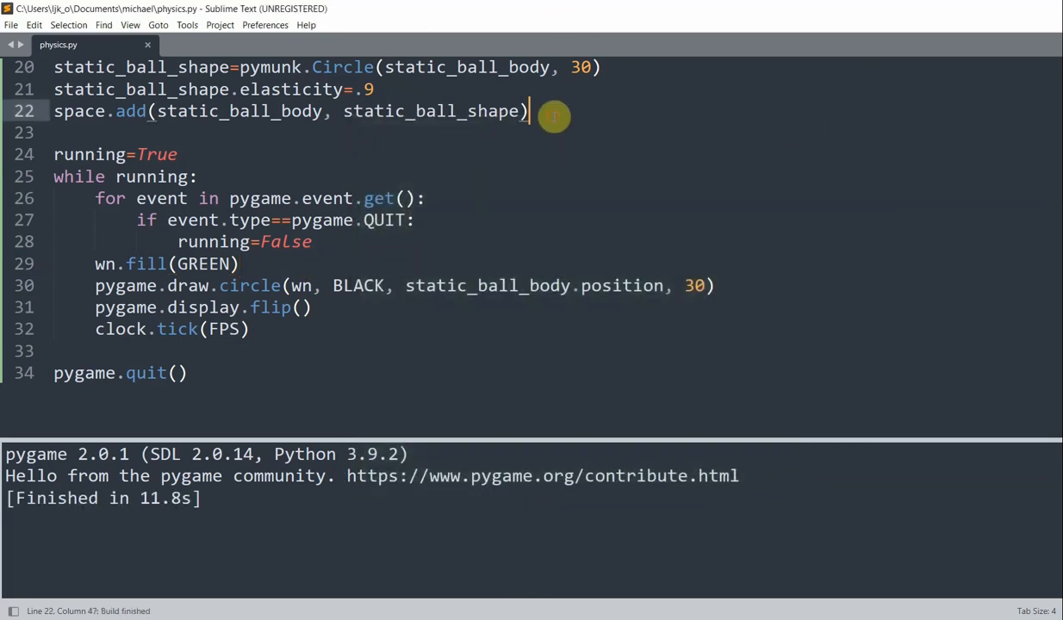
text(s)
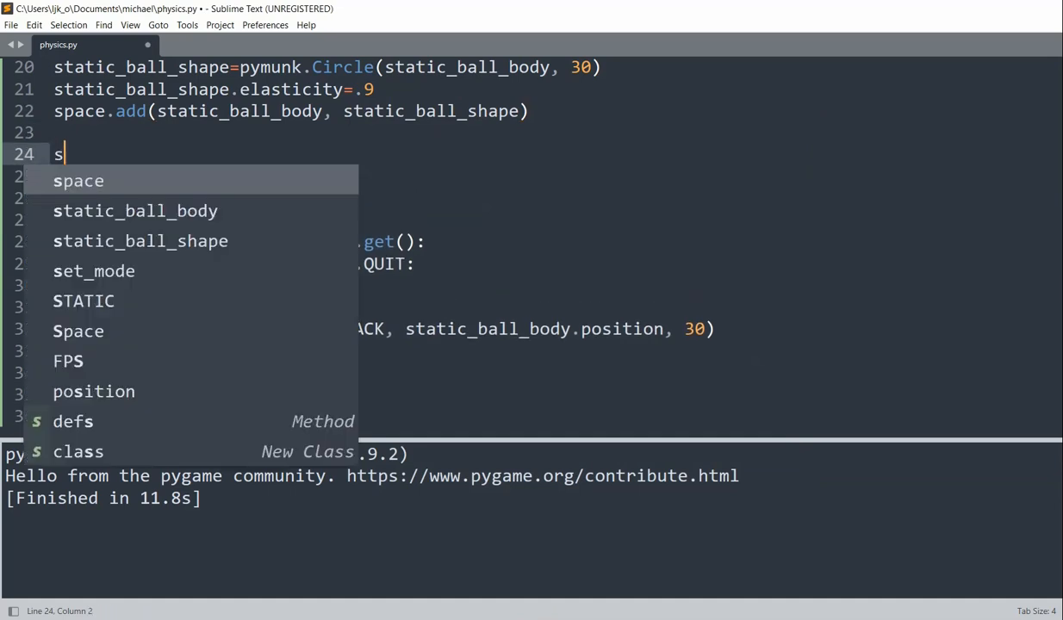
text(egment_body=)
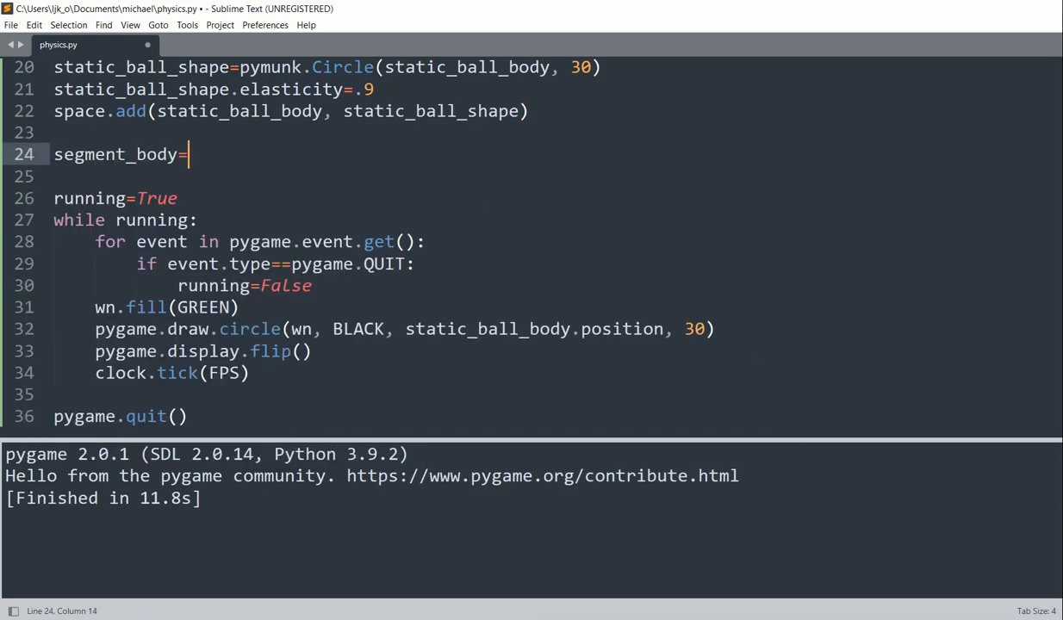
text(pymunk)
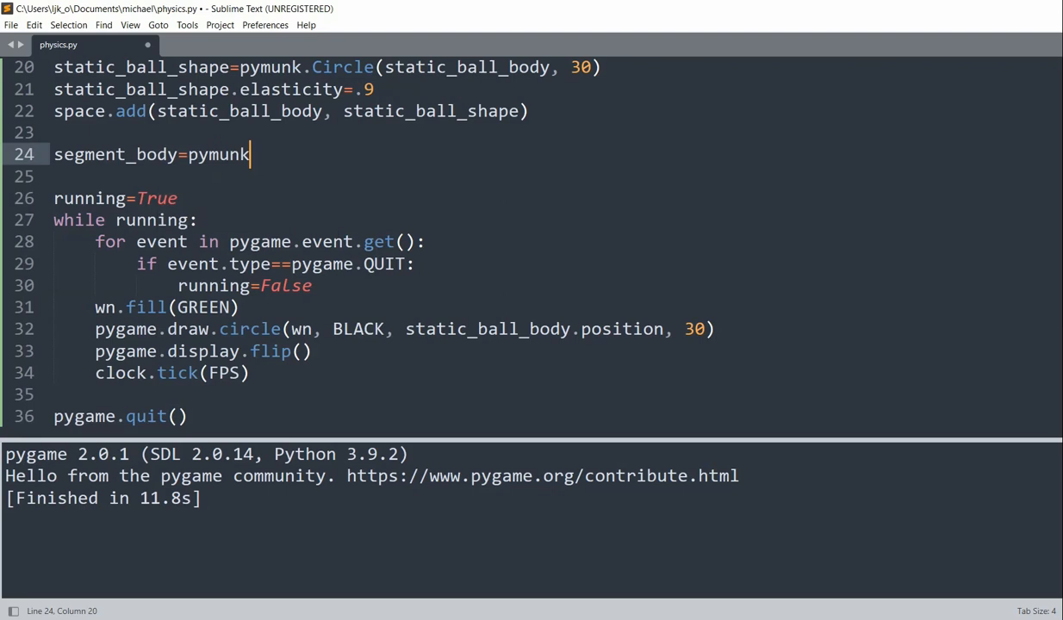
text(.Body()
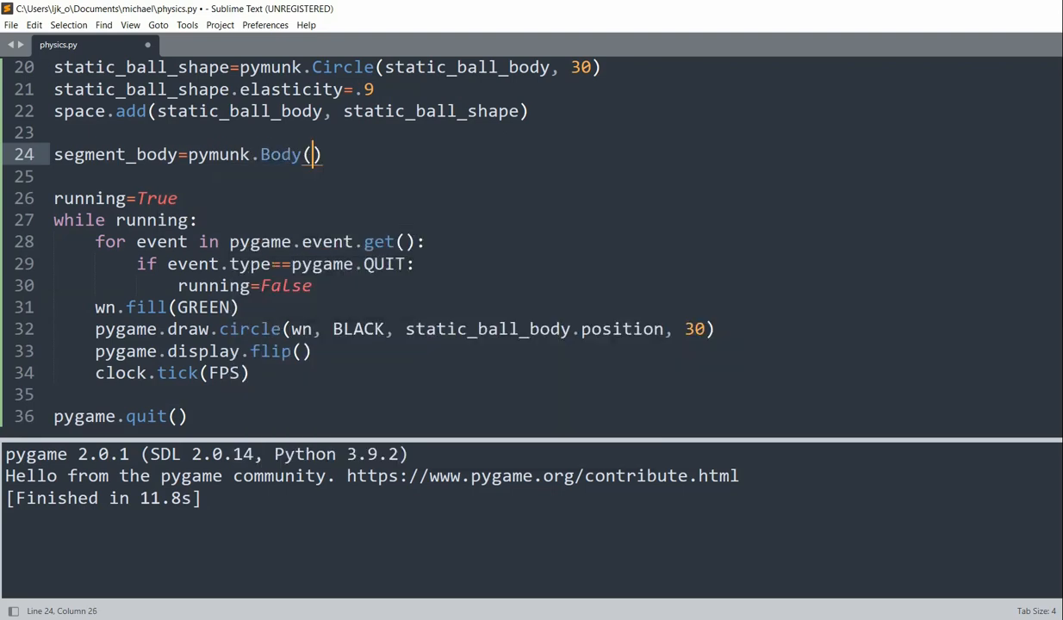
text(body)
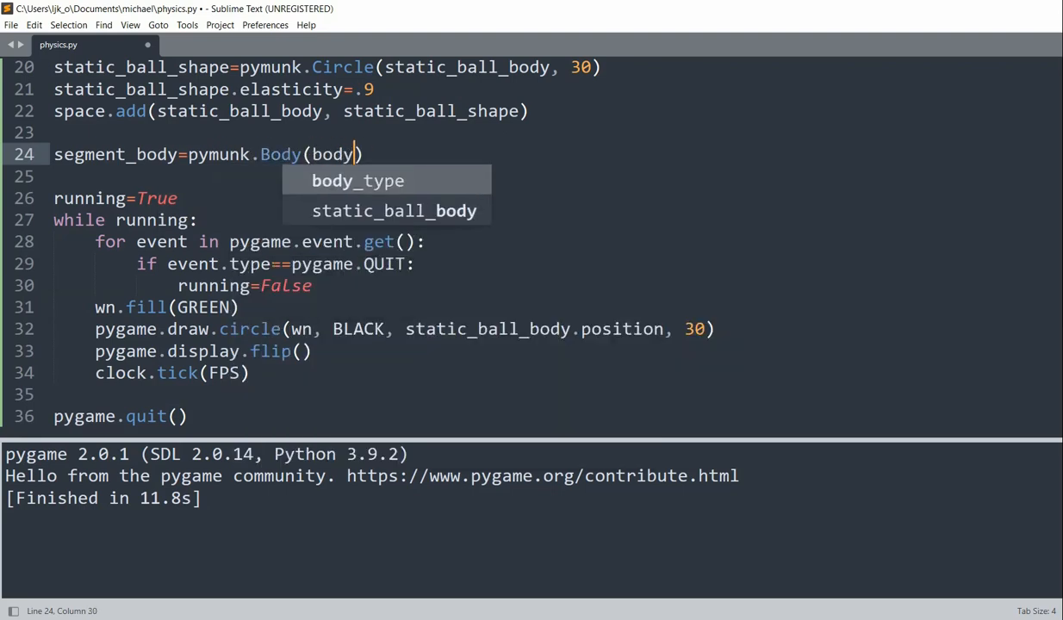
text(_type=pym)
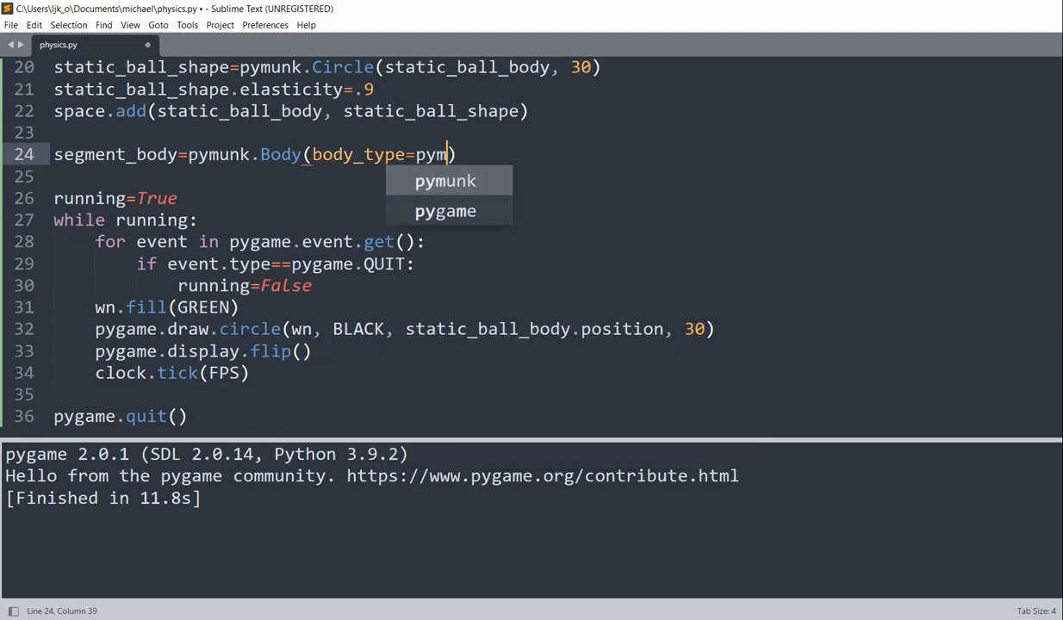
text(unk.Body.STATIC)
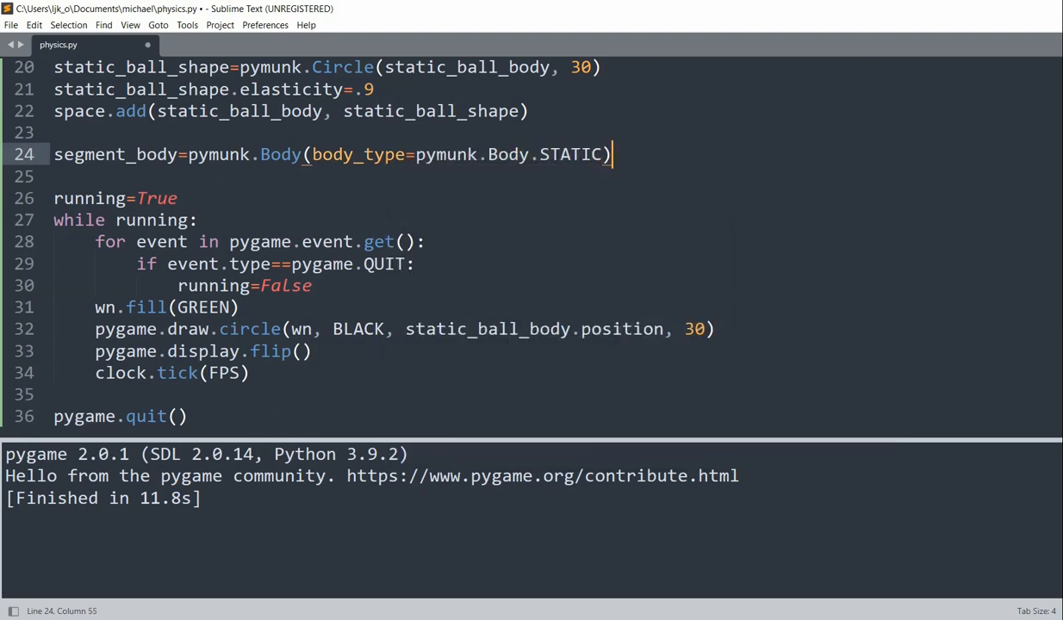
Create segment_shape=pymunk.Segment from (0, 350) to (600, 400) with thickness 5.
text(segment_shap)
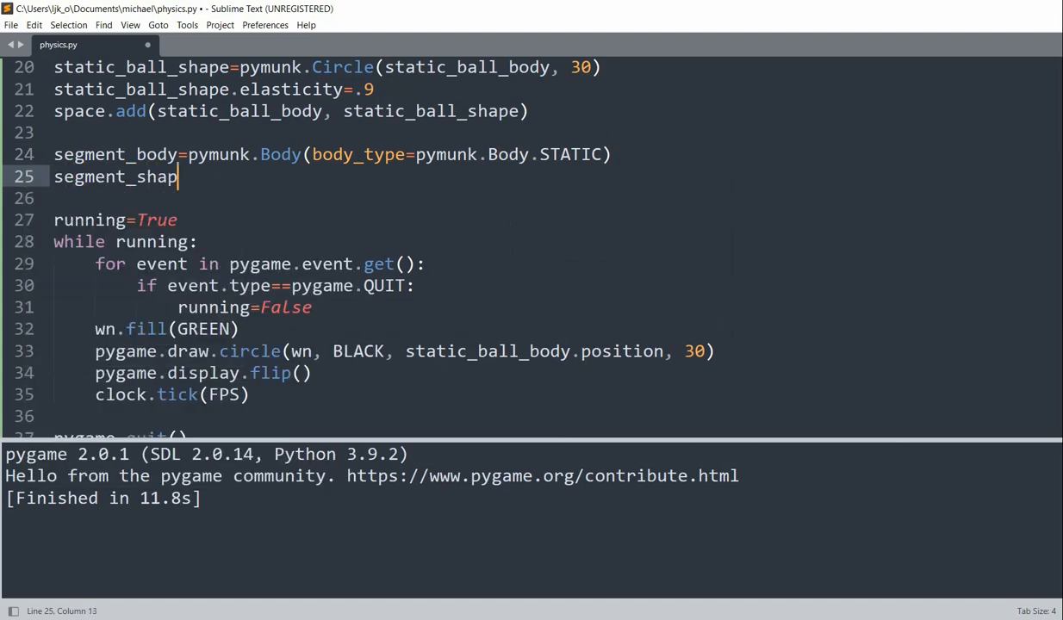
text(e=pymun)
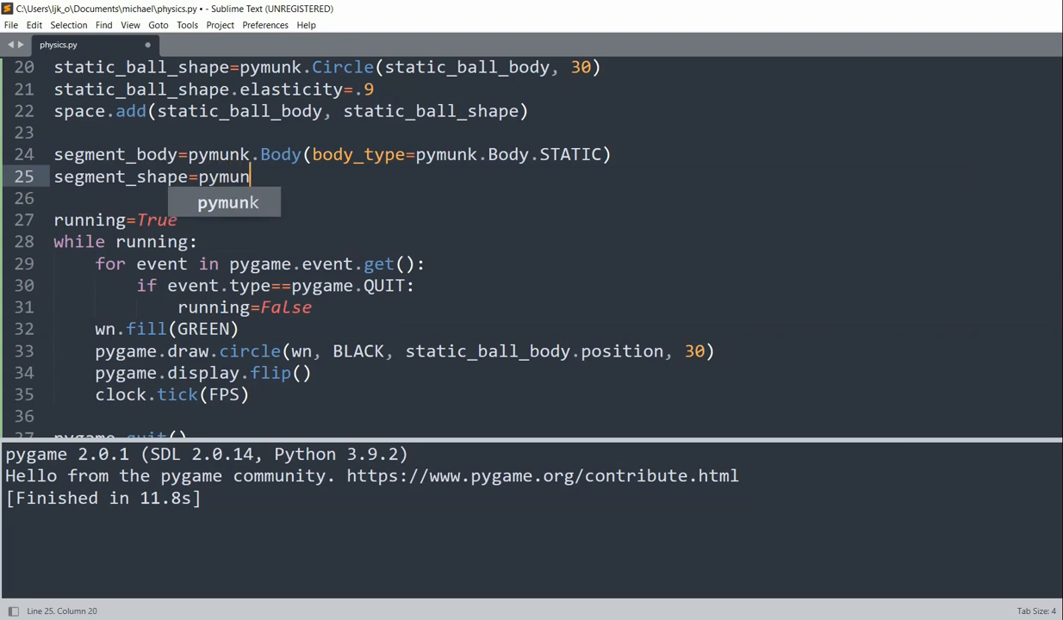
text(.Segment)
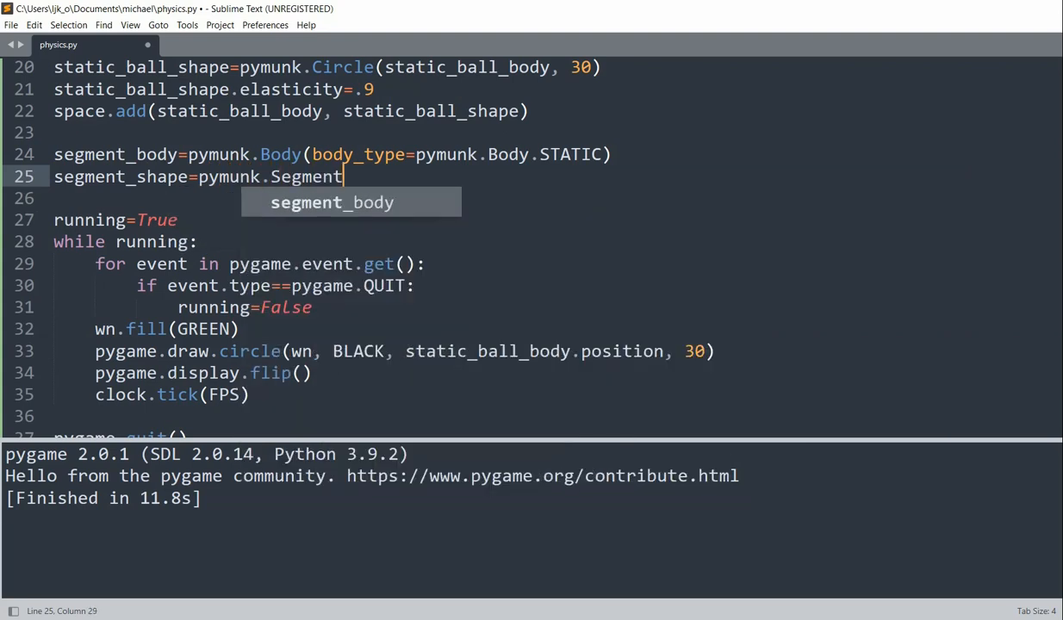
text((segment_body, (0)
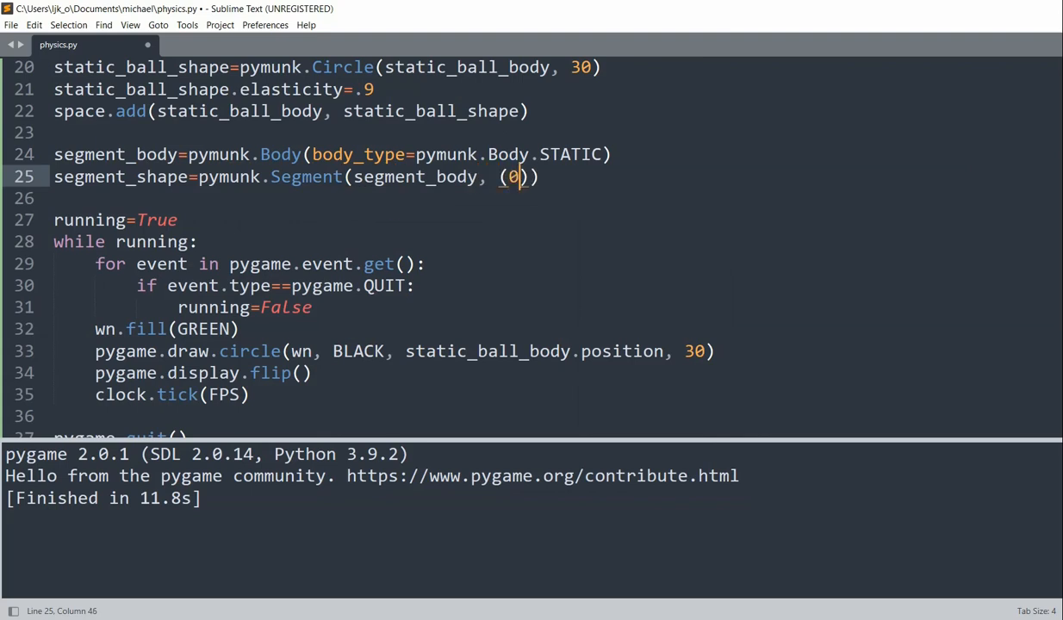
text(, 350)
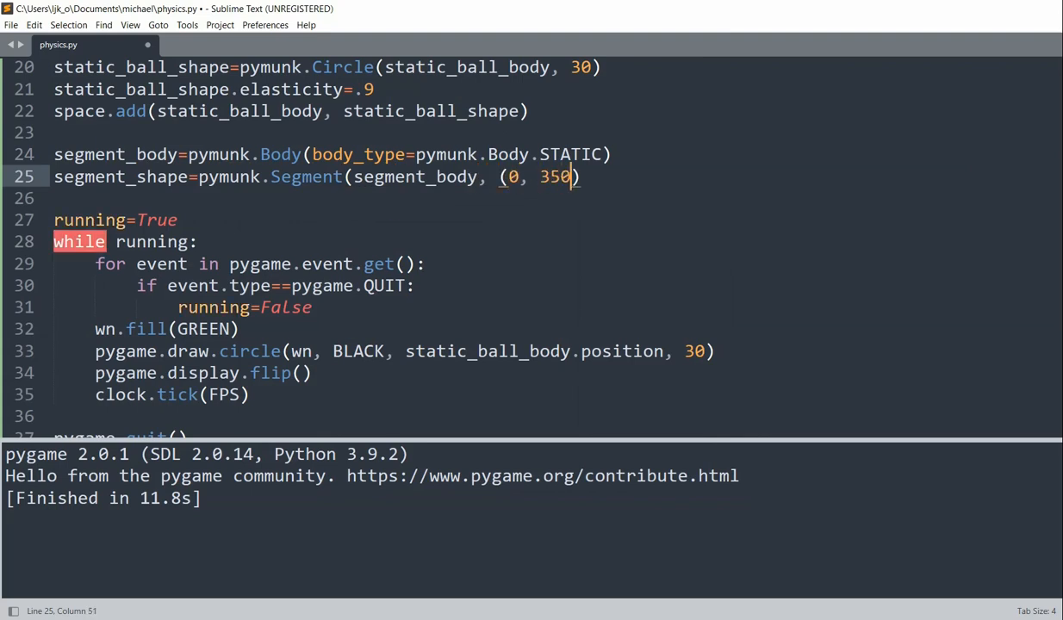
text(, (600, 400),)
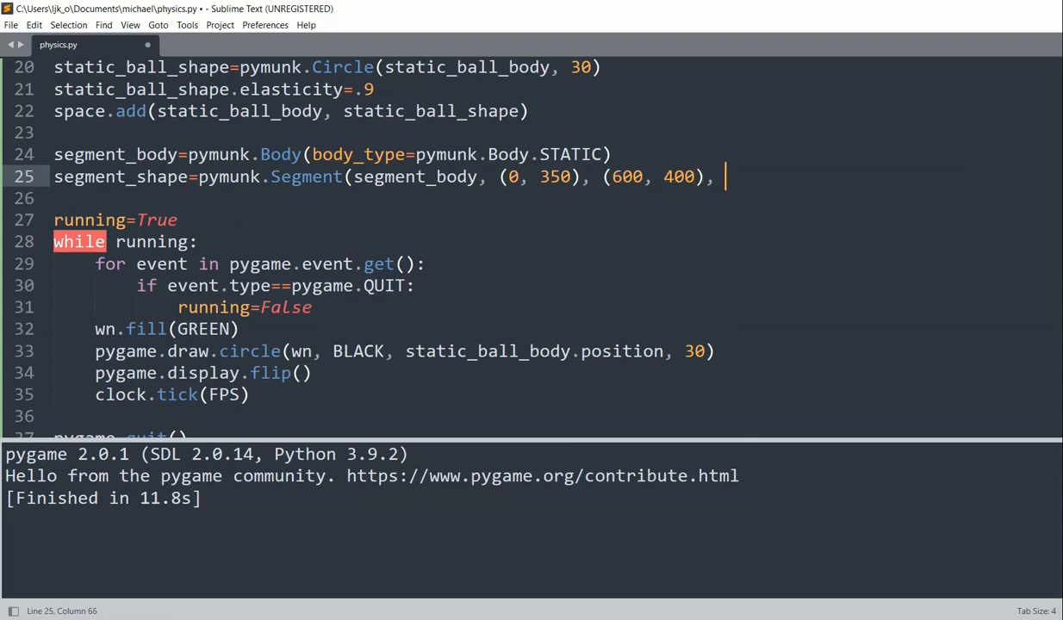
text(5))
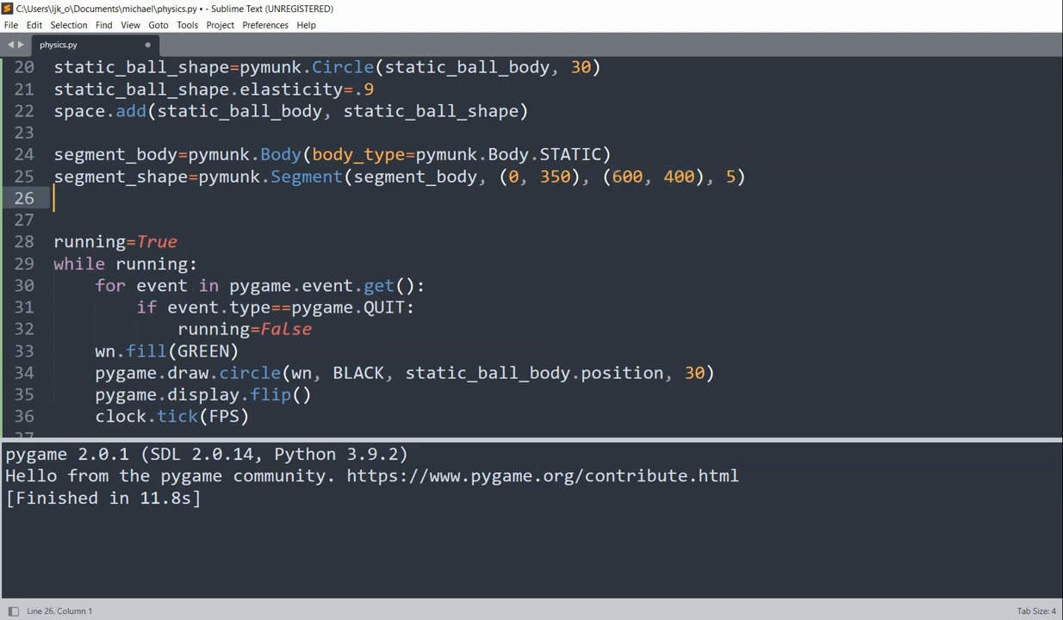
Set segment_shape.elasticity=.9 and add segment body and shape to the space.
text(segm)
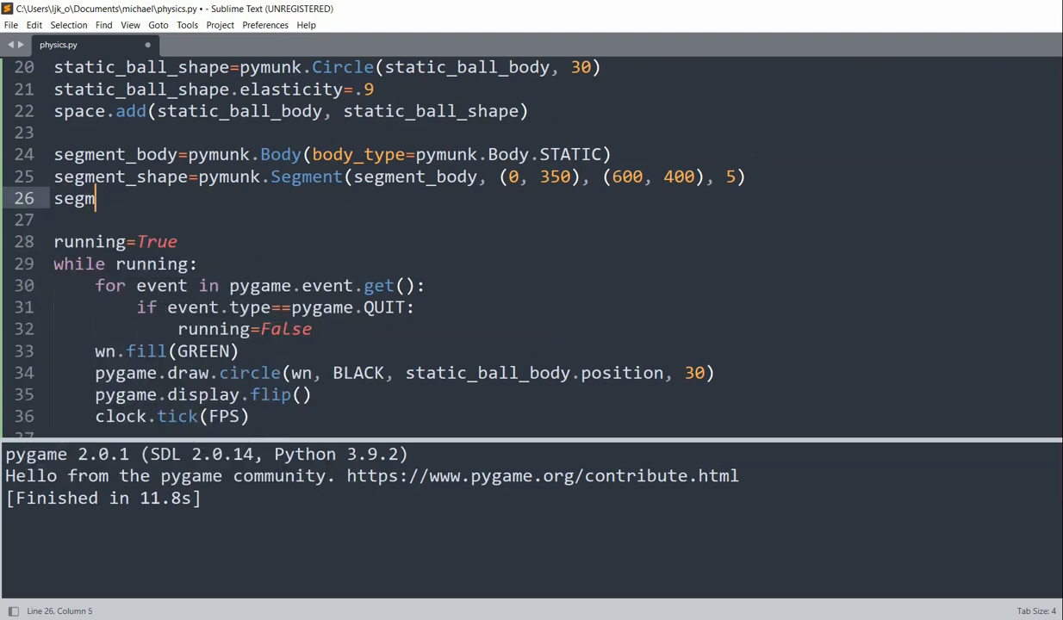
text(ent_shape.elasticity)
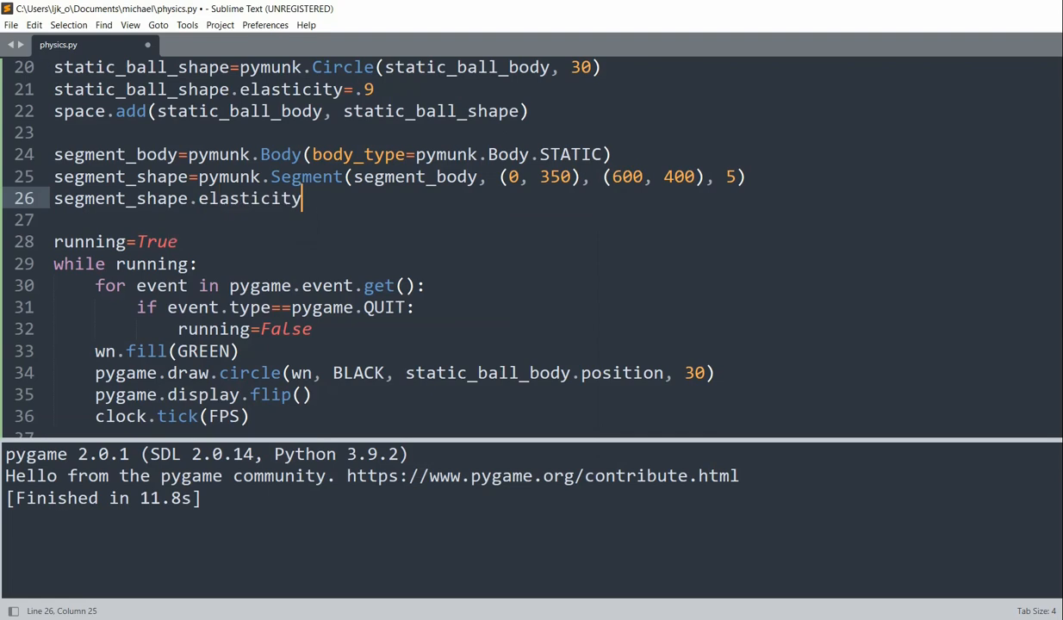
text(=.9)
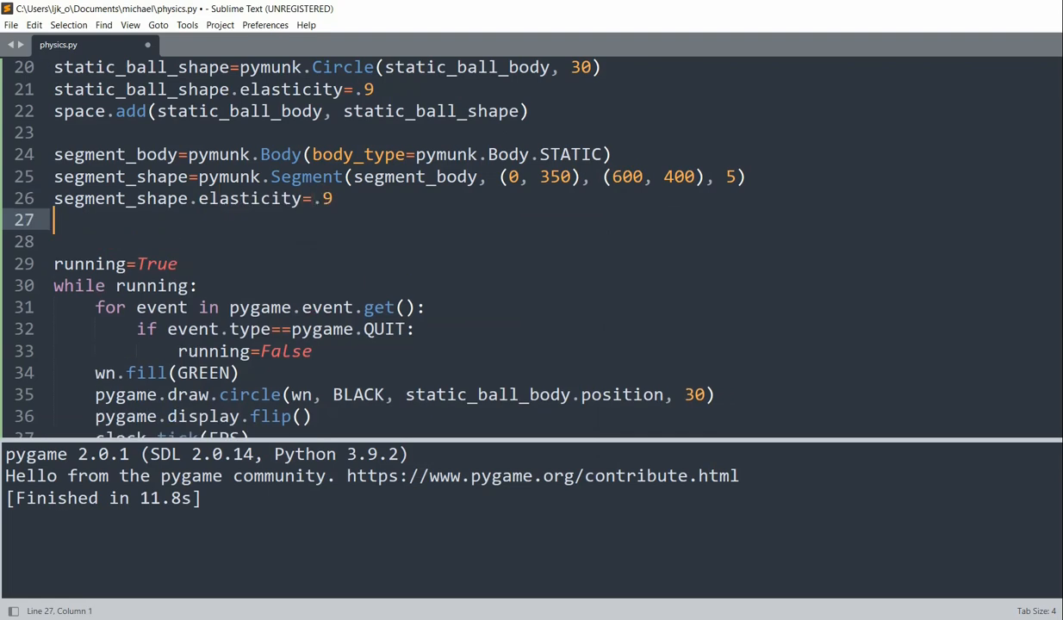
text(space.add()
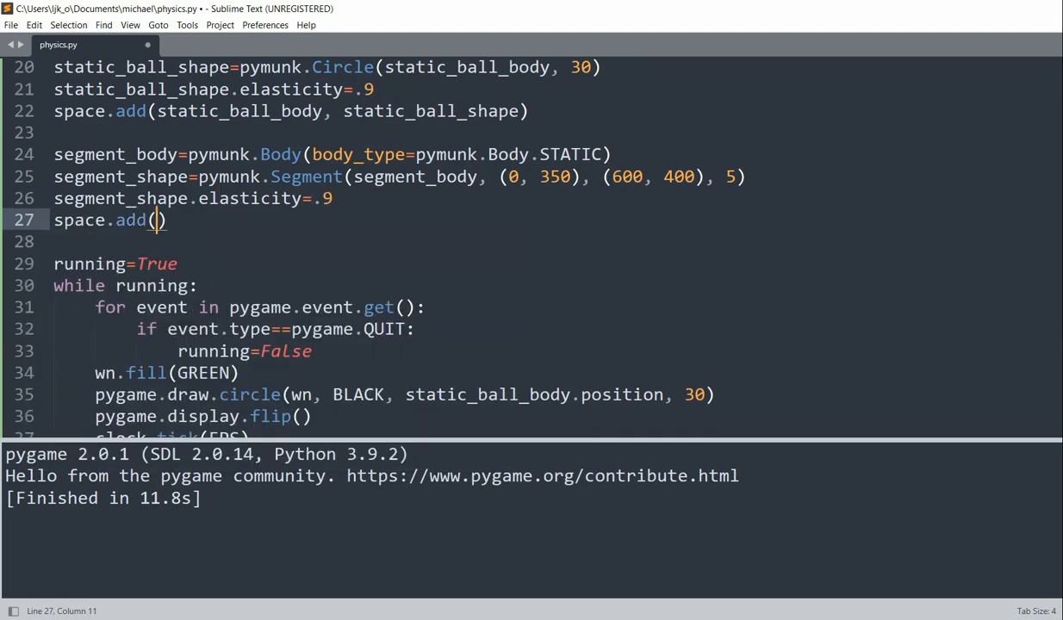
text(segment_body)
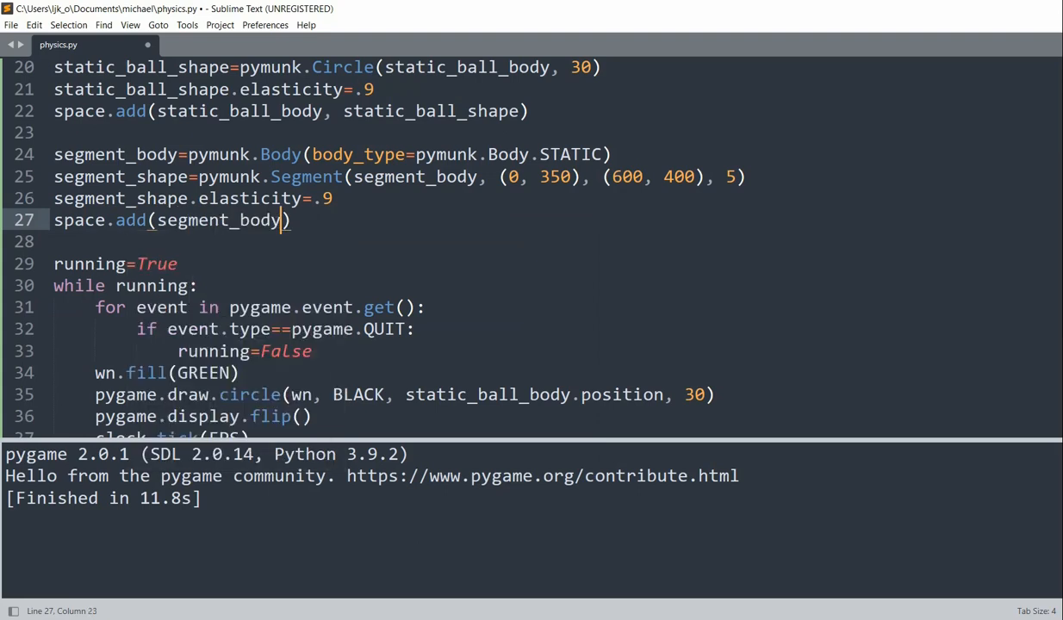
text(, sem)
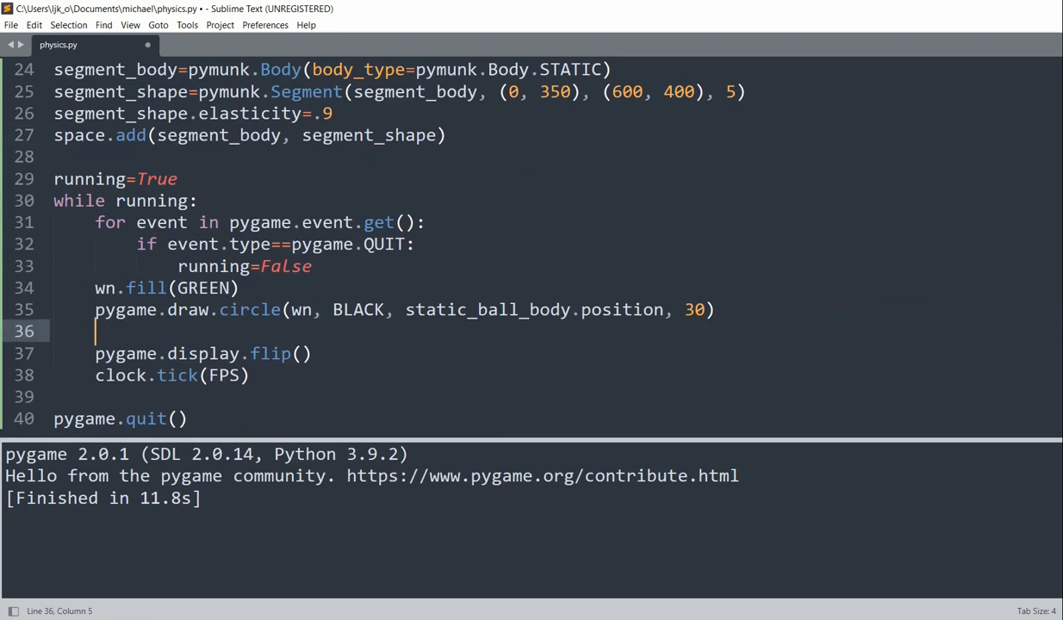
Draw a black line from (0, 350) to (600, 400), width 5, each frame and run the script.
text(pygame.draw.line(wn, BLACK, (0, 350), (600, 400), 5)
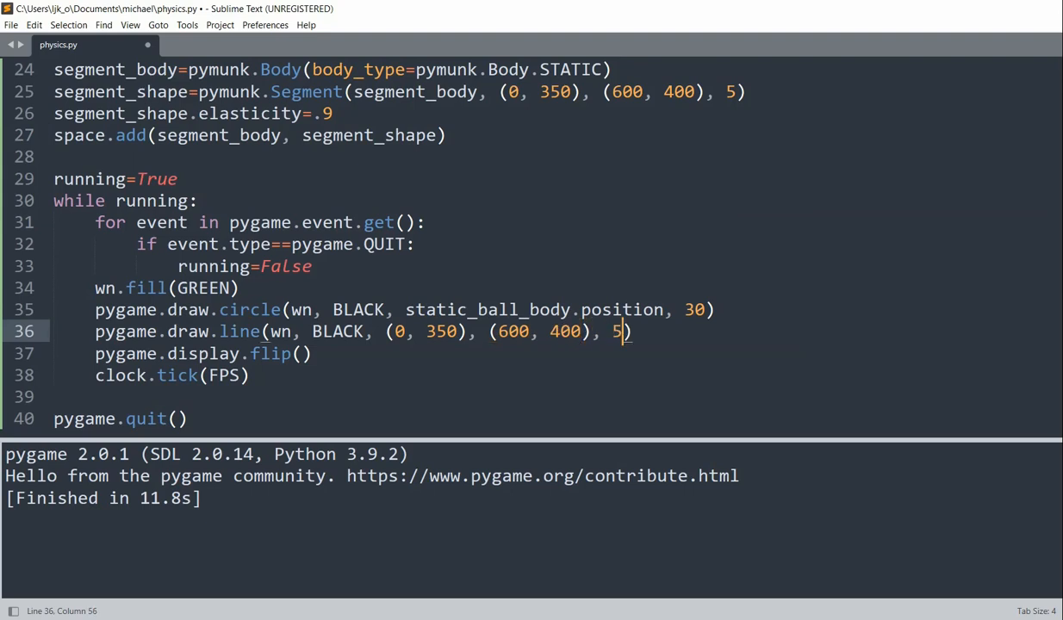
key(ctrl+b)
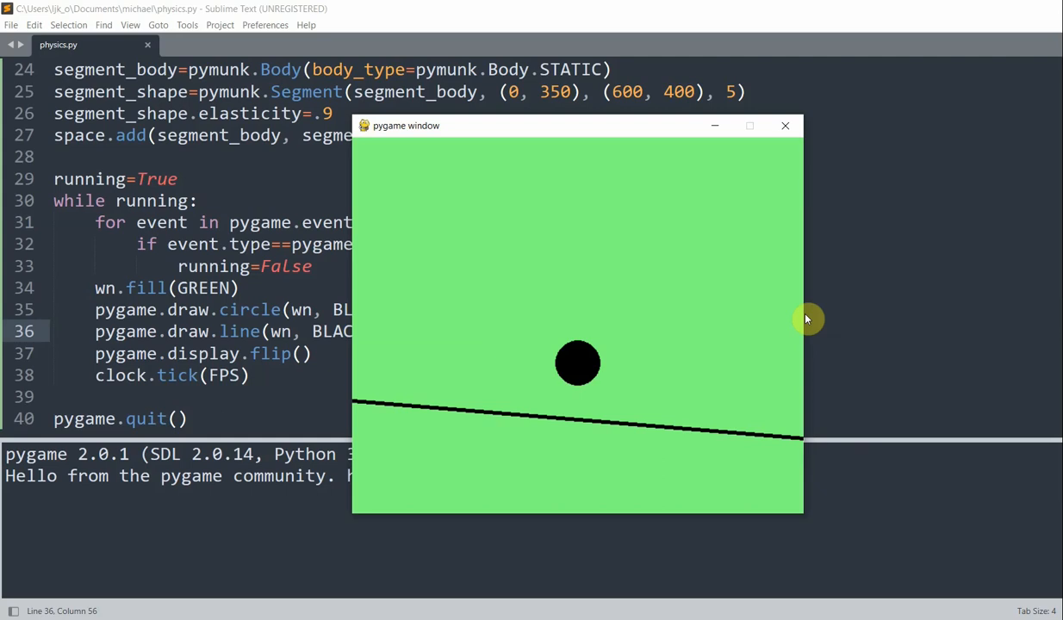
mouse_move(784, 126)
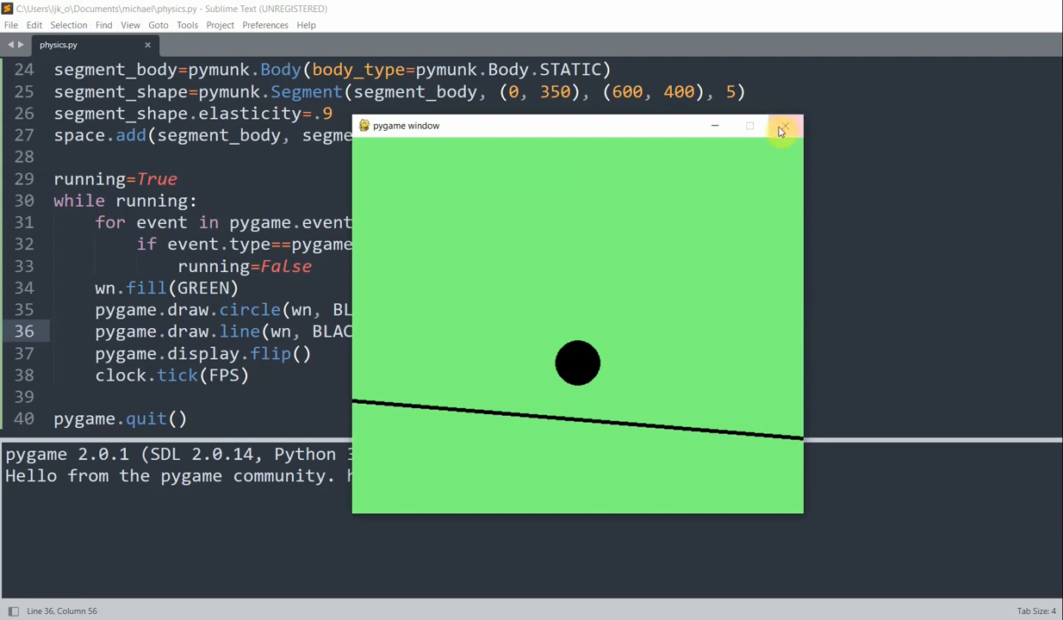
Define NewBall(space, pos) creating a pymunk.Body(1, 100) with DYNAMIC body type.
click(782, 126)
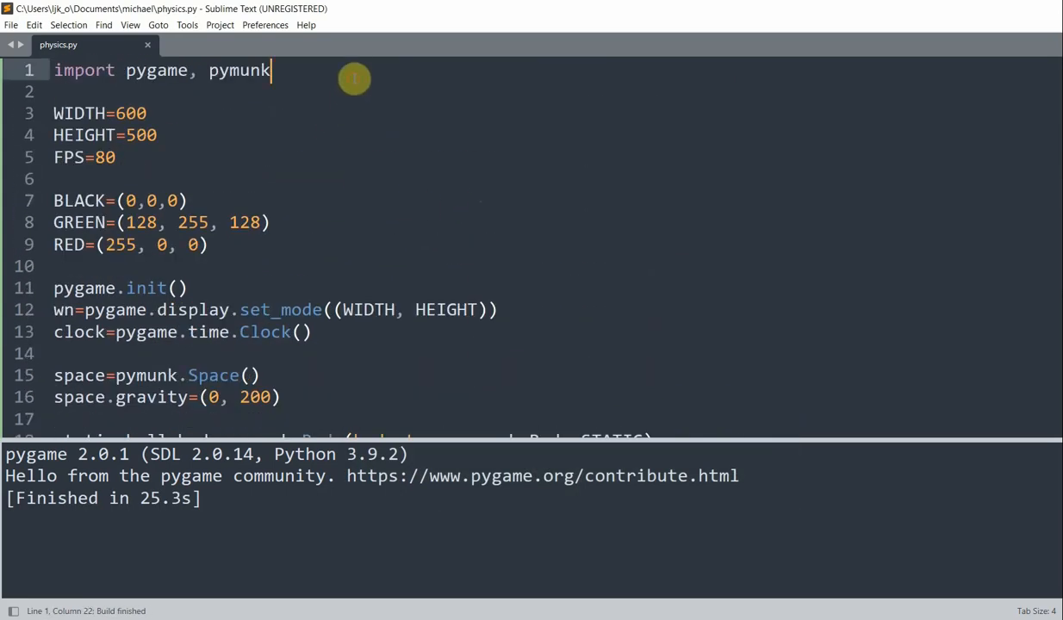
text(def)
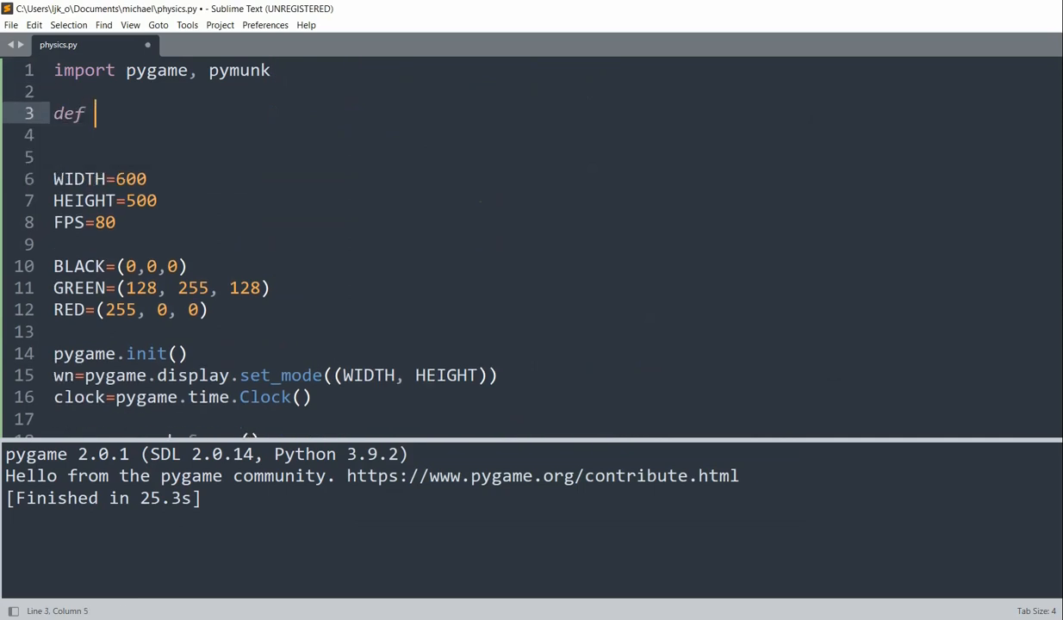
text(NewBall())
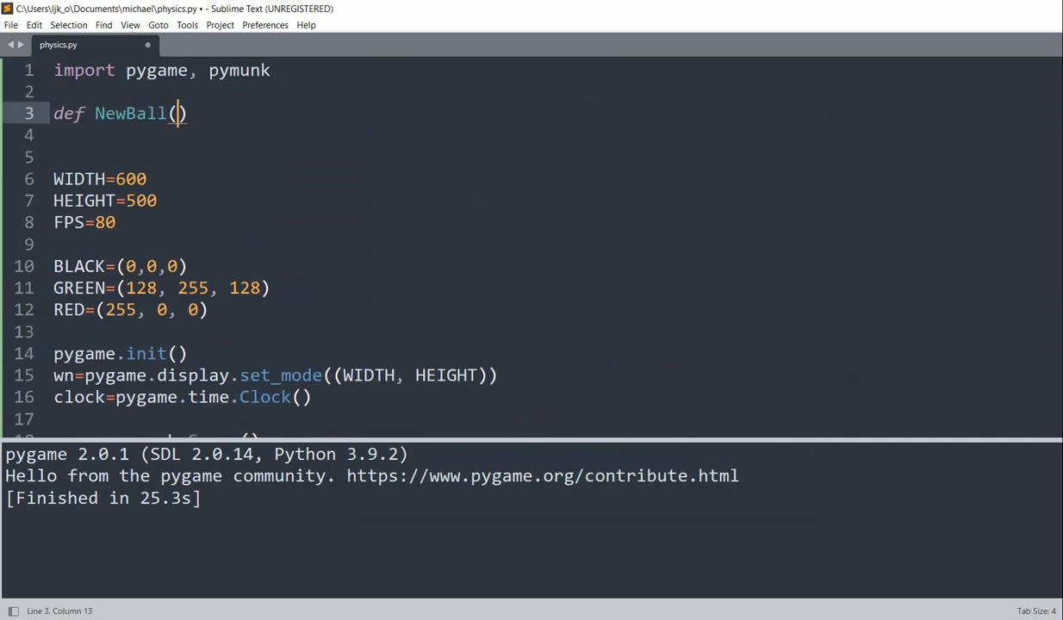
text(space, pos)
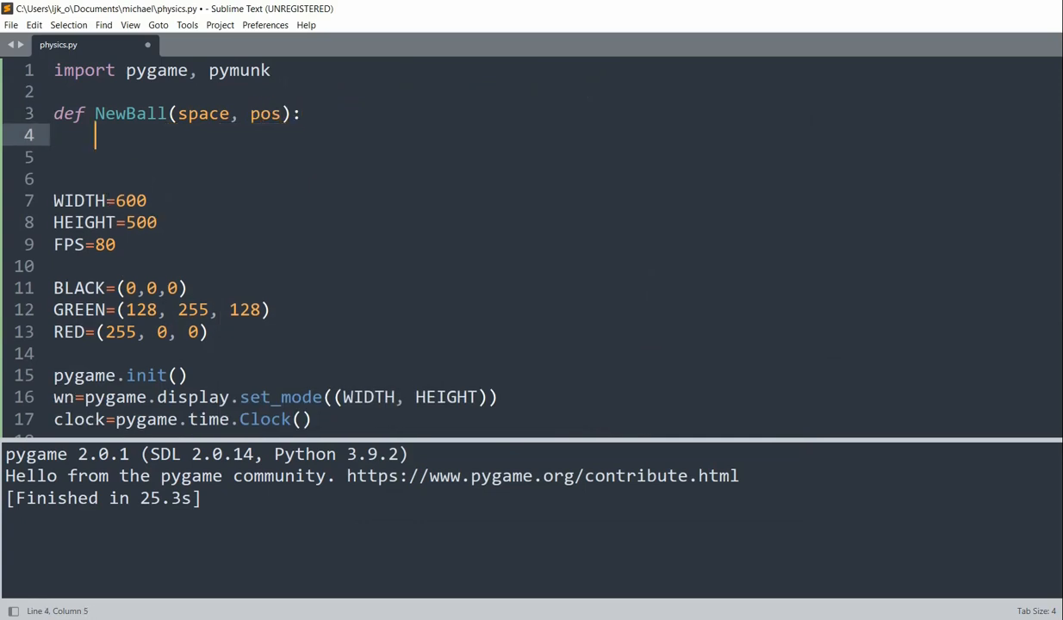
text(body=)
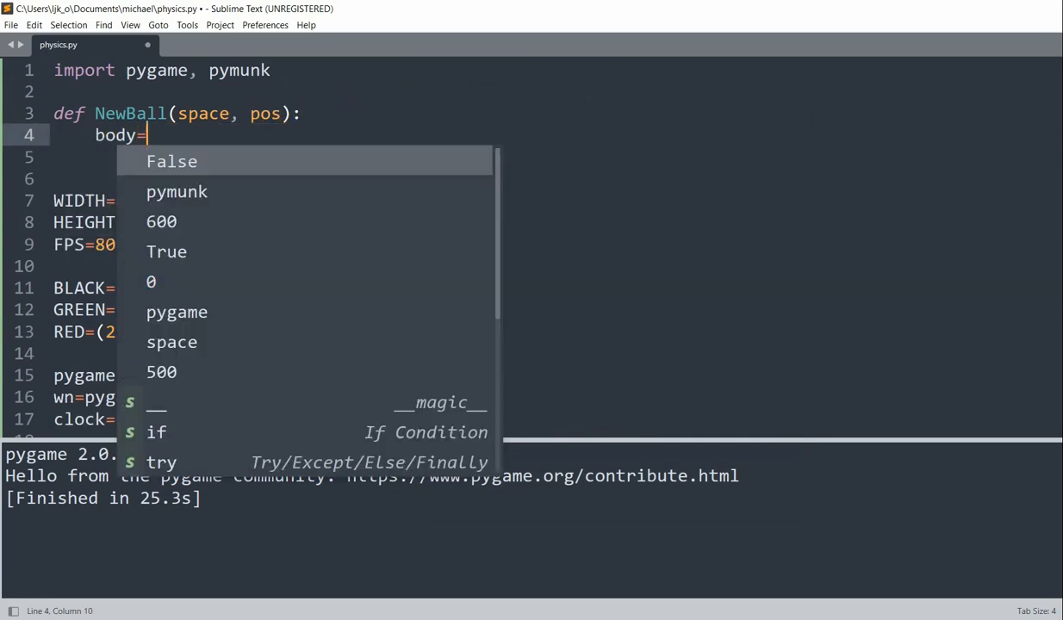
text(pymunk.)
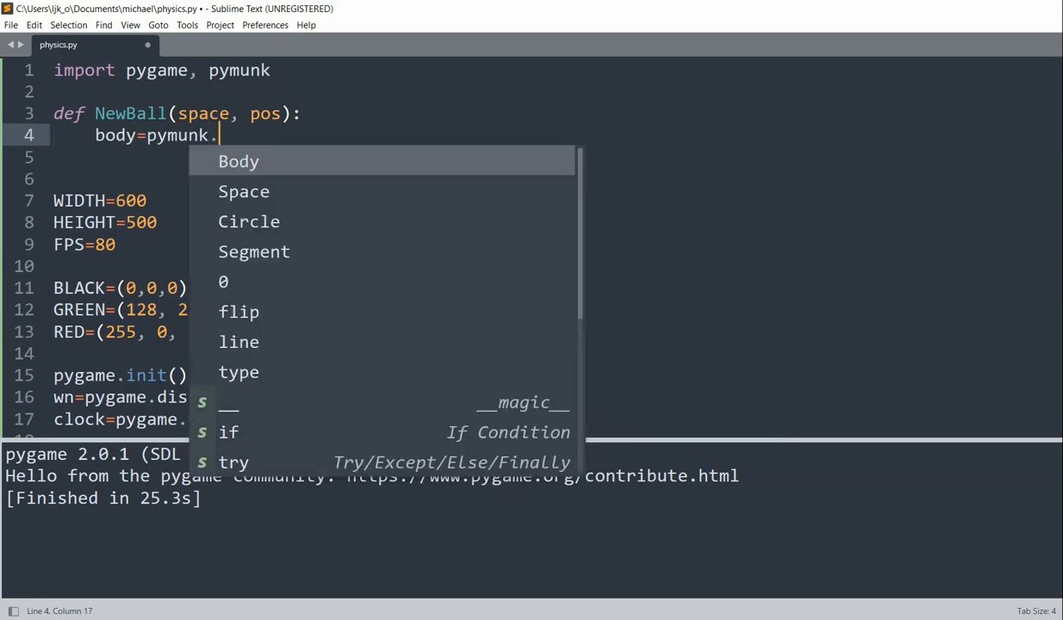
text(Bod)
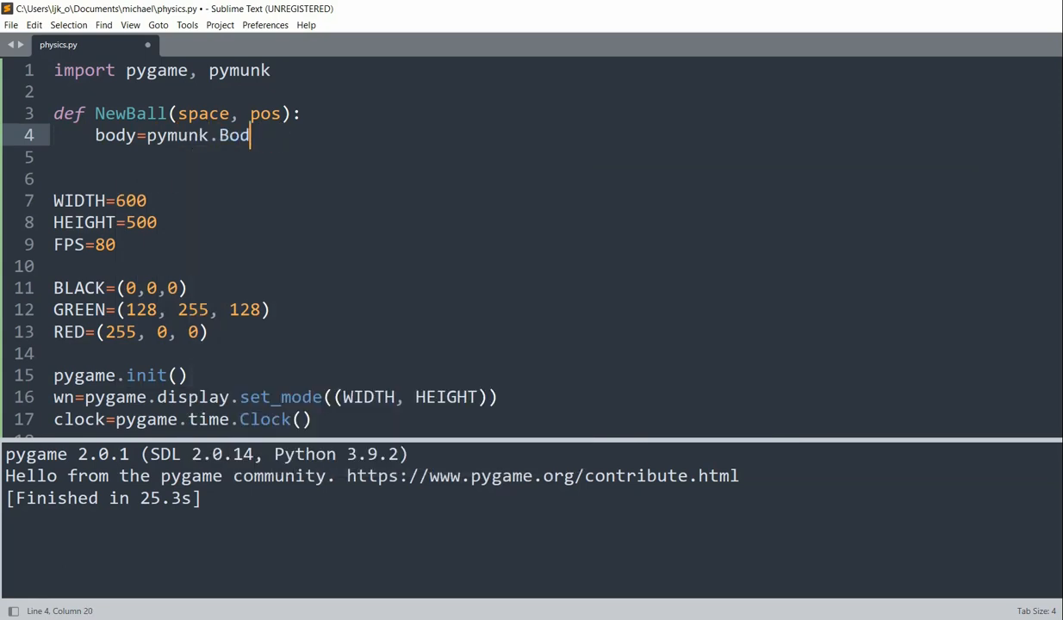
text(y(1, 100,)
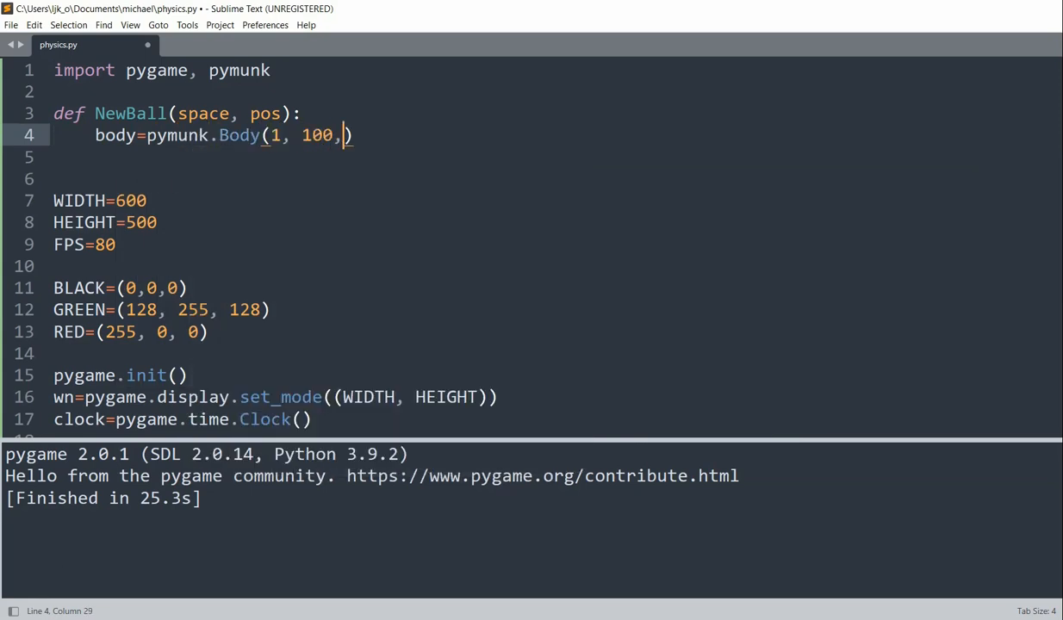
text(body_type,)
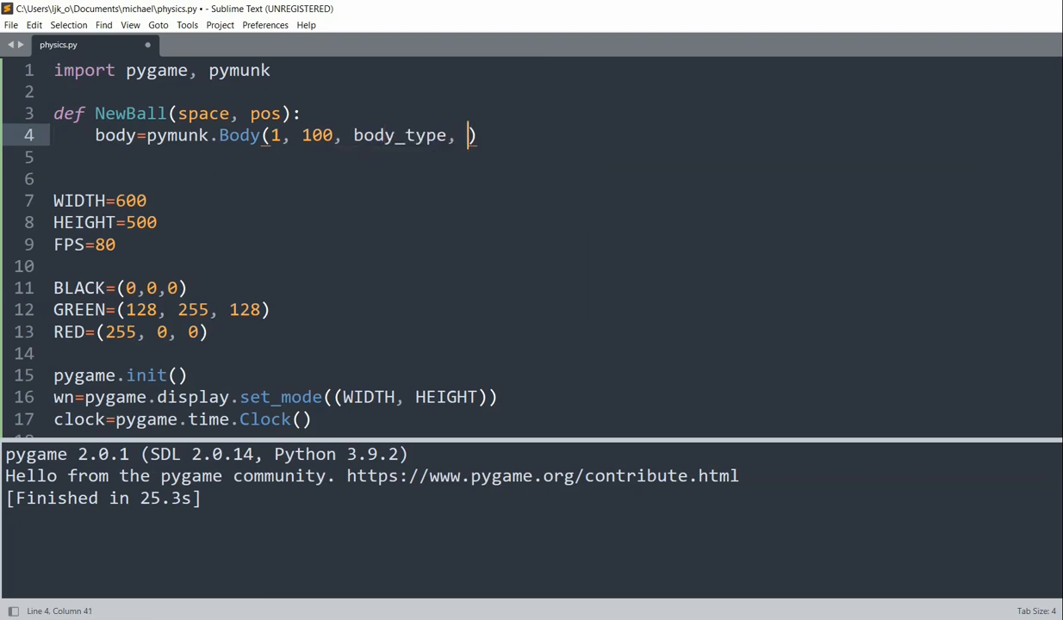
text(=)
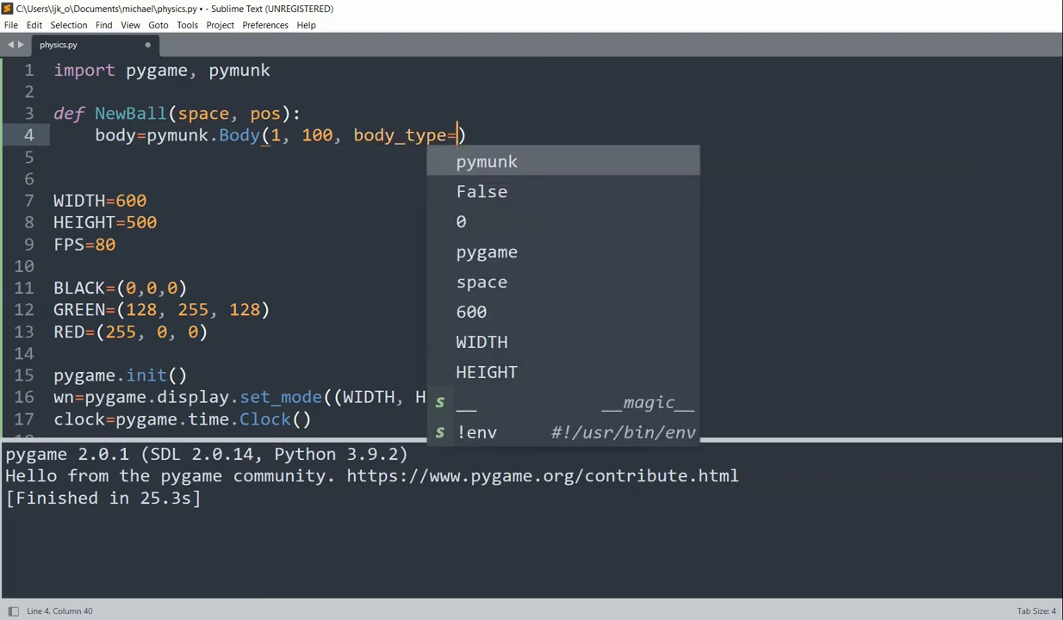
text(pymn)
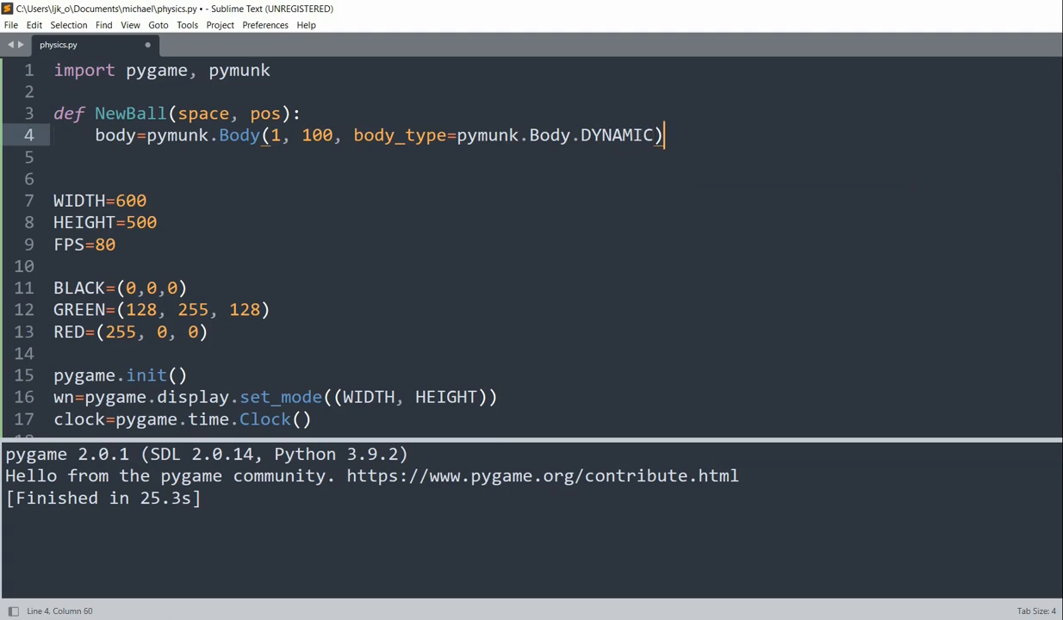
Set body.position to pos, make a radius-10 Circle with elasticity 1, add both to space and return shape.
text(body.)
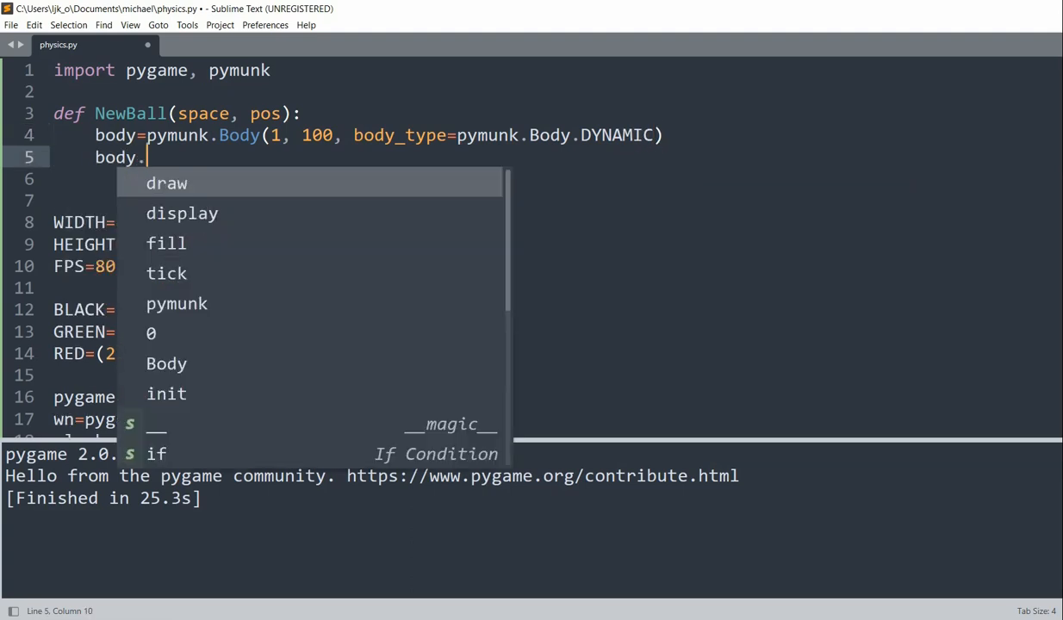
text(position=)
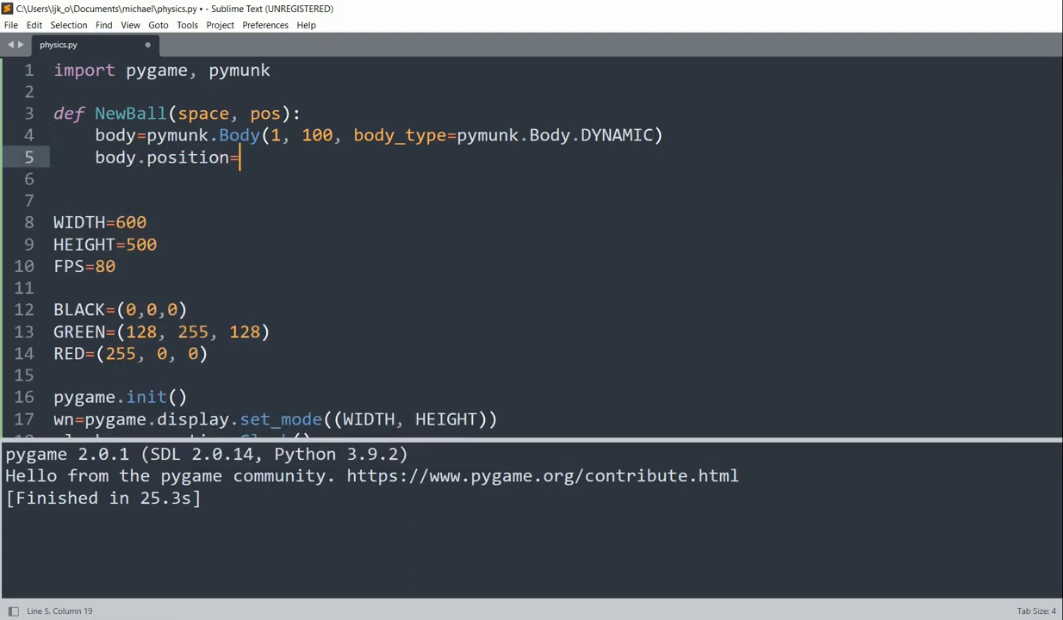
text(pos)
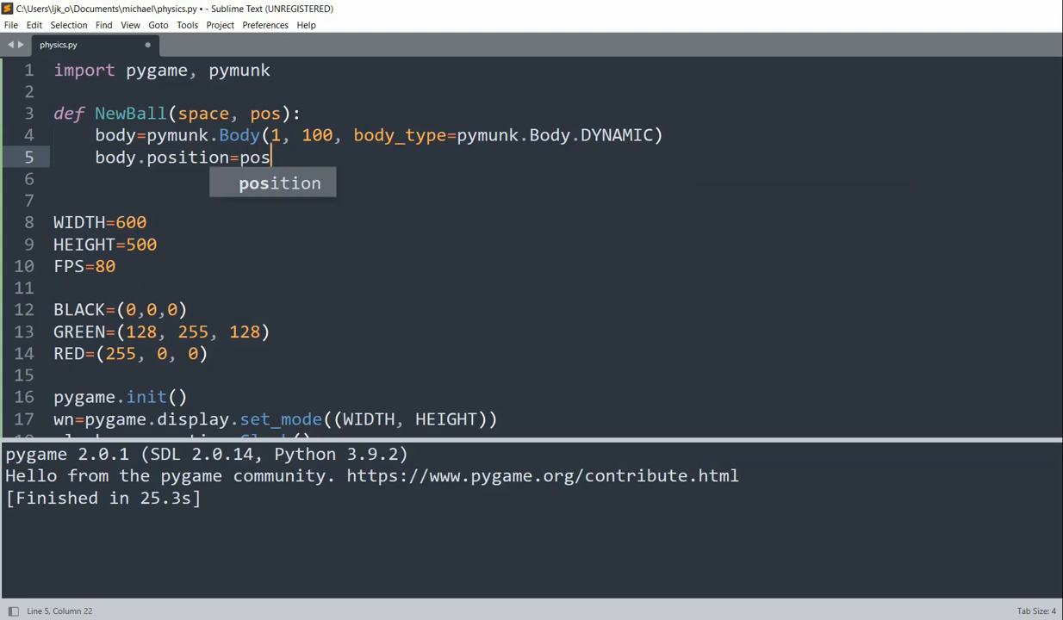
key(ctrl+z)
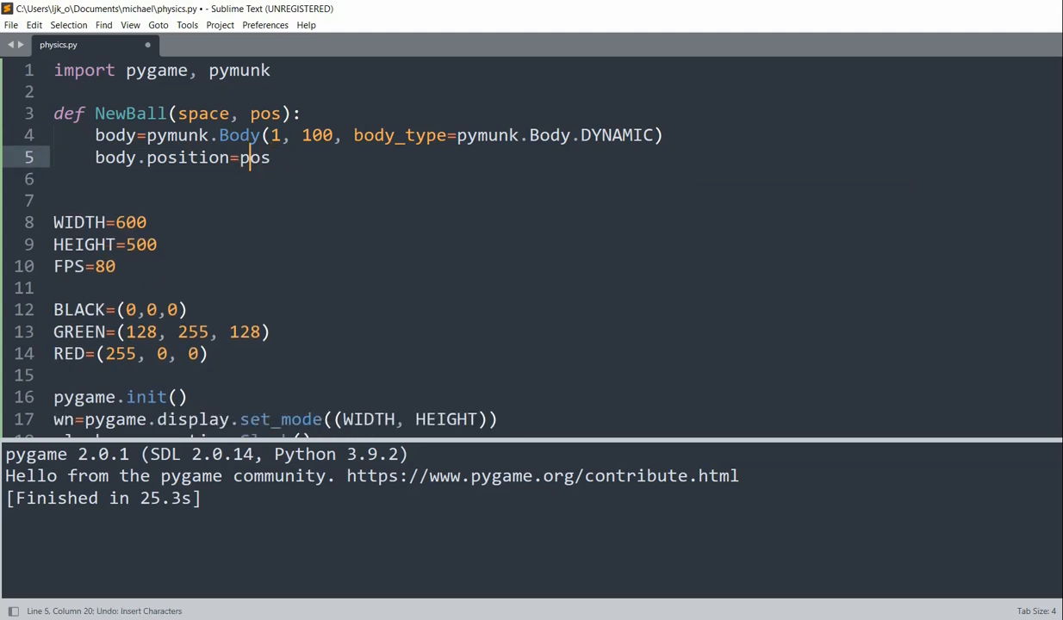
text(shape=)
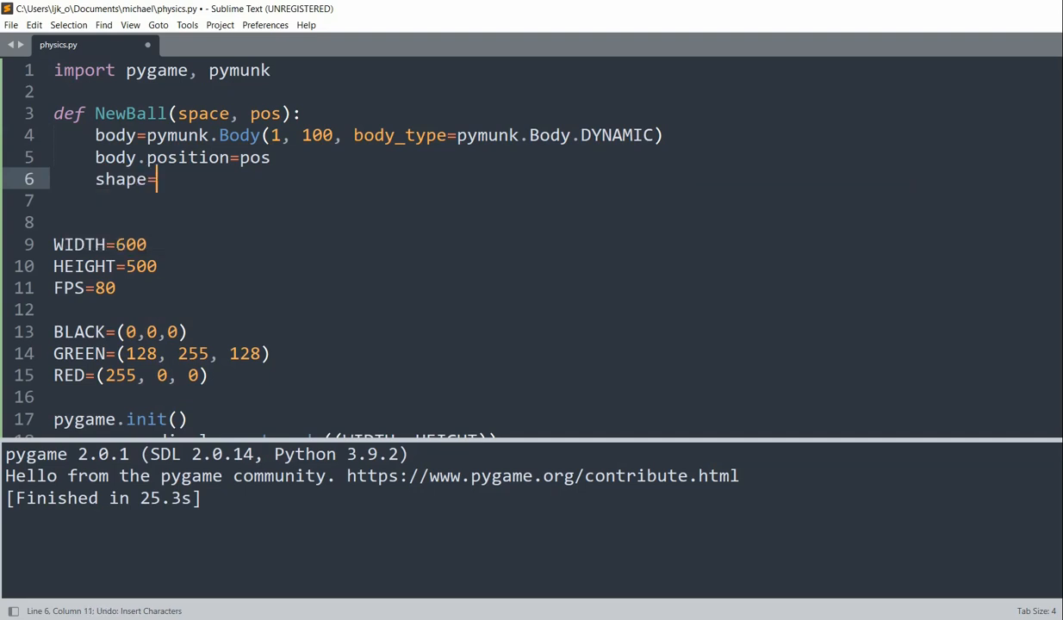
text(pymunk.Circle(body, 10)
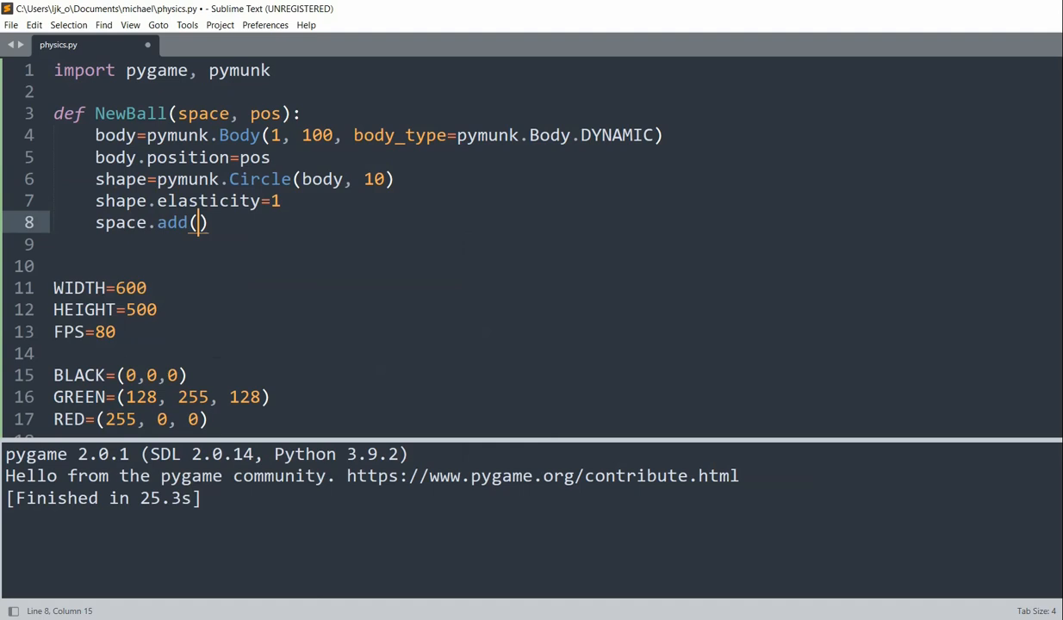
text(body, shape)
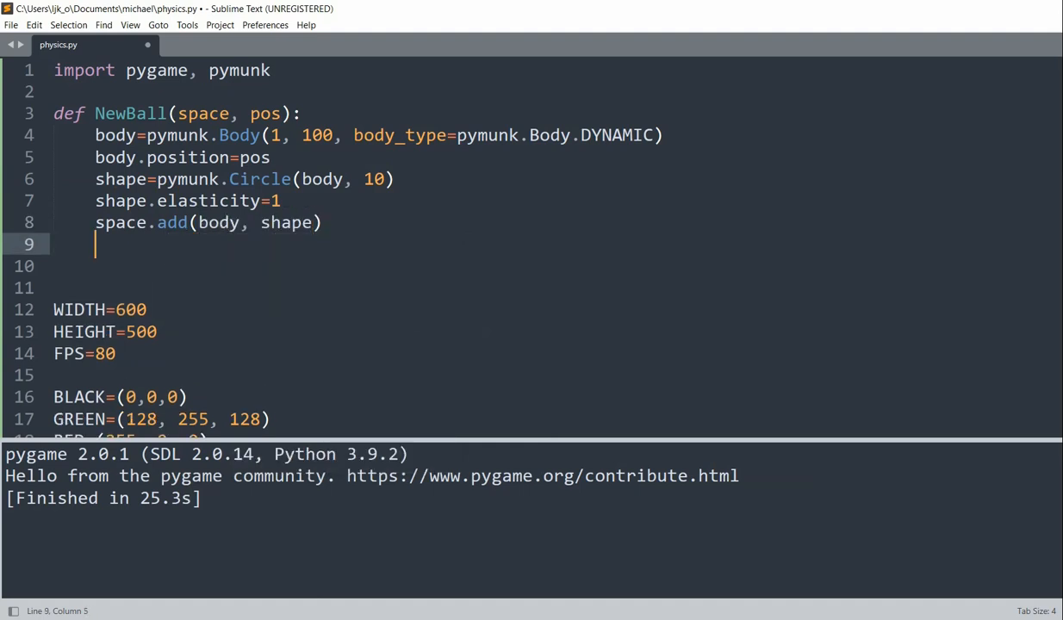
text(reutnr)
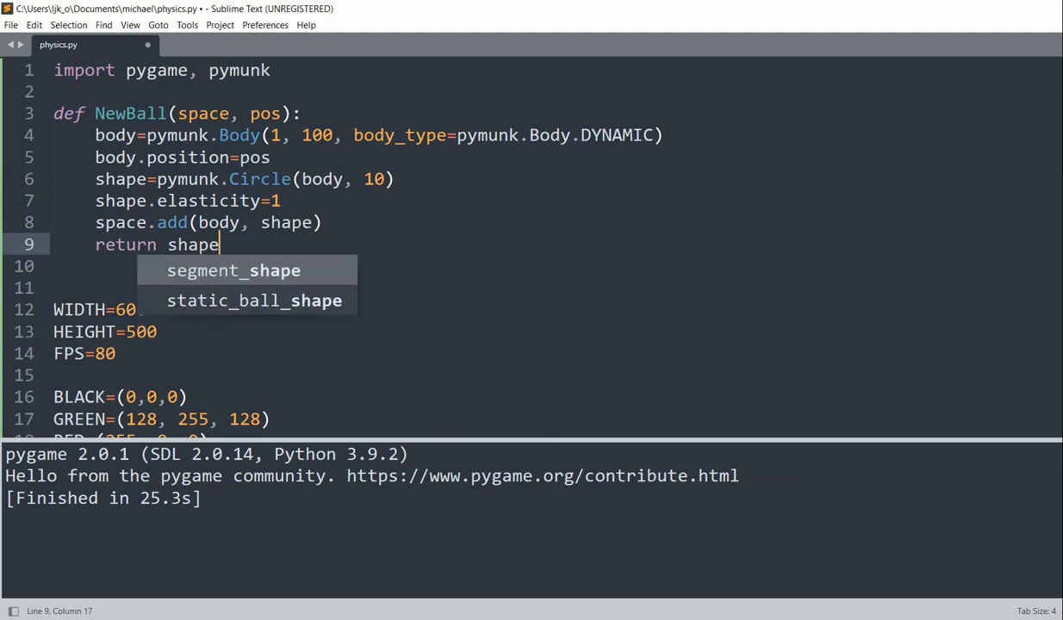
mouse_move(289, 147)
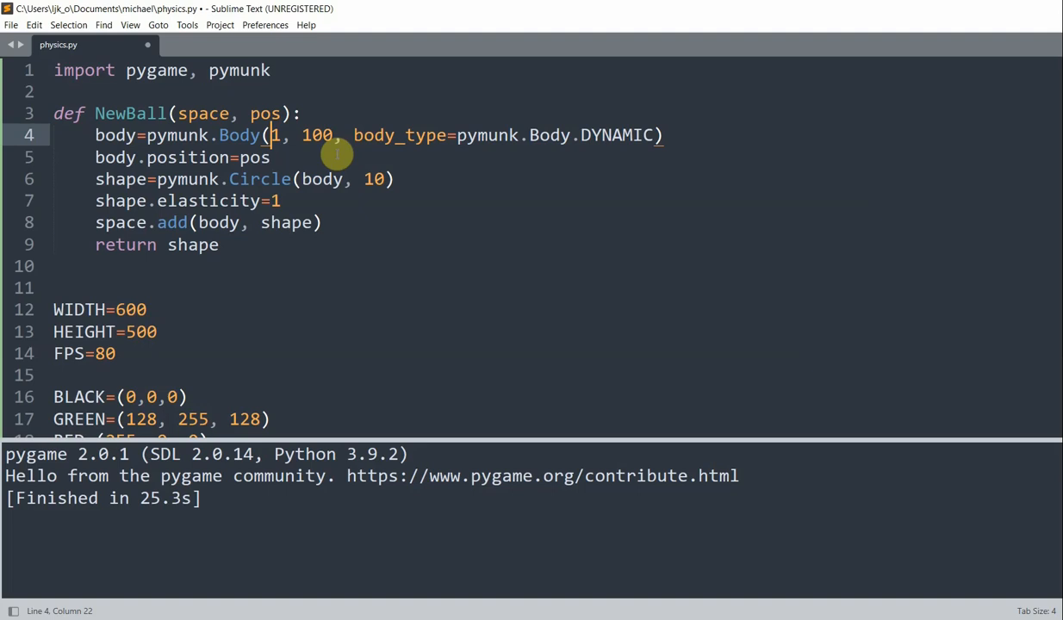
mouse_move(330, 369)
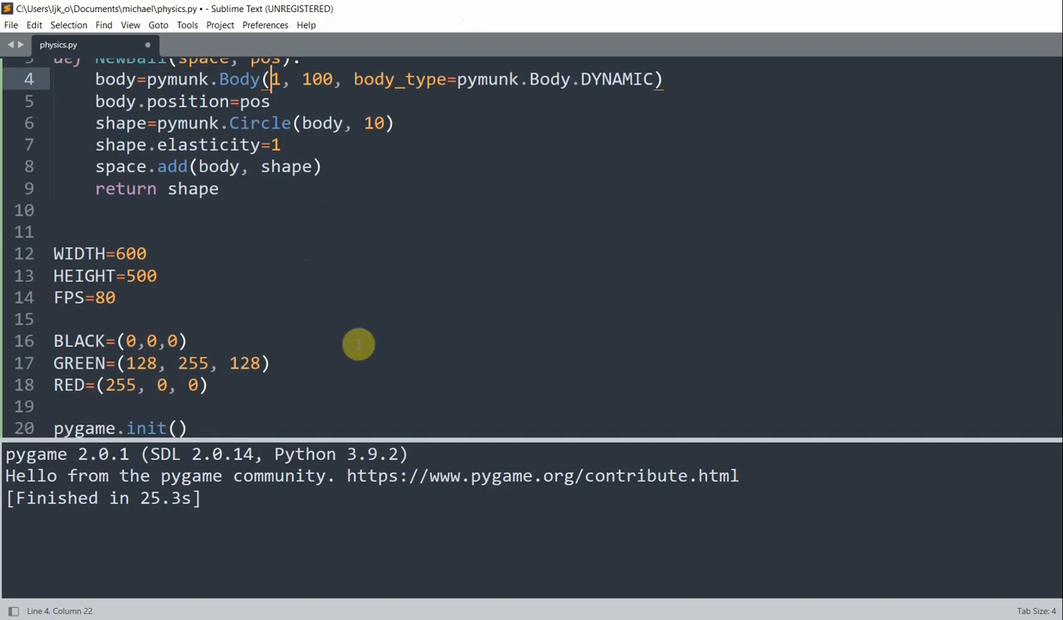
Define an empty balls=[] list after the segment setup, before the main loop.
scroll(down, 3)
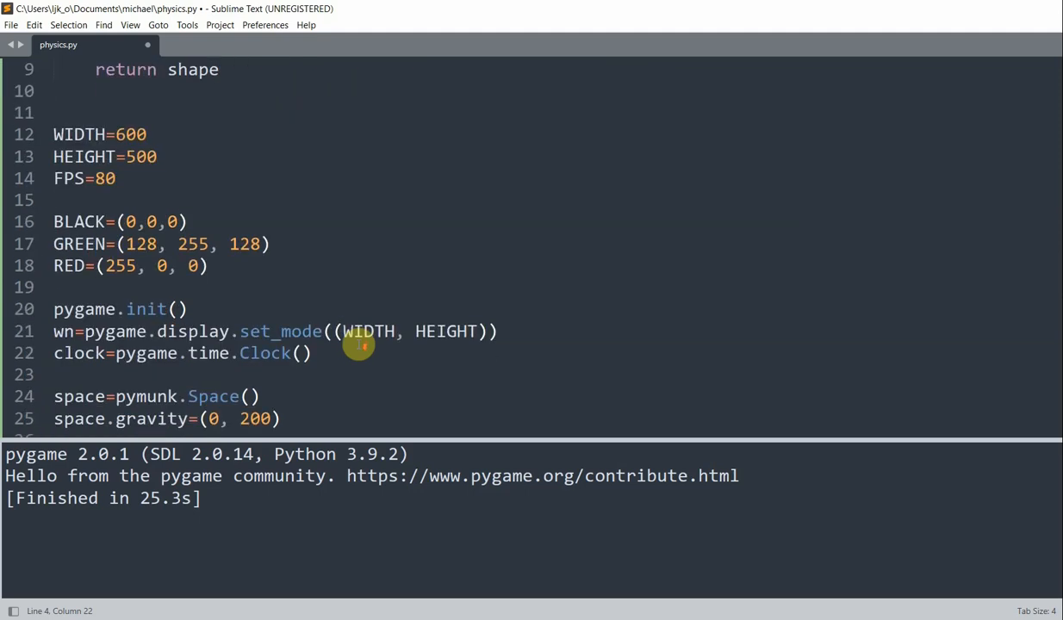
scroll(down, 3)
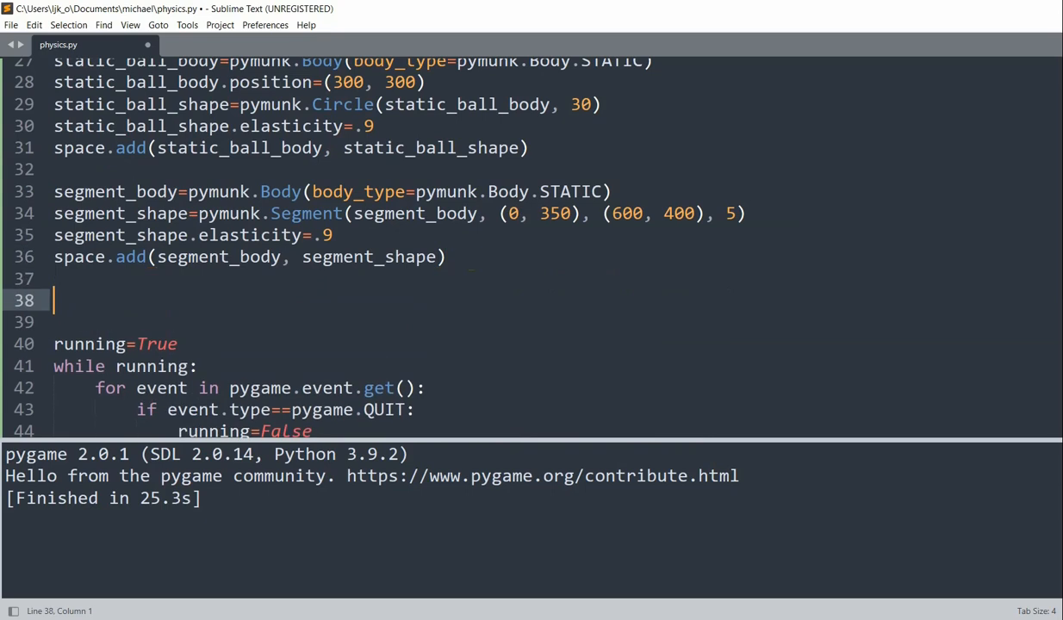
text(balls=p)
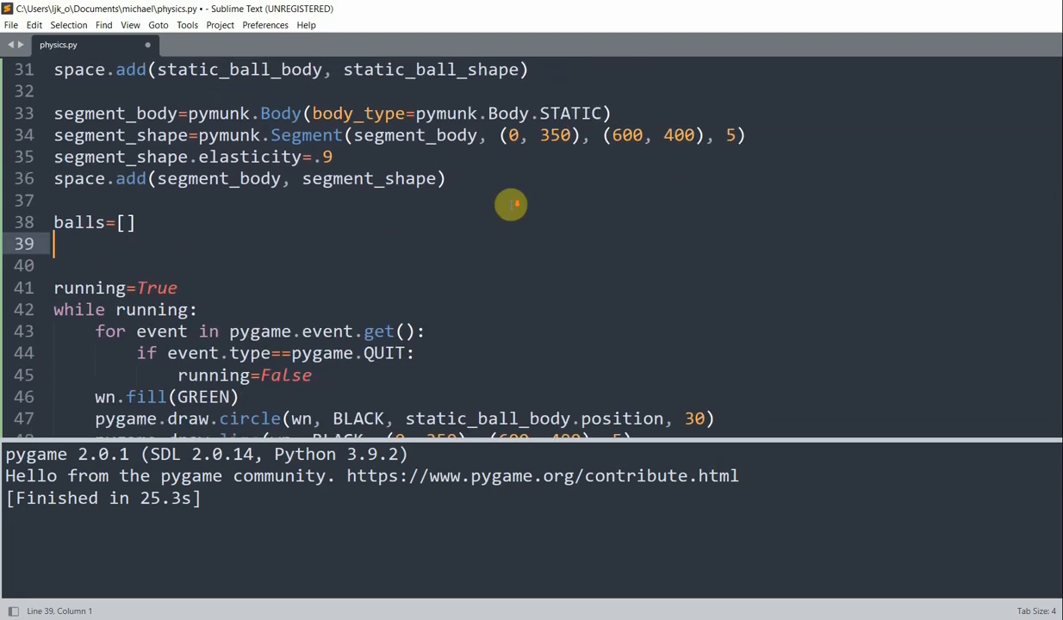
On MOUSEBUTTONDOWN events, append NewBall(space, event.pos) to the balls list.
scroll(down, 3)
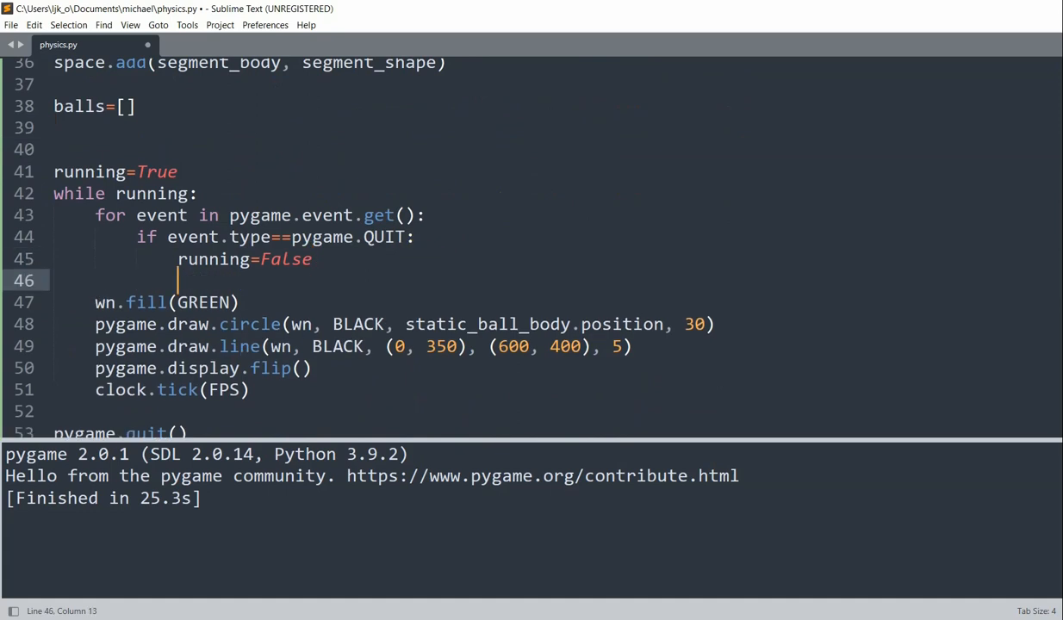
text(if event.)
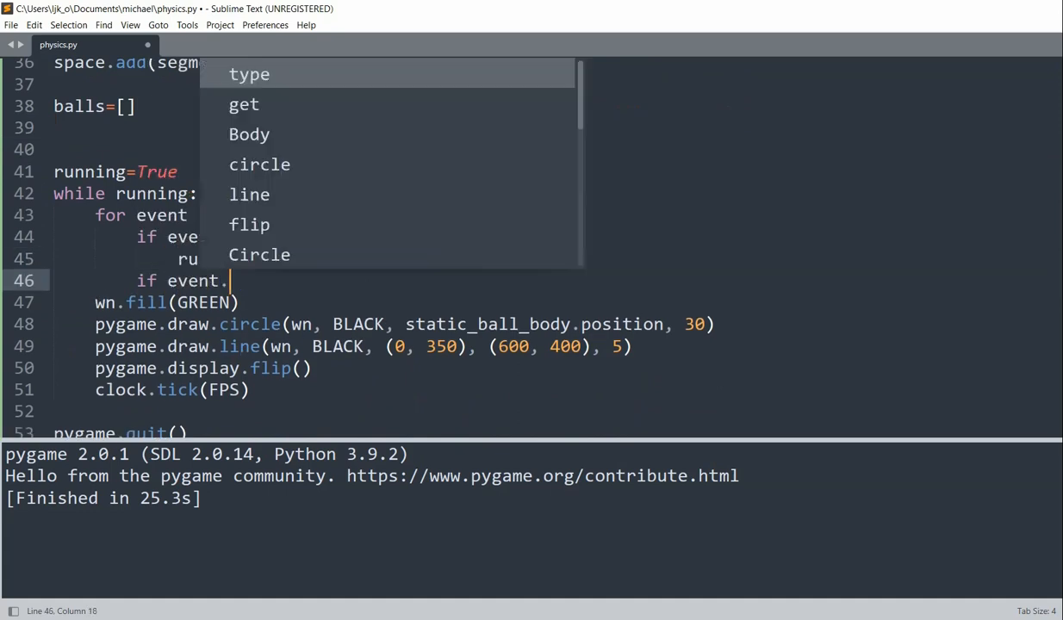
text(type==pygame.MOUSE)
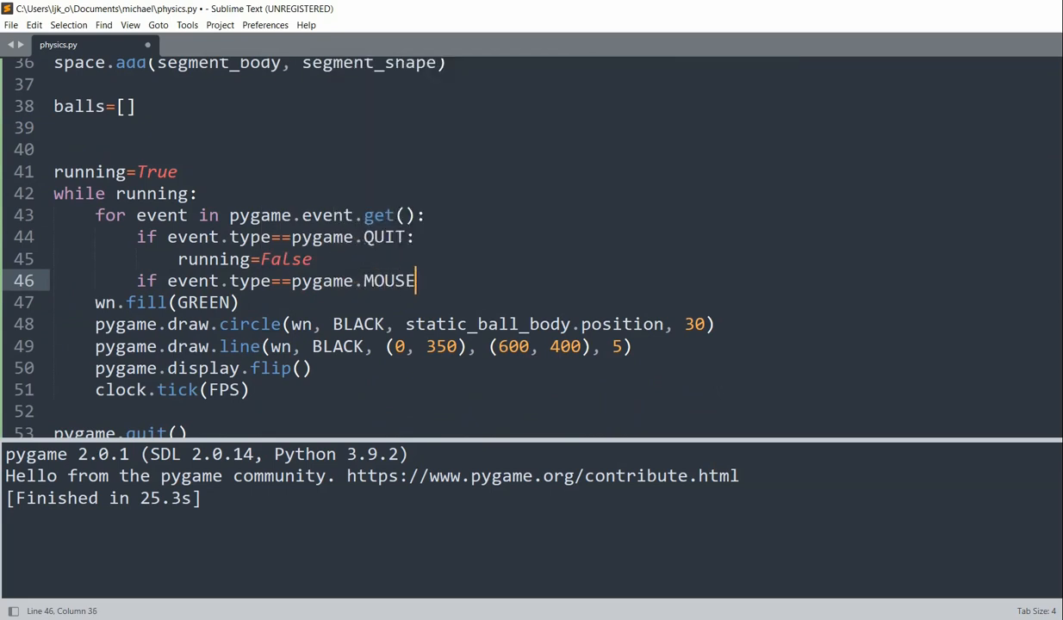
text(BUTTONDOWN)
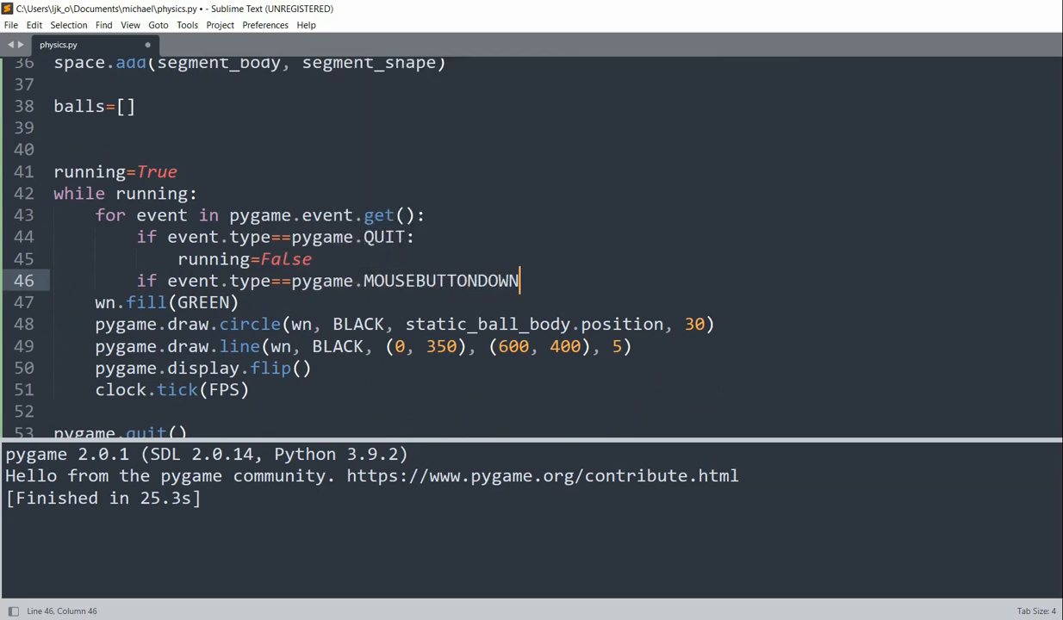
text(balls.)
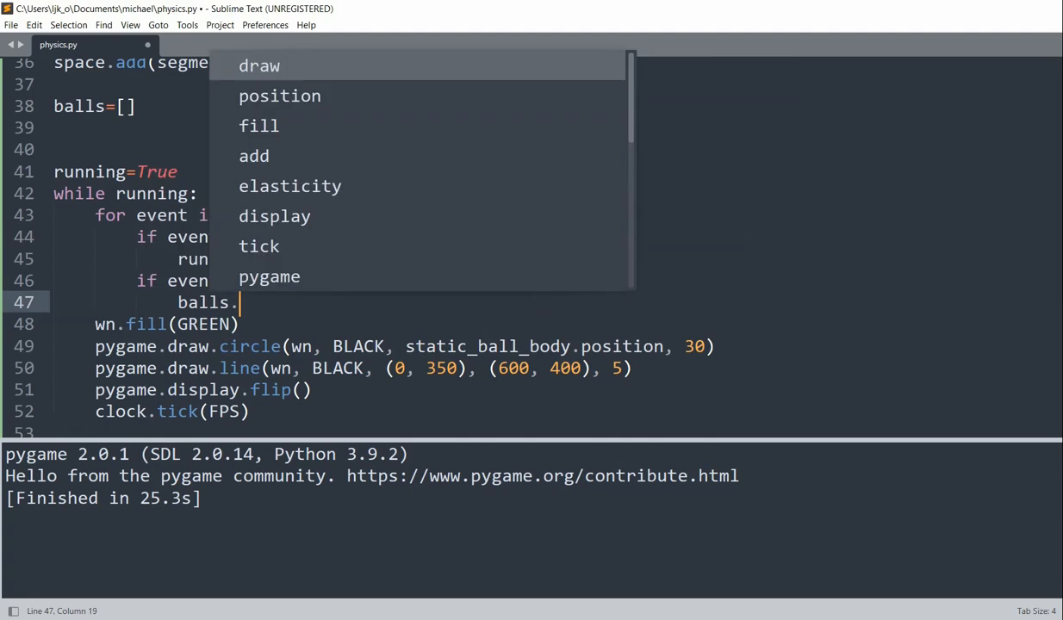
text(append(new B)
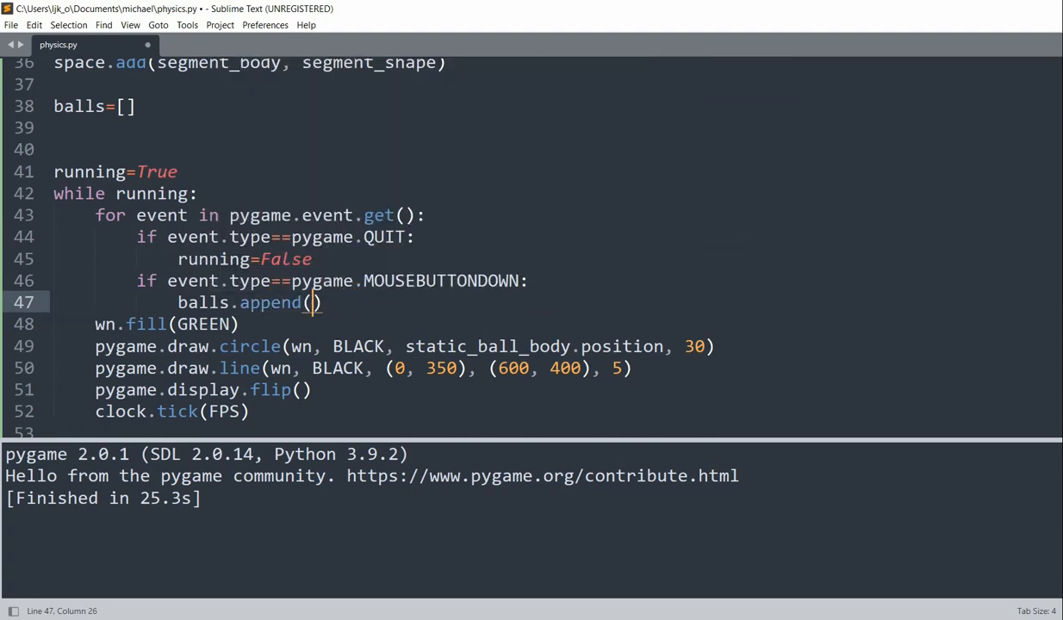
text(NewBall)
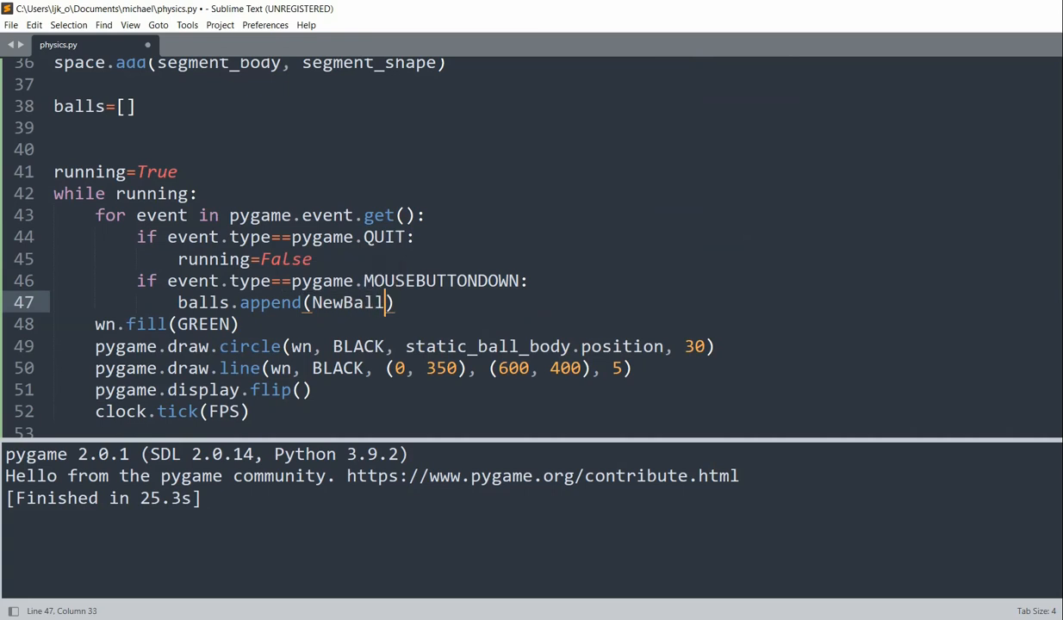
text((space, event)
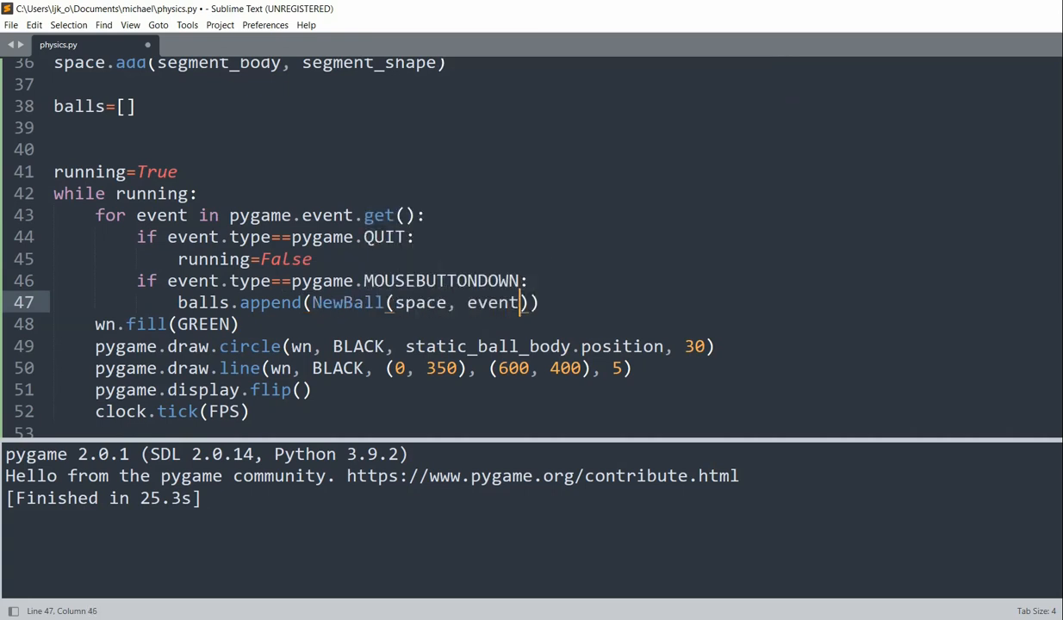
text(.pos)
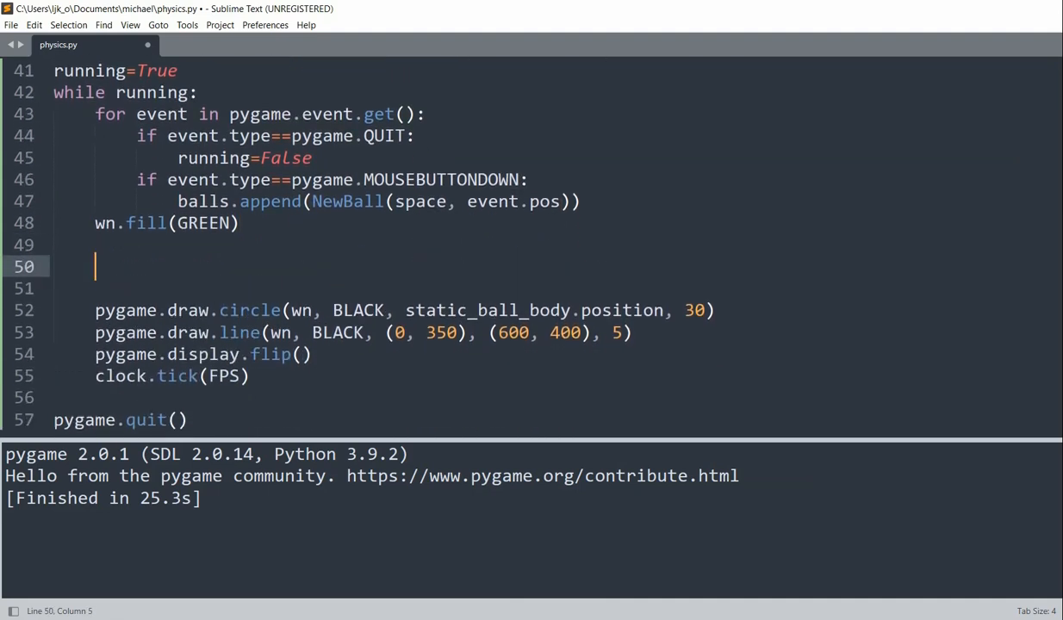
Loop over balls computing integer pos_x and pos_y from each ball.body.position.
text(for ball in balls:)
click(555, 289)
text(p)
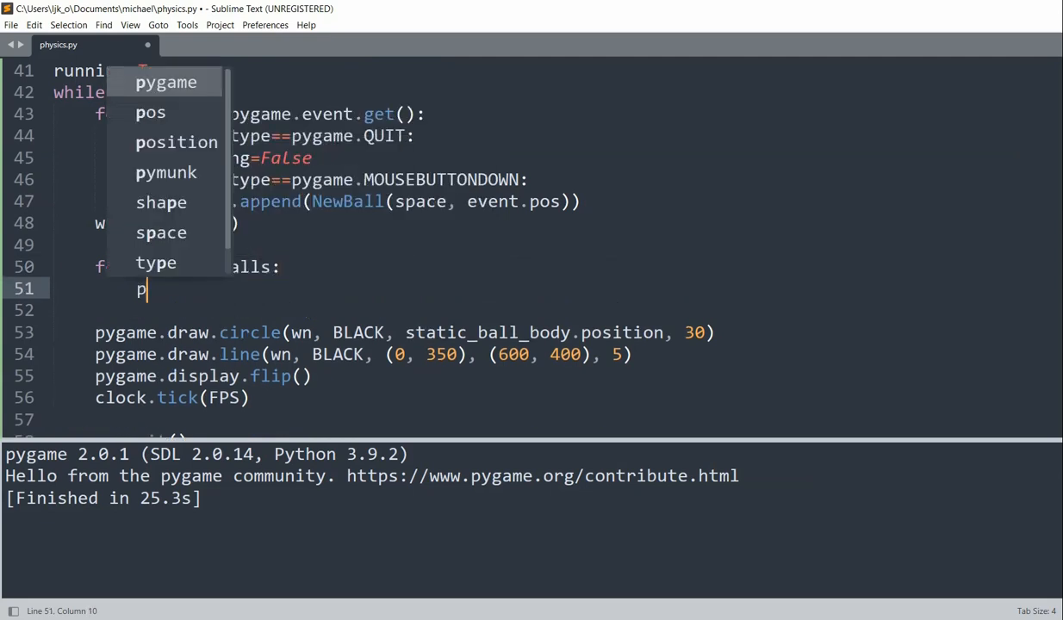
text(os_x=)
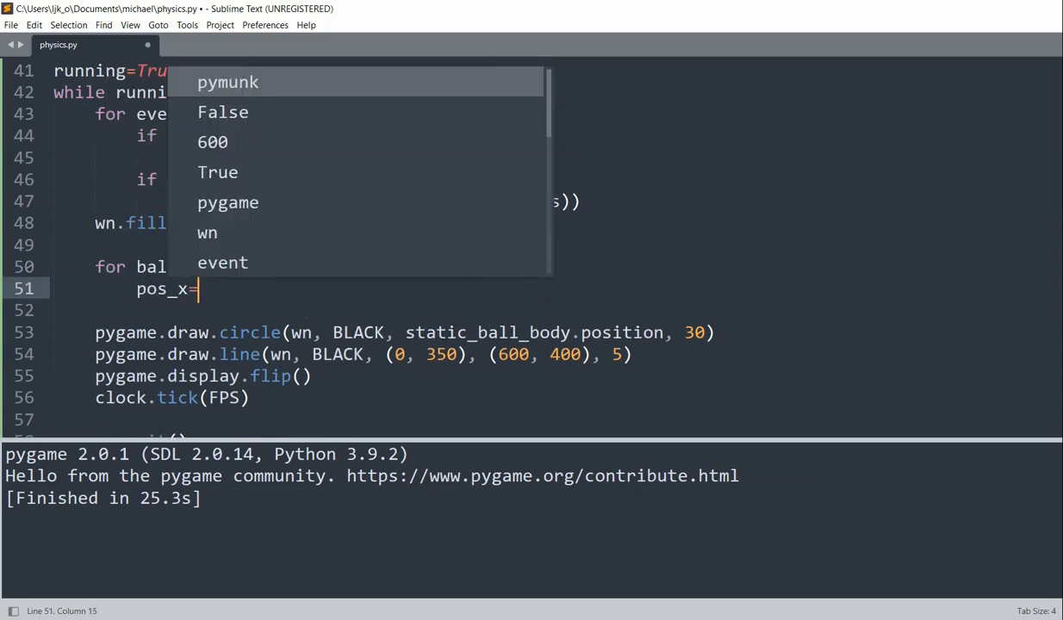
text(int(ball.)
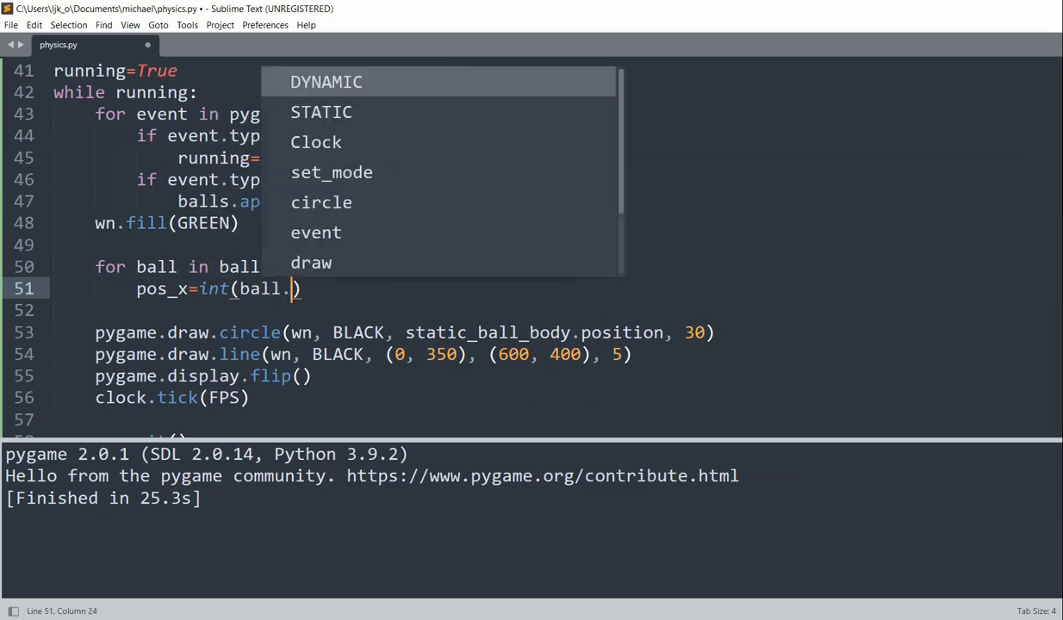
text(body.position.x)
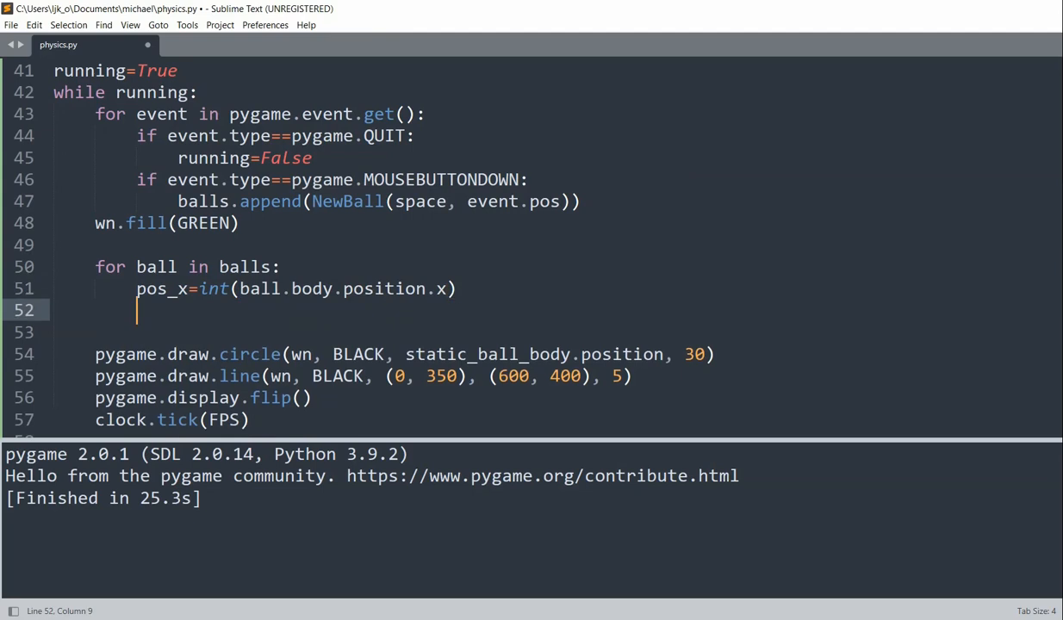
text(pos_y=int)
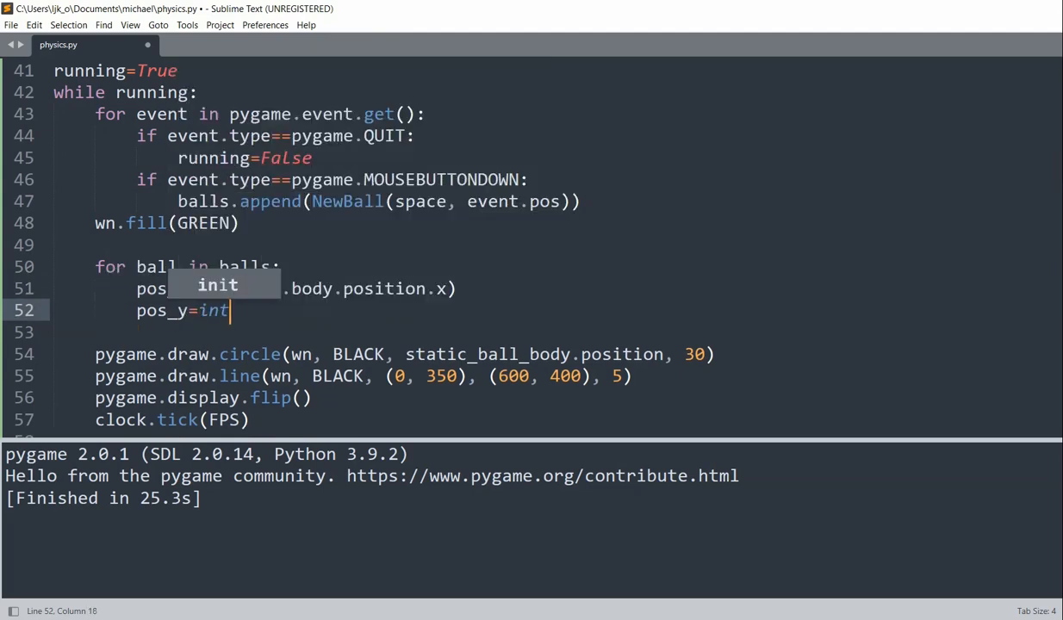
text((ball.body.position.y)
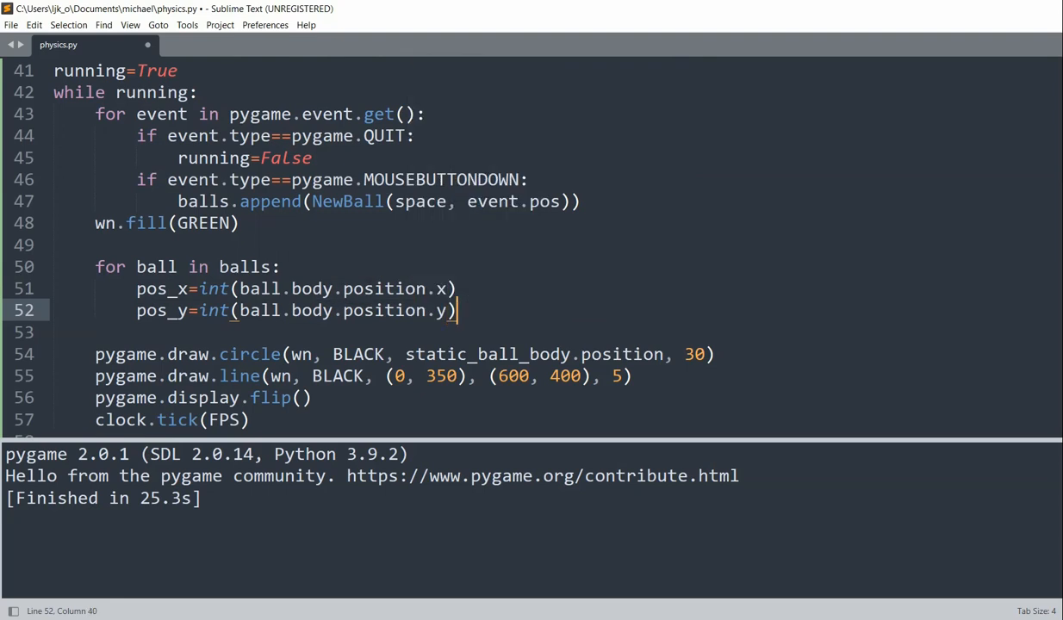
Draw each ball with pygame.draw.circle(wn, RED, (pos_x, pos_y), 10).
text(pygame.draw.circle()
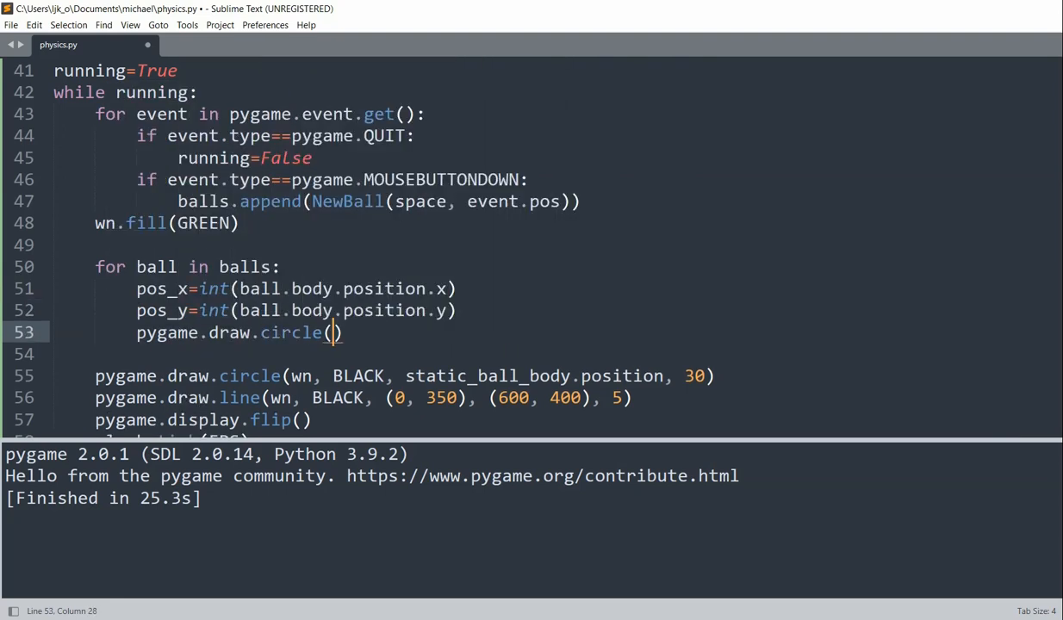
text(wn, RED, (pox_x,)
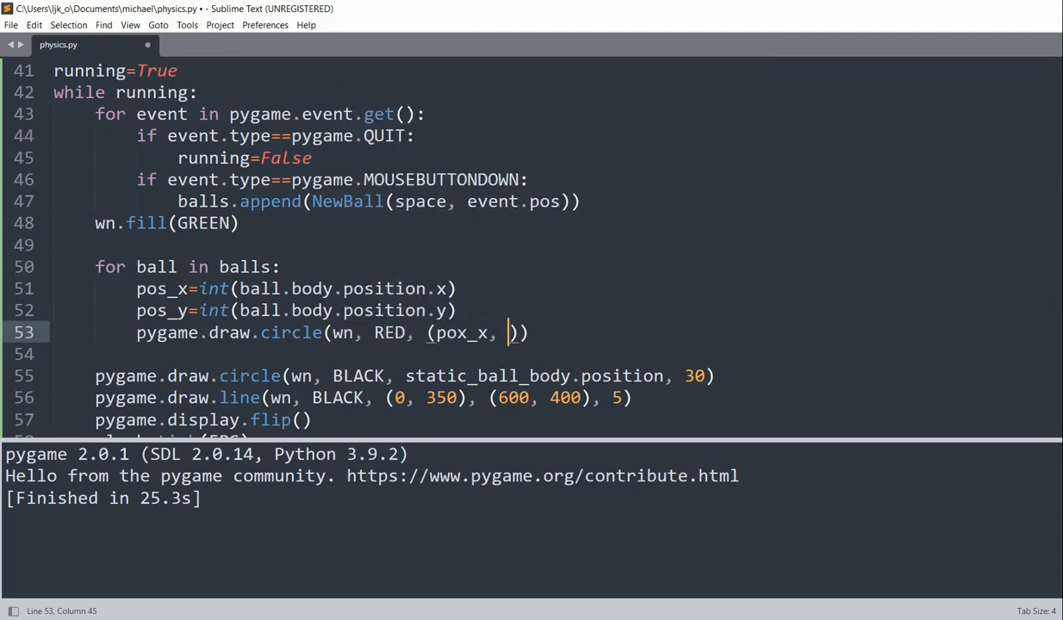
text(pos_y))
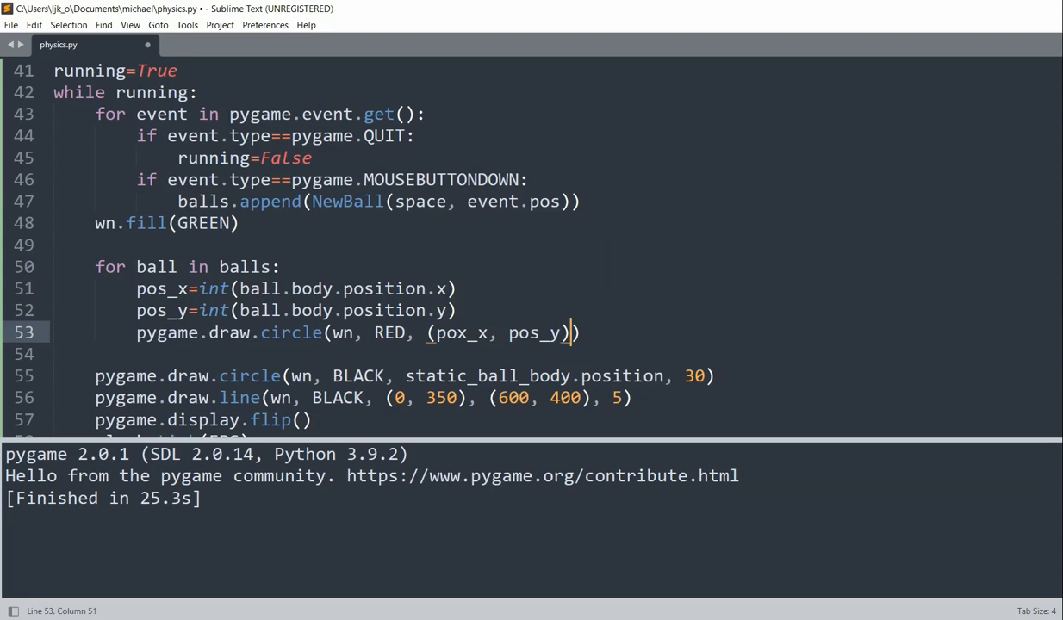
text(, 10)
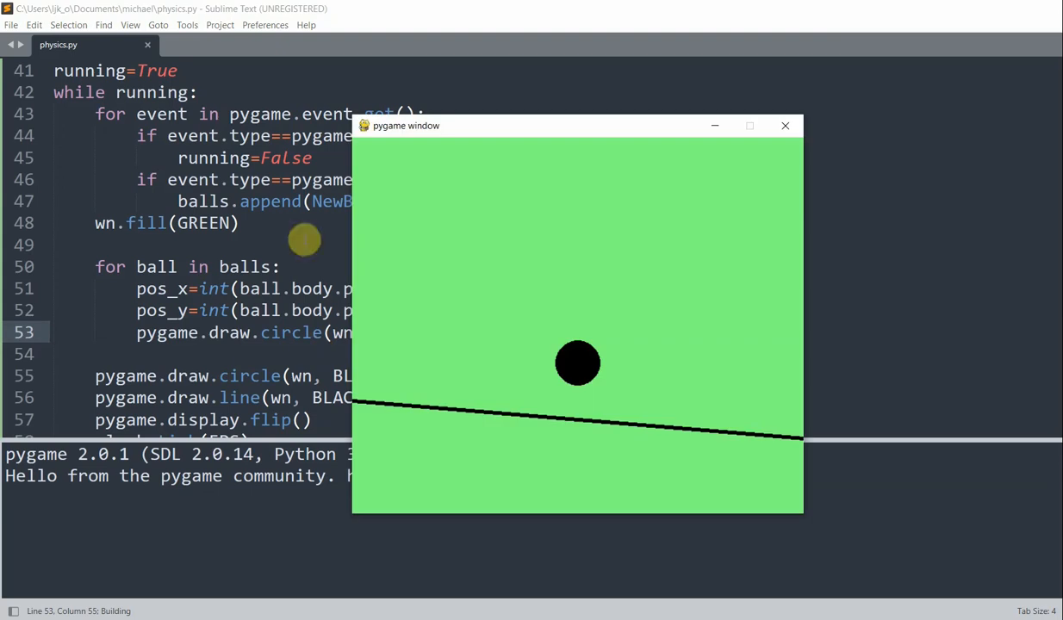
Run the script, fix the pox_x typo to pos_x, spawn a red ball by clicking, then close the window.
key(ctrl+b)
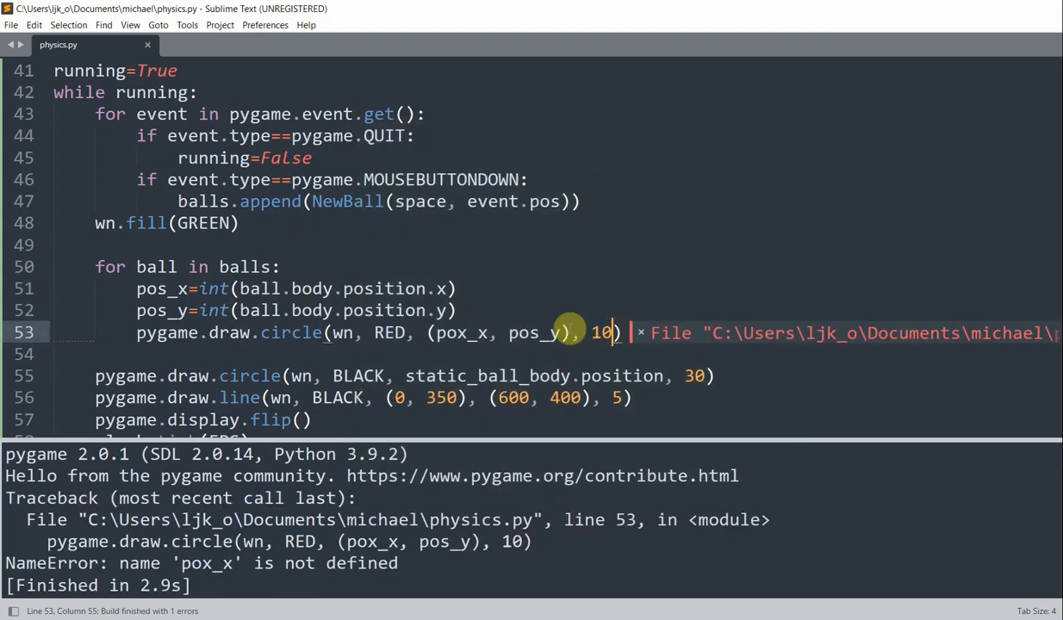
mouse_move(290, 332)
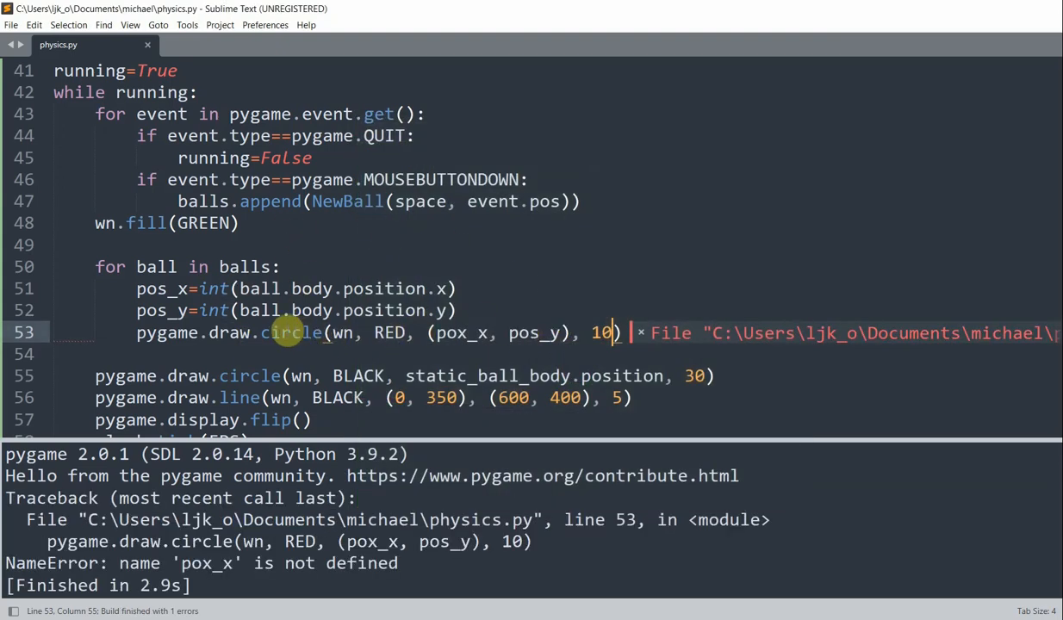
mouse_move(468, 332)
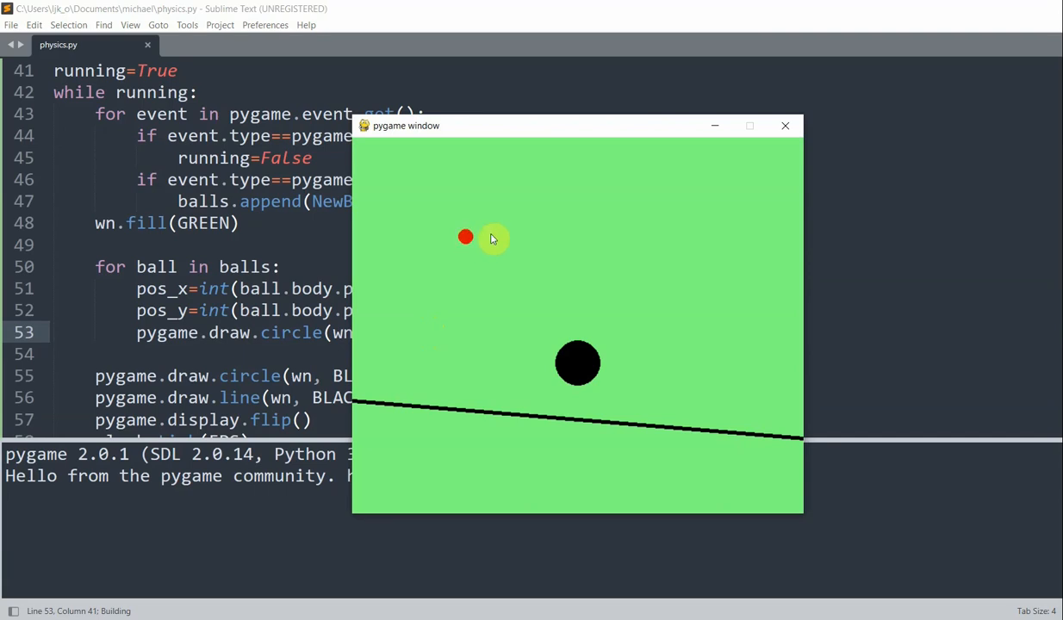
mouse_move(503, 231)
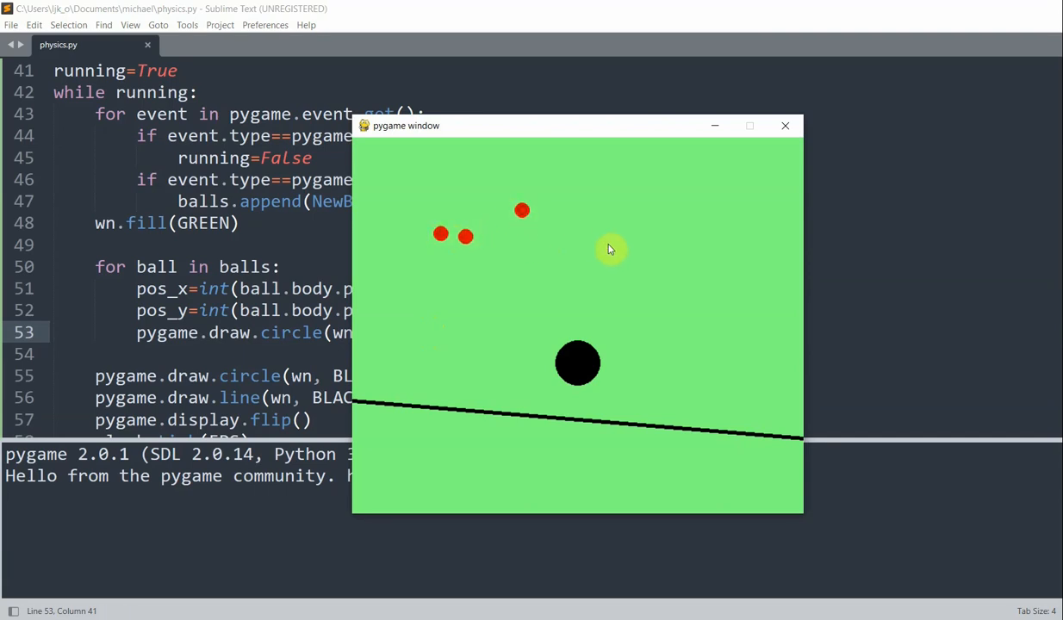
click(627, 200)
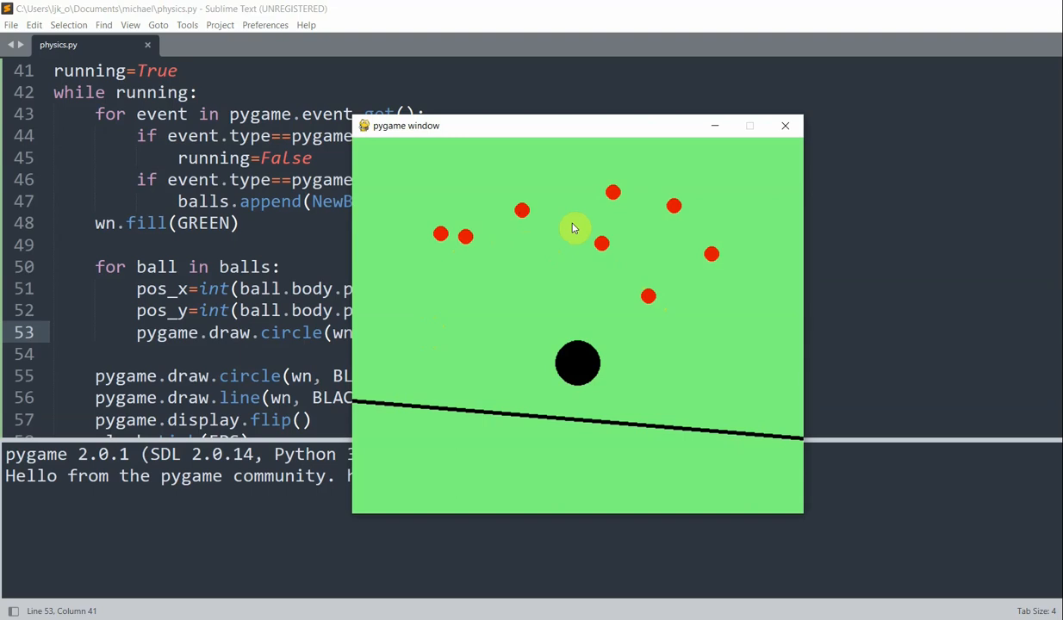
click(786, 126)
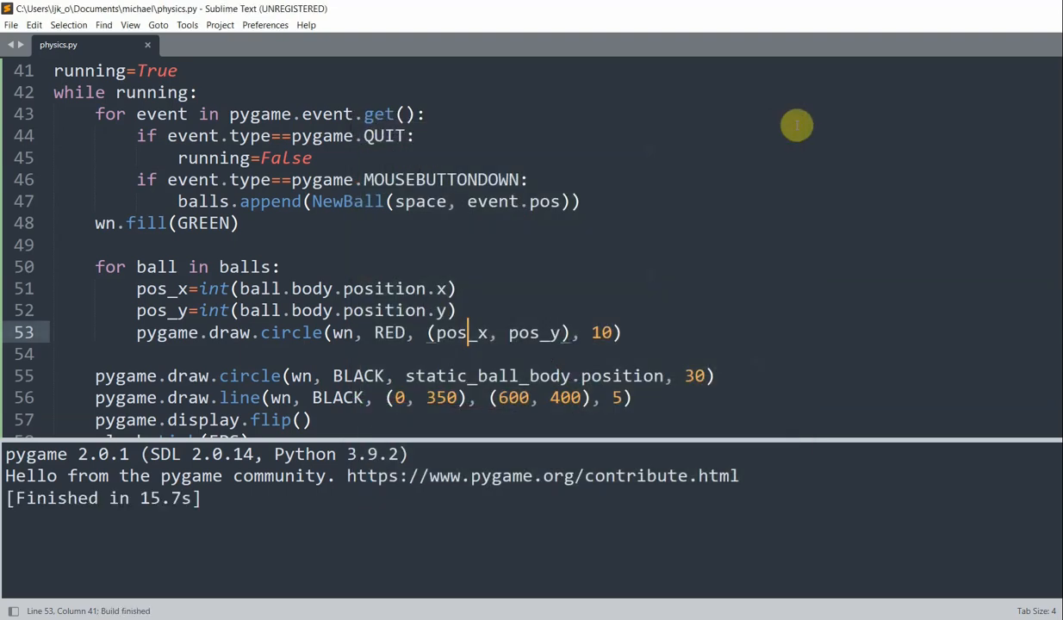
Step the pymunk space by 1/FPS after clock.tick in the main loop.
scroll(down, 3)
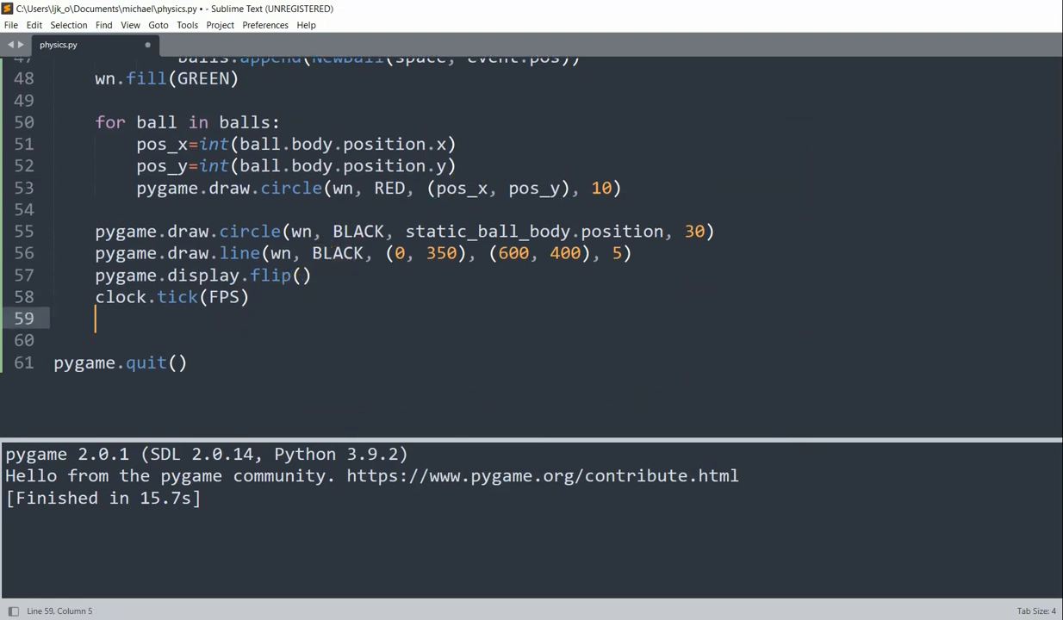
text(space.step(1/)
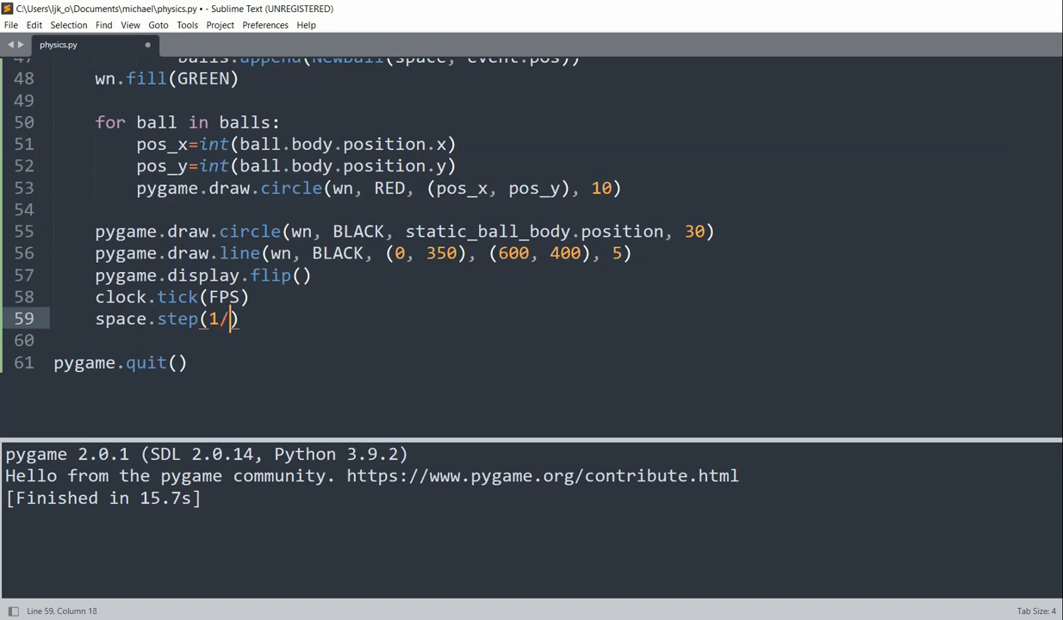
text(FPS)
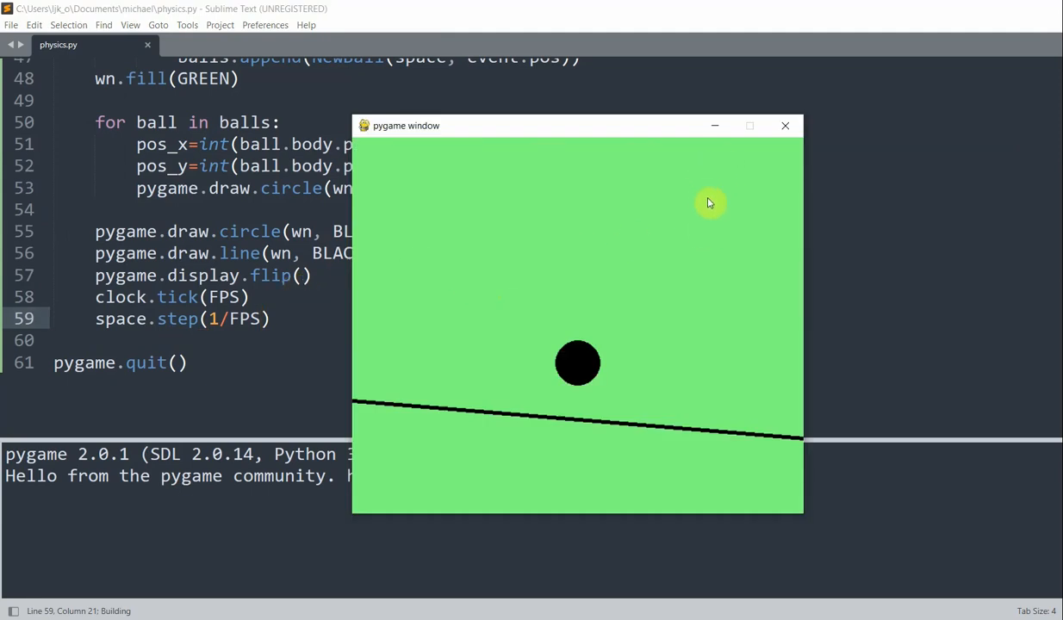
Click near the top of the pygame window to spawn red balls that fall under gravity.
click(707, 203)
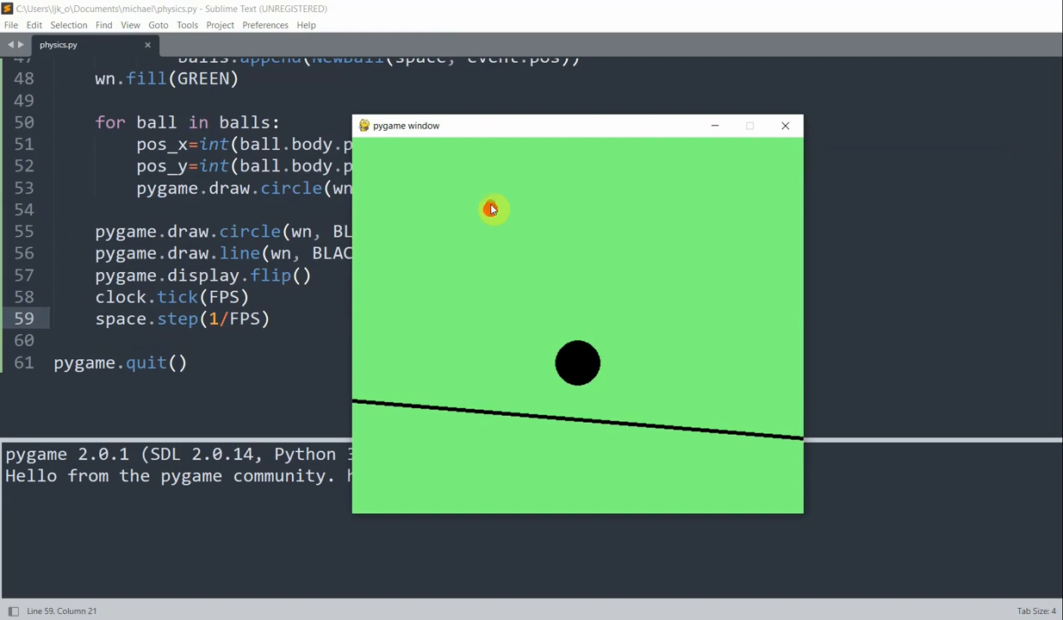
click(597, 231)
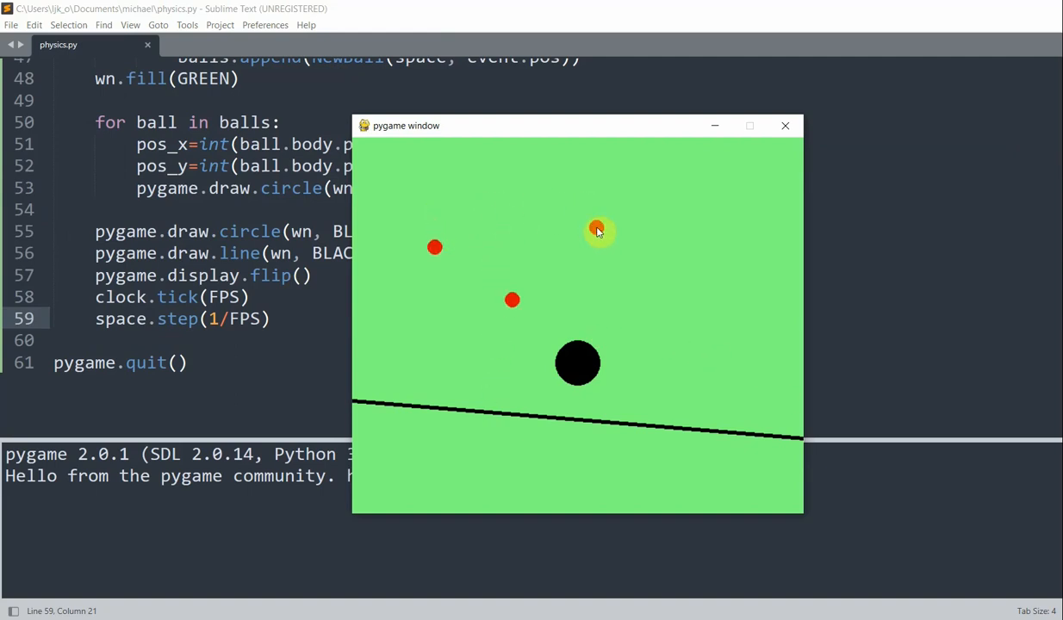